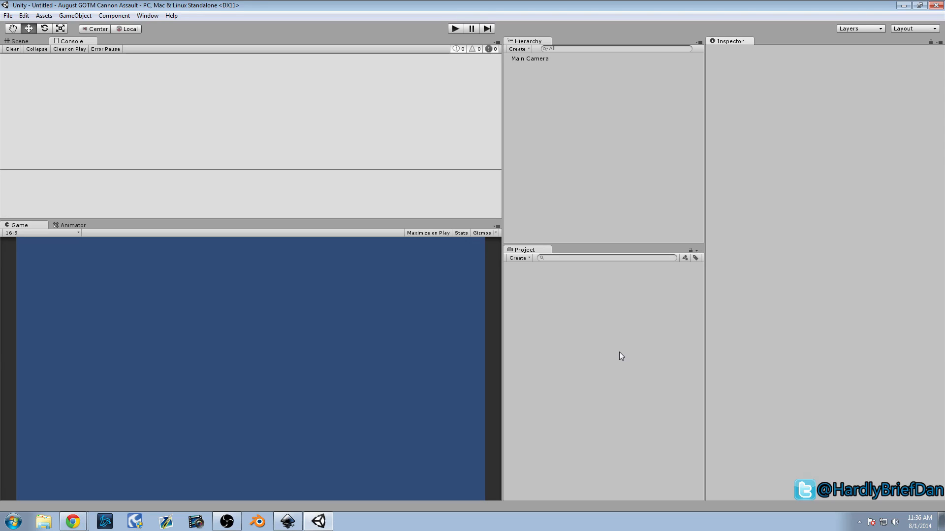
pyautogui.moveTo(453, 328)
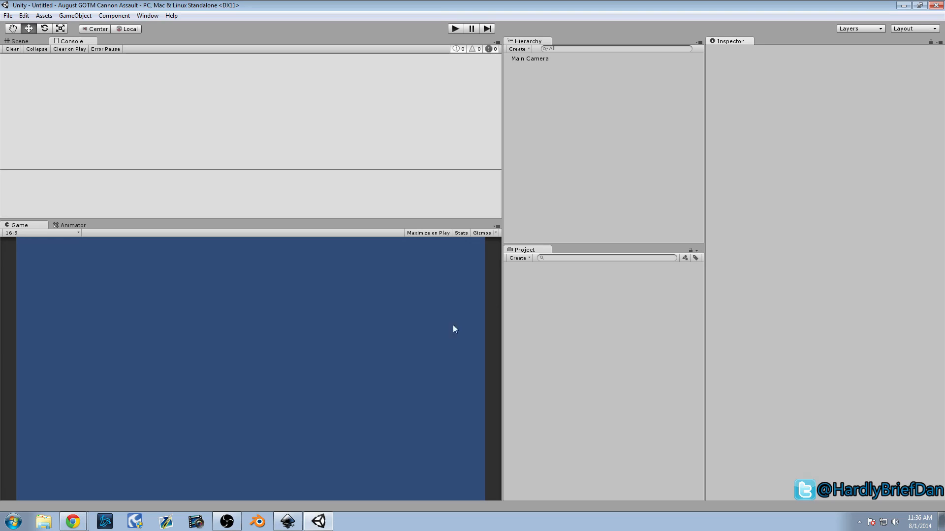
pyautogui.moveTo(105, 496)
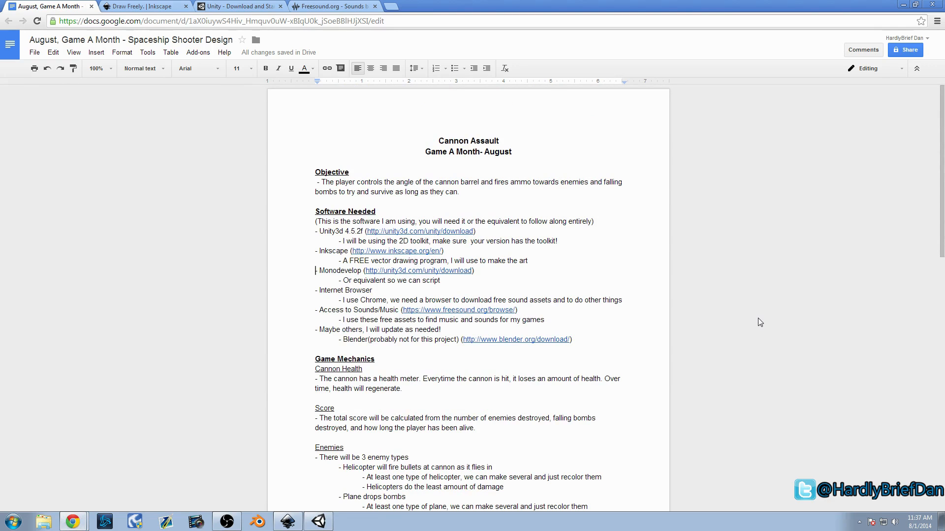
pyautogui.scroll(-3)
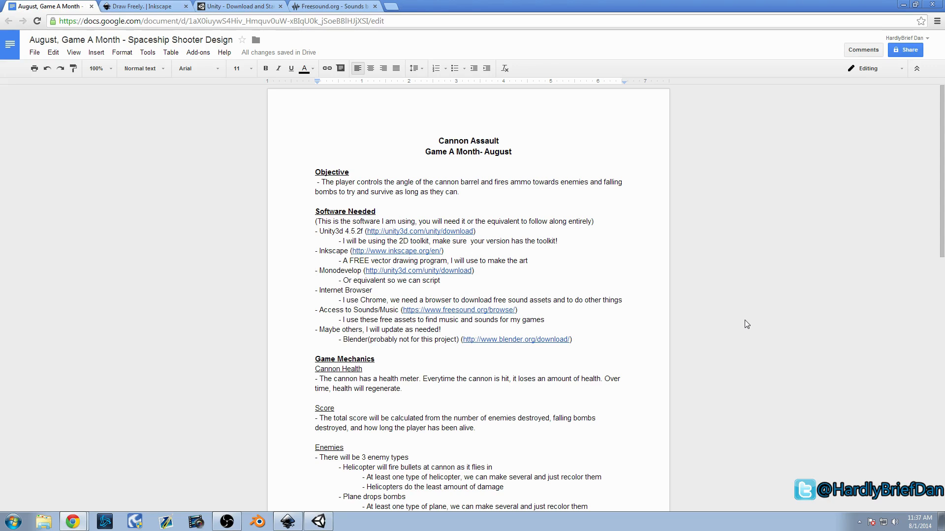
pyautogui.click(315, 271)
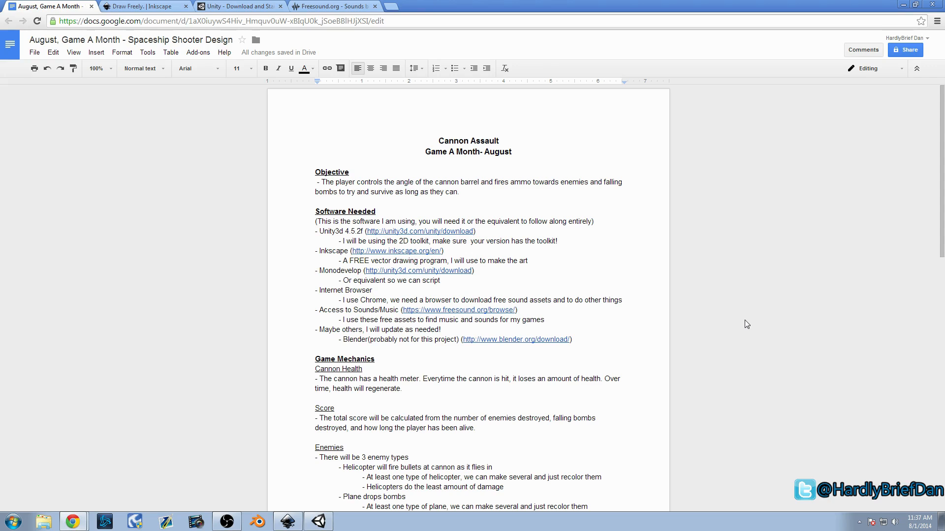
pyautogui.click(315, 271)
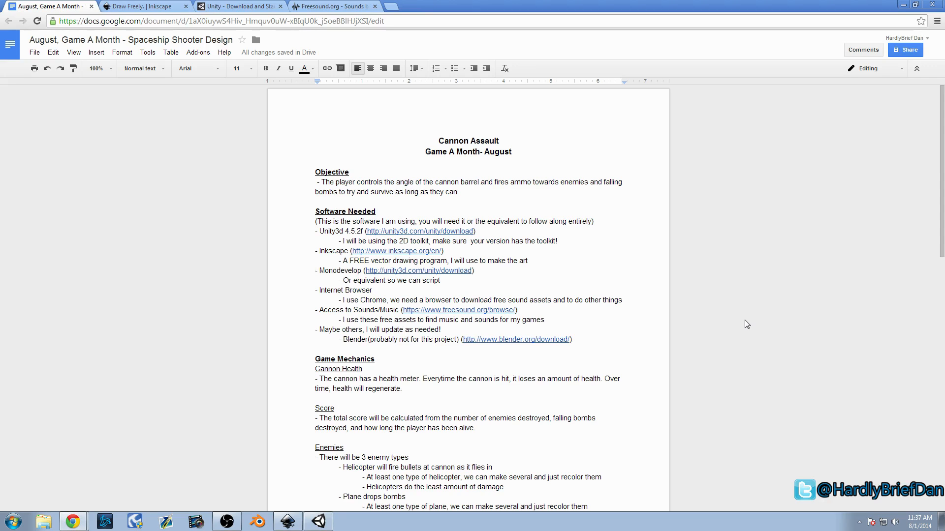
pyautogui.click(315, 271)
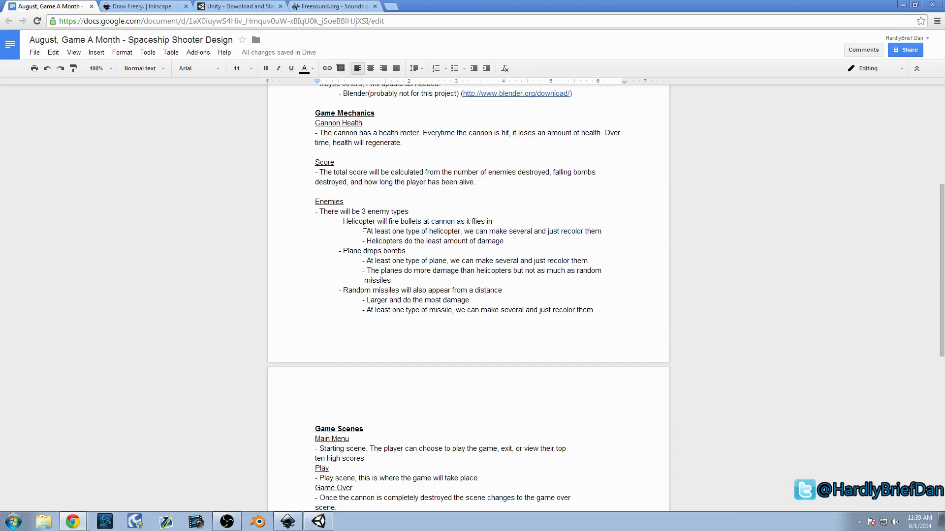
pyautogui.doubleClick(358, 222)
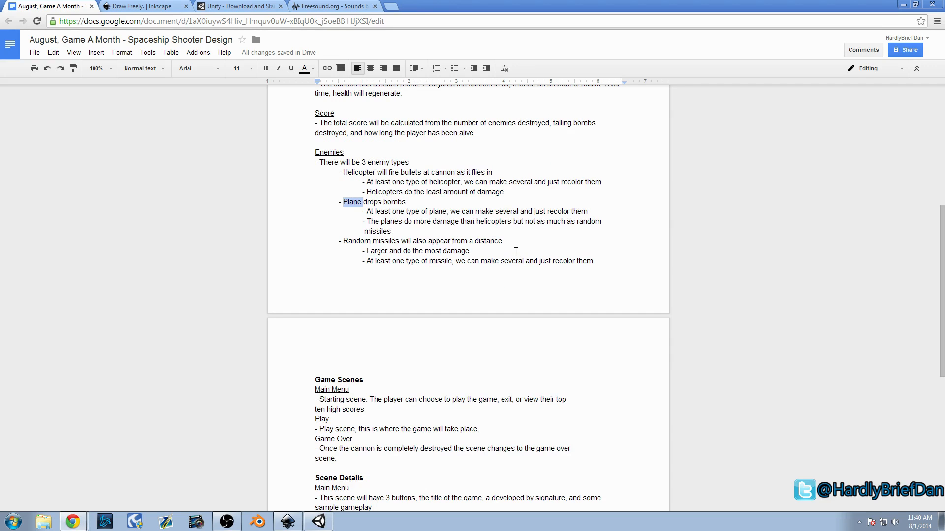
pyautogui.doubleClick(437, 211)
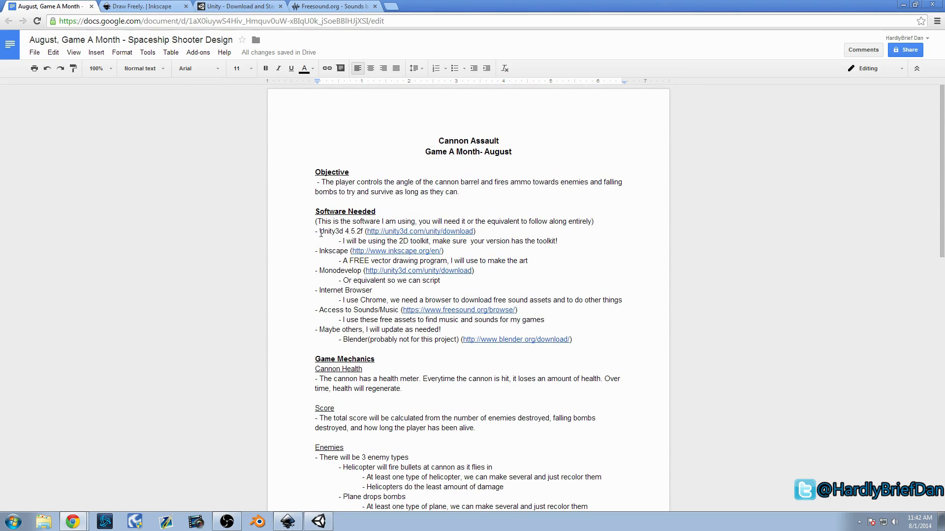
pyautogui.doubleClick(327, 231)
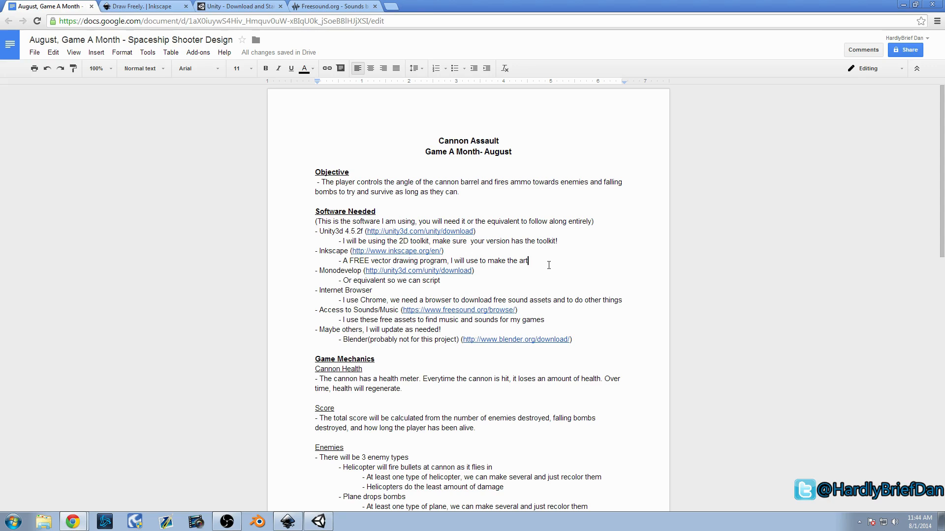
pyautogui.moveTo(535, 308)
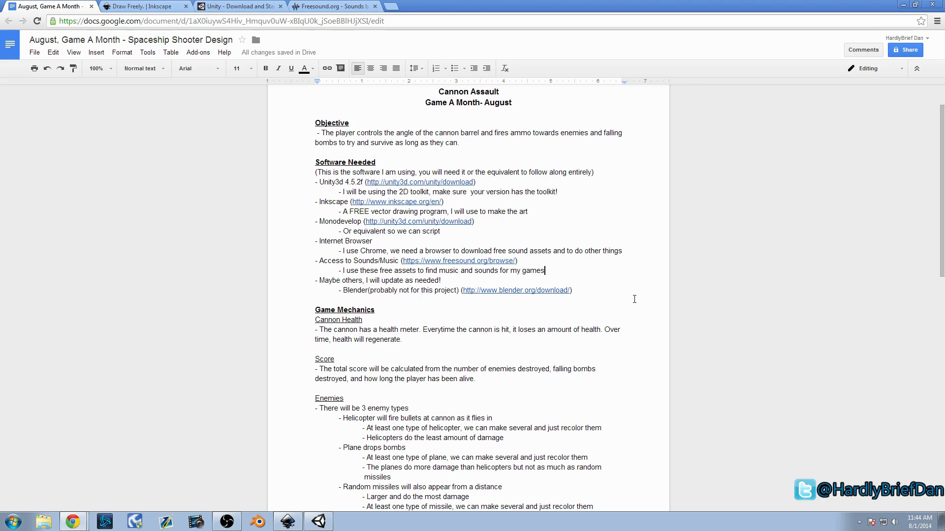
pyautogui.moveTo(630, 302)
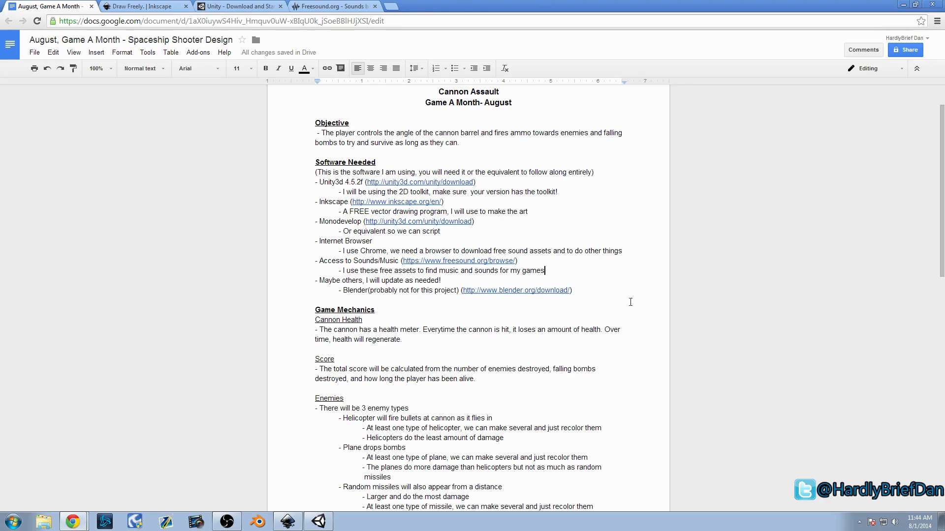
pyautogui.click(371, 310)
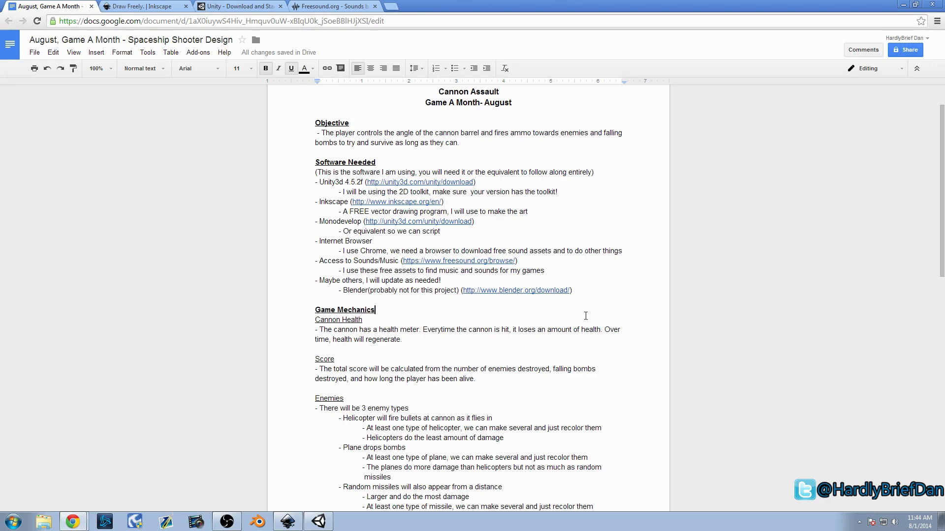
pyautogui.moveTo(422, 301)
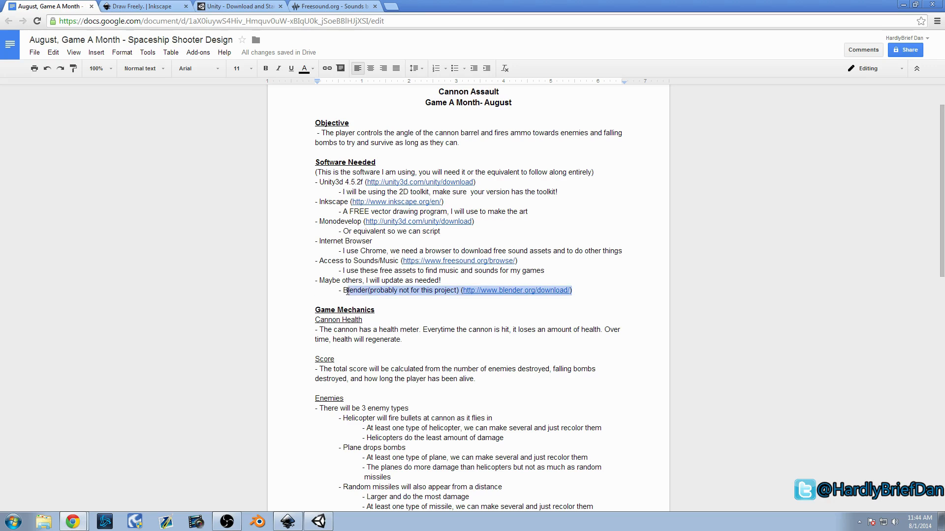
pyautogui.click(291, 68)
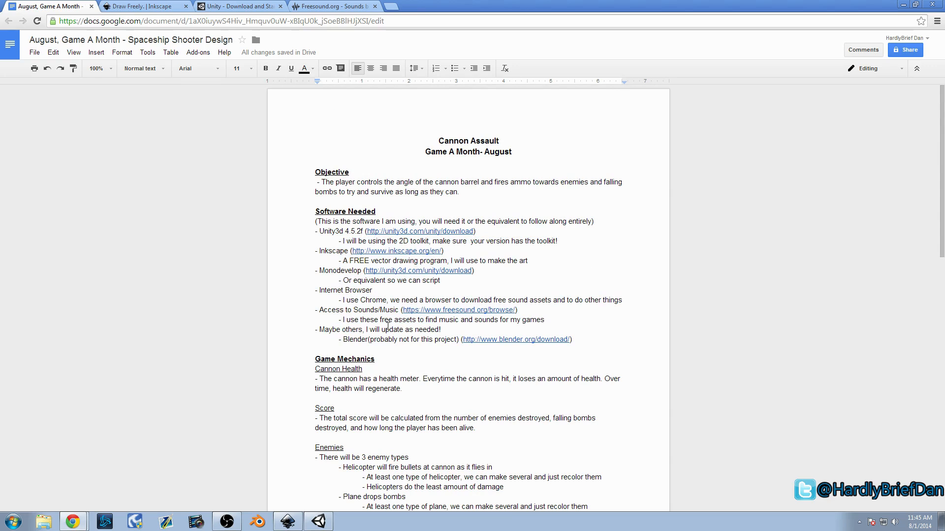
pyautogui.click(145, 6)
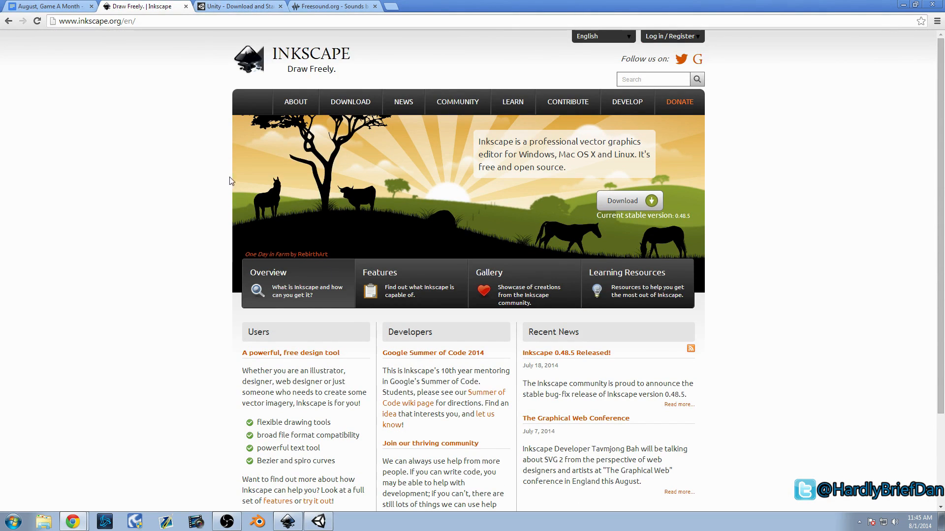
pyautogui.click(238, 6)
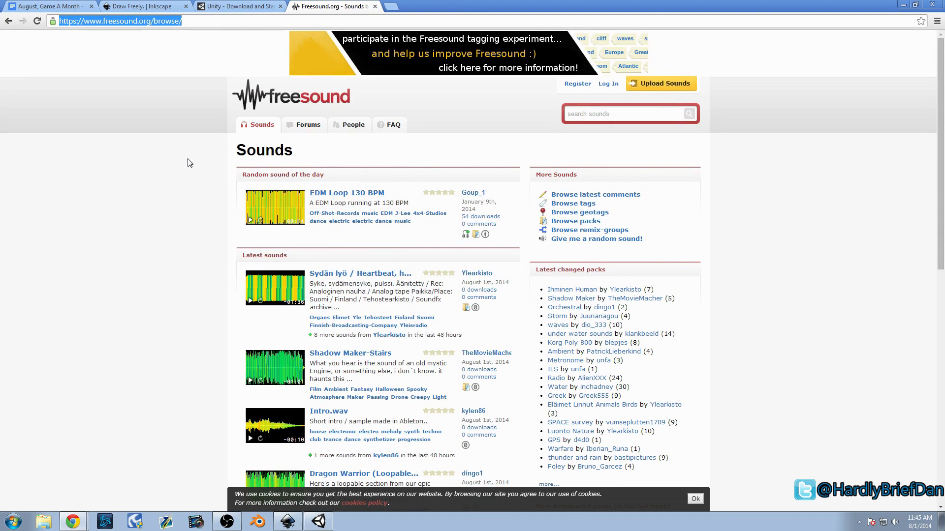
pyautogui.click(49, 6)
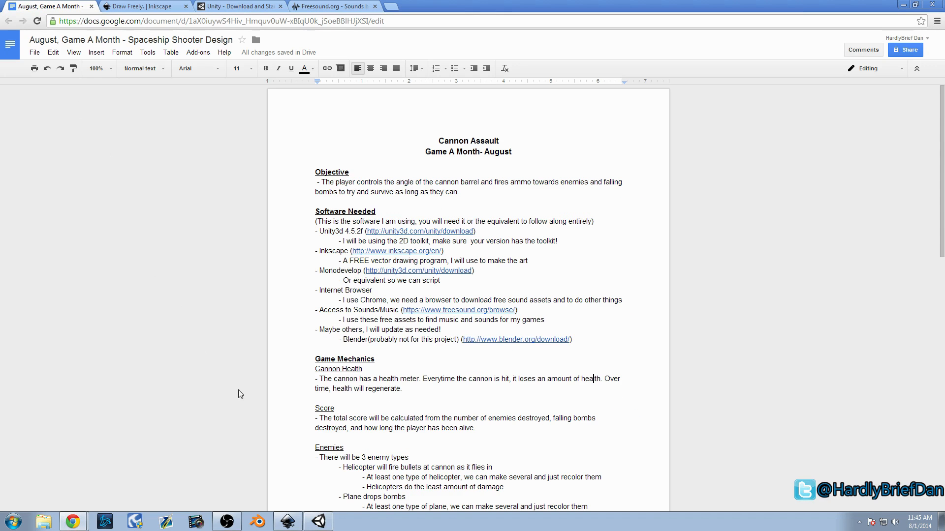
pyautogui.moveTo(304, 476)
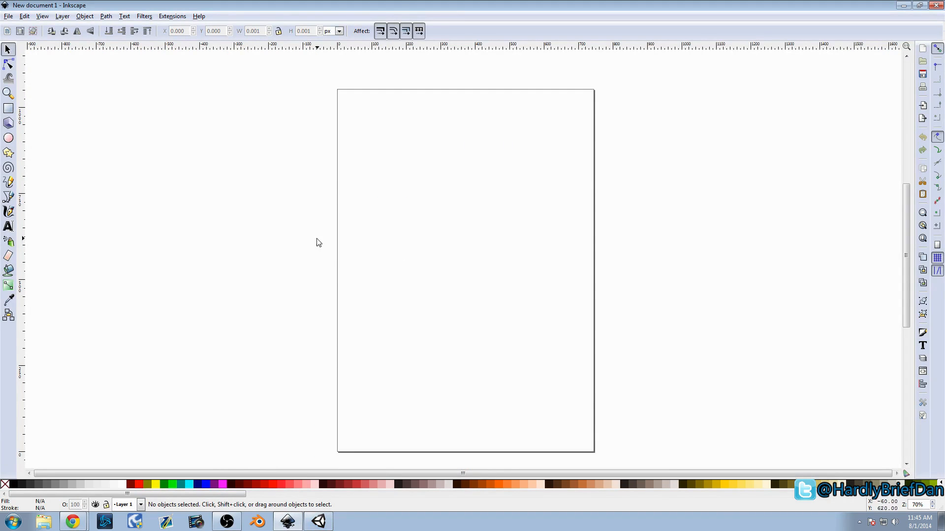
pyautogui.moveTo(362, 178)
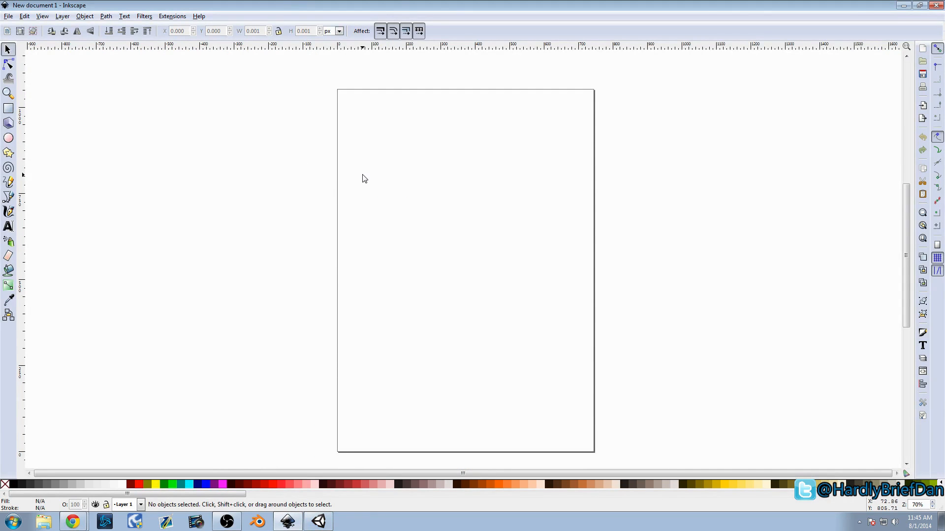
pyautogui.moveTo(381, 176)
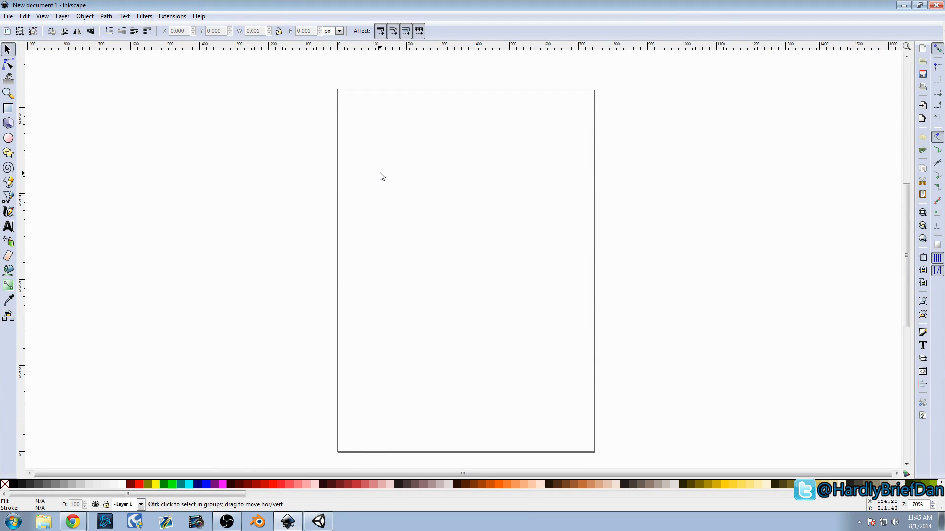
# - Scroll the blank New document 1 canvas into view
pyautogui.scroll(-3)
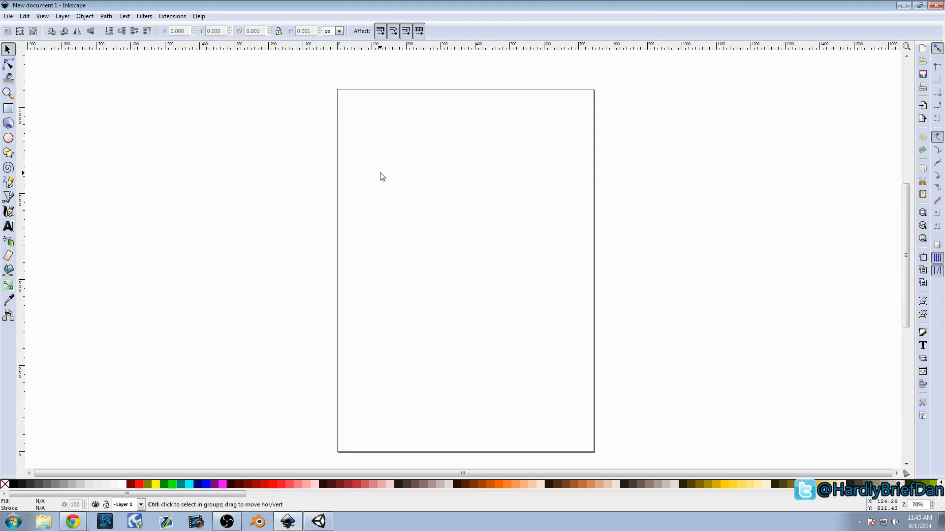
pyautogui.hscroll(-3)
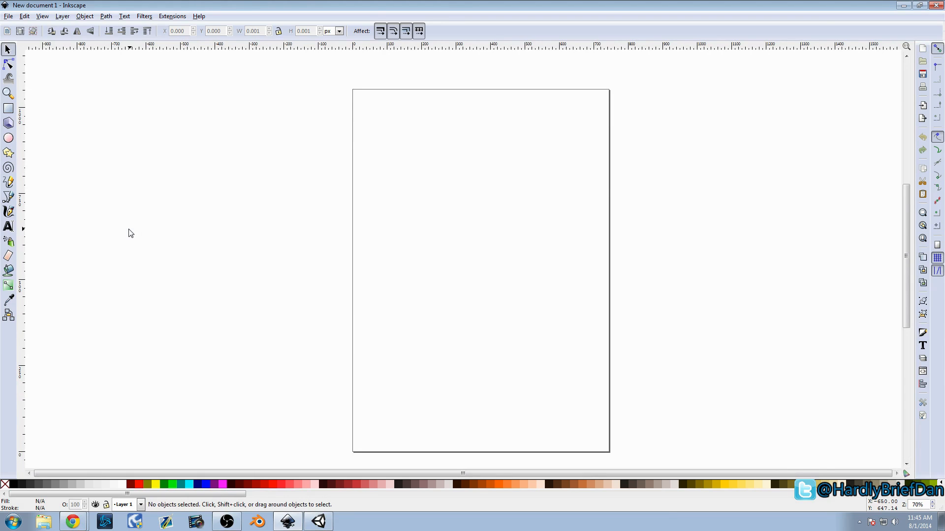
# - Draw a rectangle bar filled dark brown, then a second overlapping rectangle in a darker brown
pyautogui.click(9, 109)
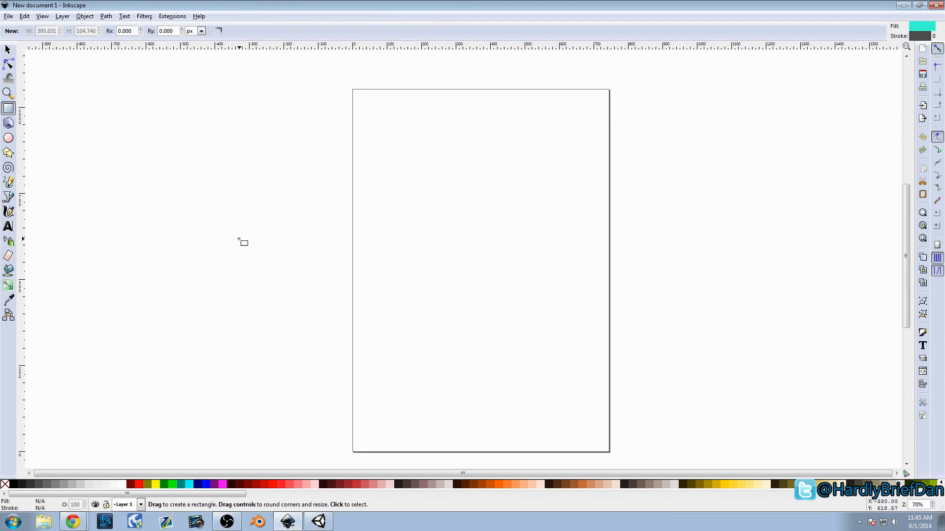
pyautogui.moveTo(374, 302)
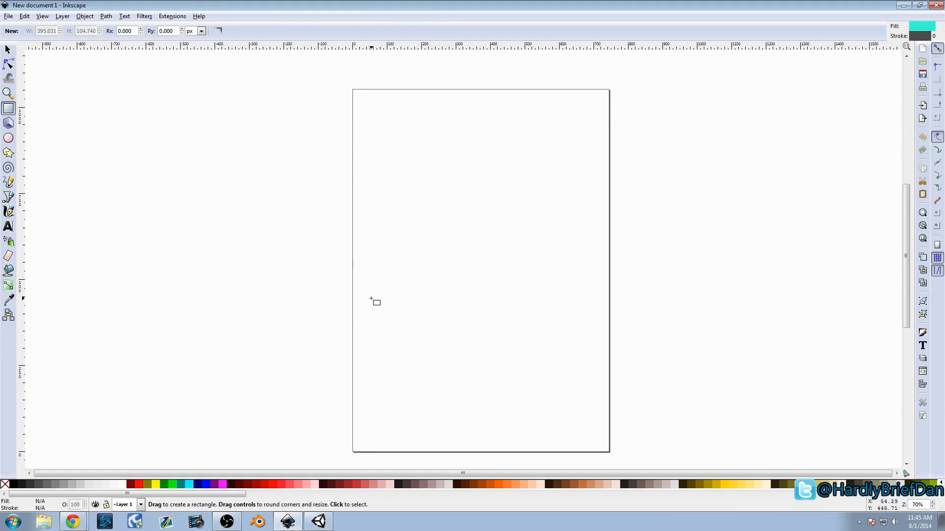
pyautogui.moveTo(371, 299); pyautogui.dragTo(611, 395)
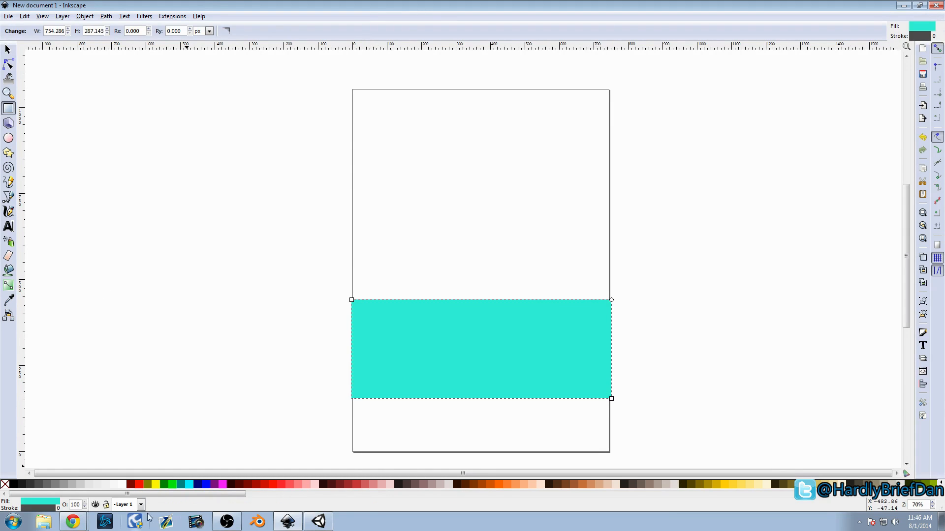
pyautogui.click(409, 485)
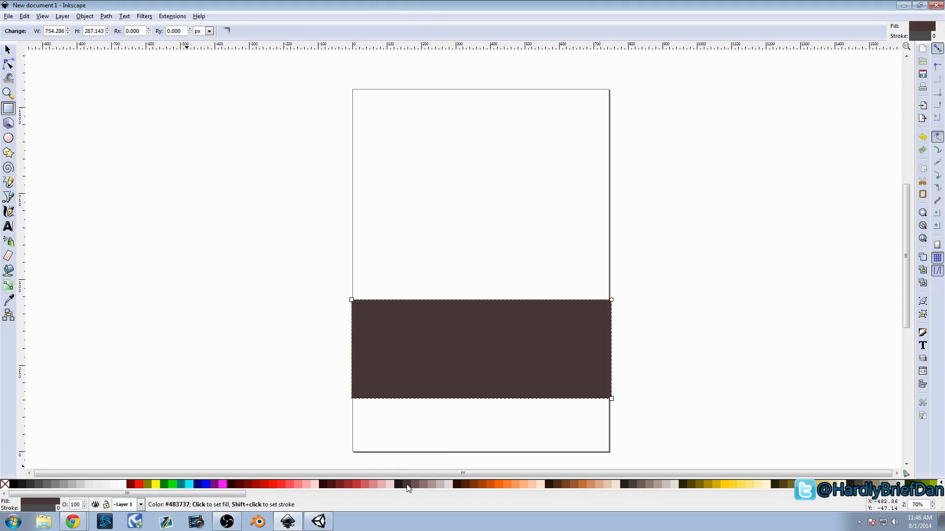
pyautogui.click(352, 487)
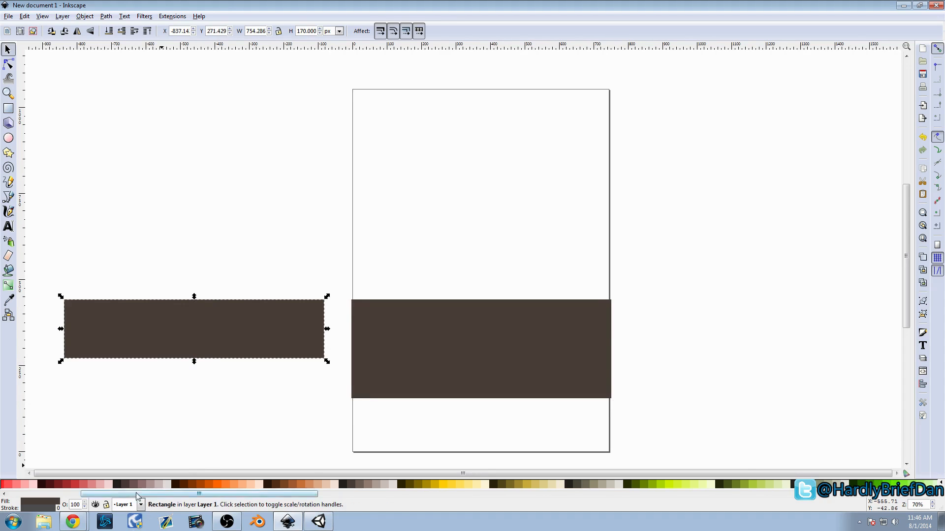
pyautogui.click(127, 486)
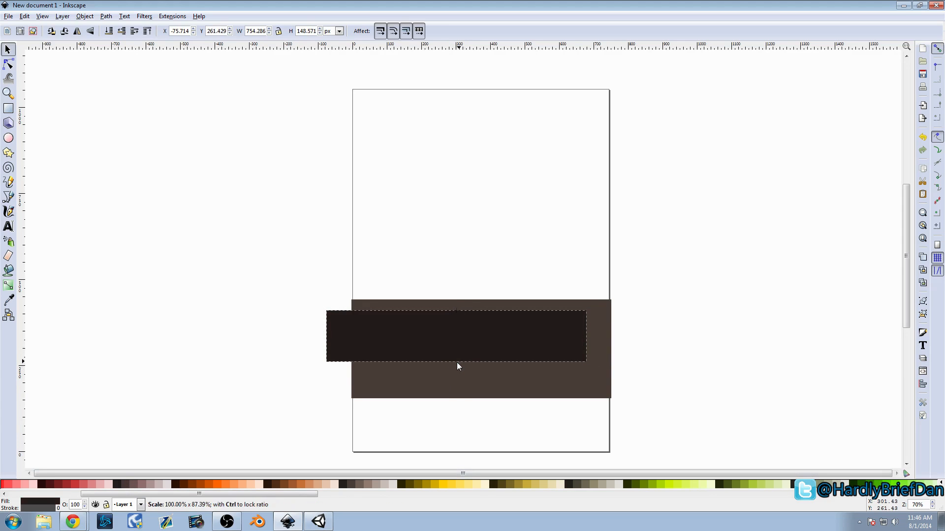
# - Position the darker rectangle over the lower half of the brown bar and select it
pyautogui.moveTo(456, 336); pyautogui.dragTo(498, 380)
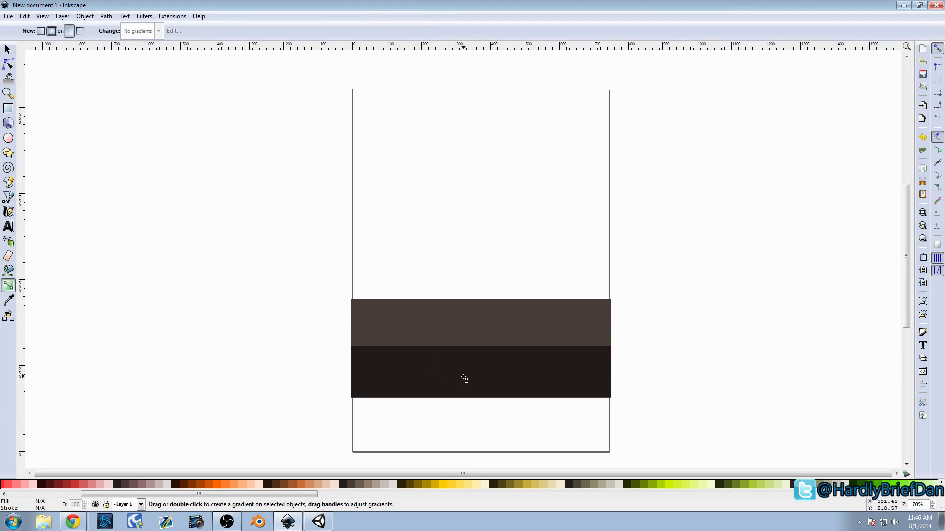
pyautogui.click(482, 372)
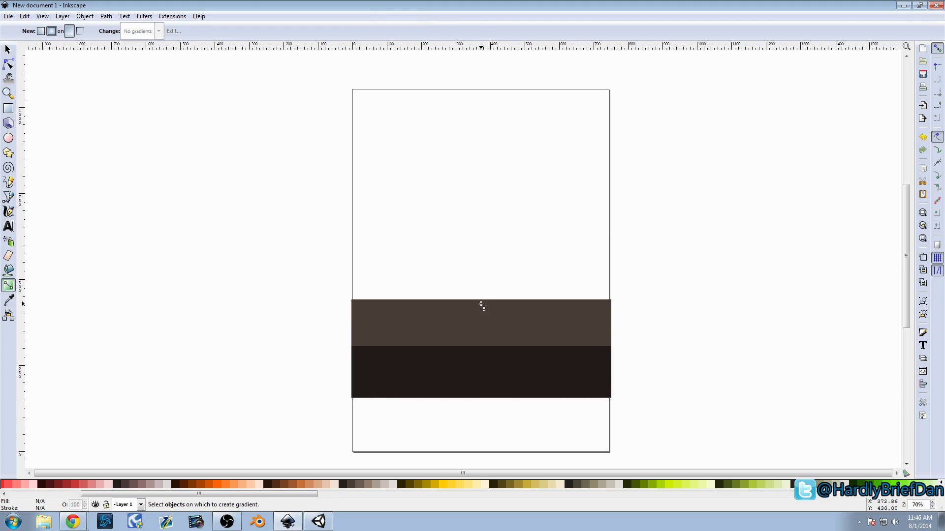
pyautogui.click(482, 307)
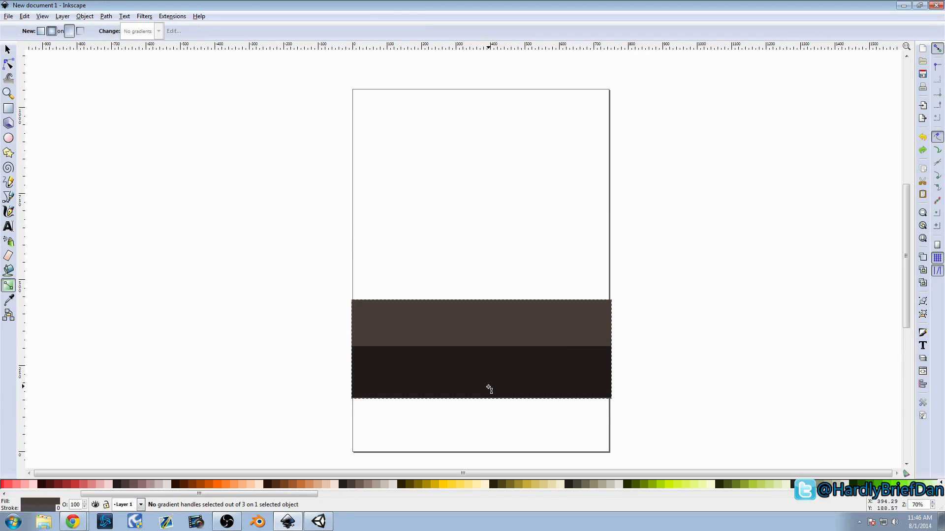
# - Apply a radial gradient to the dark strip and stretch it across the strip's width
pyautogui.moveTo(495, 239); pyautogui.dragTo(487, 385)
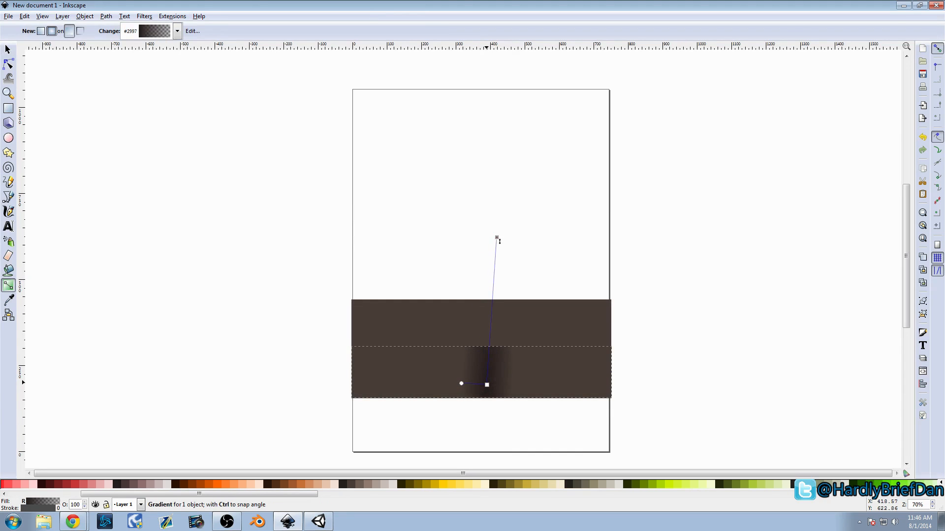
pyautogui.moveTo(496, 238); pyautogui.dragTo(278, 374)
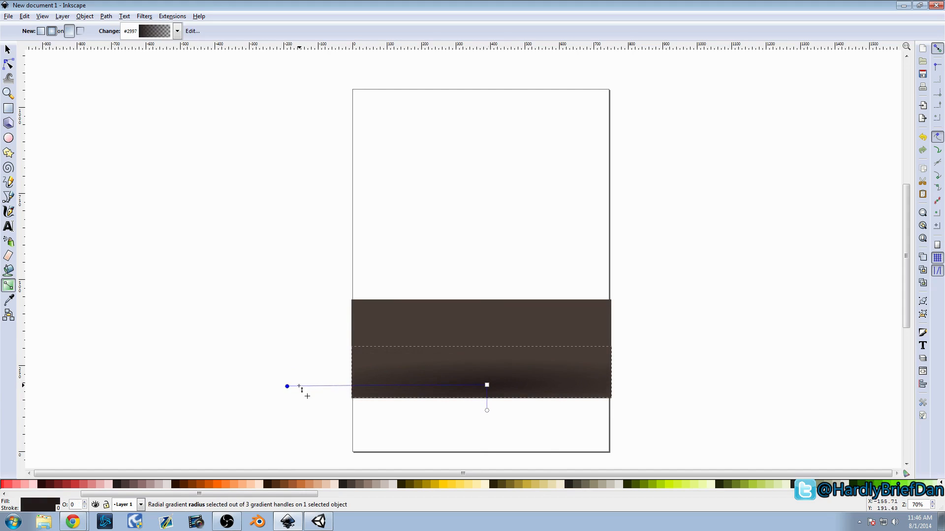
pyautogui.moveTo(287, 386); pyautogui.dragTo(686, 388)
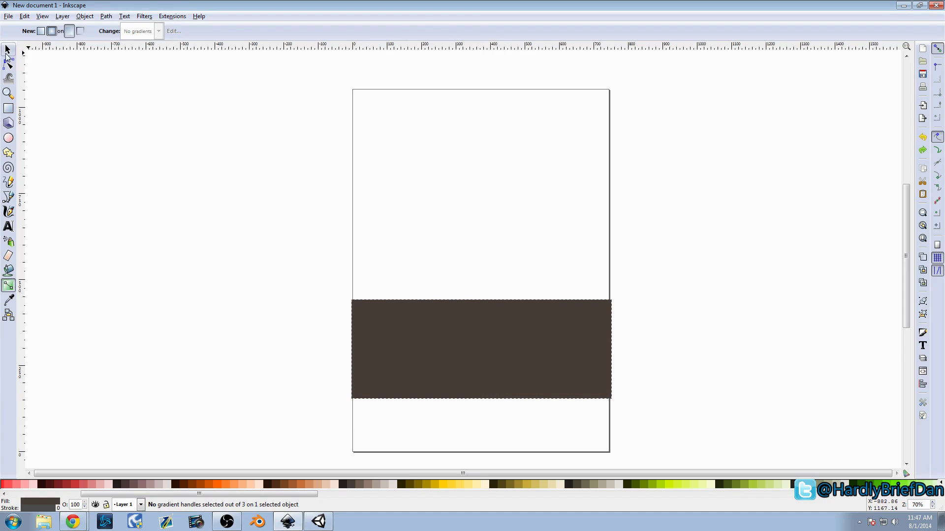
pyautogui.click(9, 49)
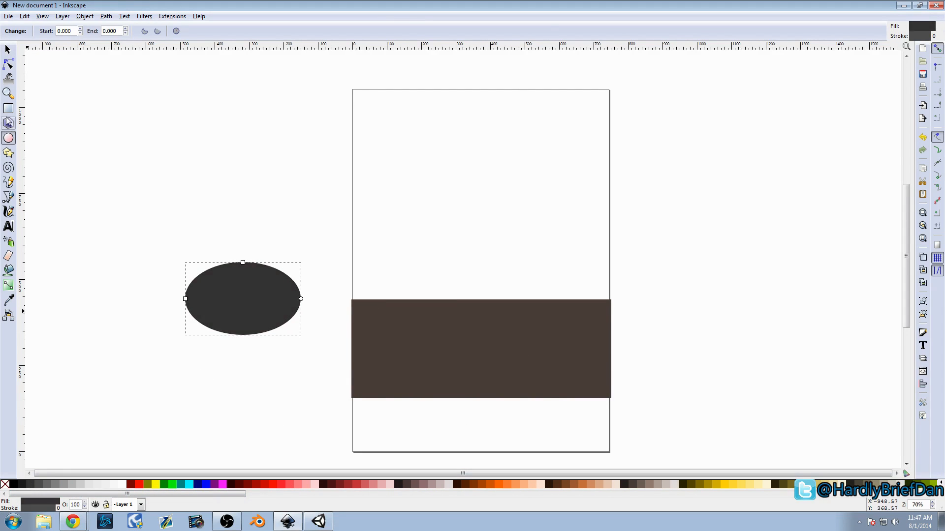
# - Move the dark ellipse to the bar's centre so only its dome peeks above
pyautogui.moveTo(243, 298); pyautogui.dragTo(490, 310)
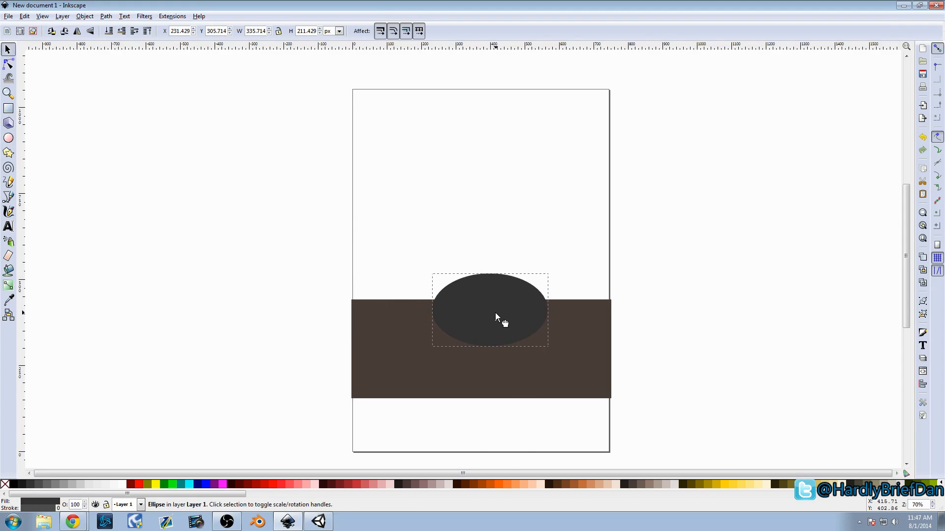
pyautogui.moveTo(503, 318); pyautogui.dragTo(491, 304)
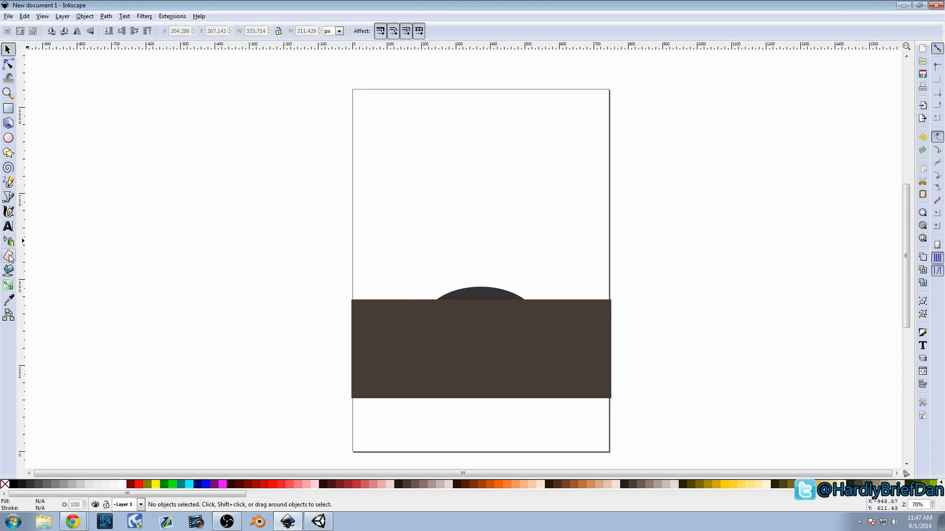
# - Draw a tall narrow rectangle and place it as a post rising from the dome's centre
pyautogui.moveTo(88, 124); pyautogui.dragTo(153, 268)
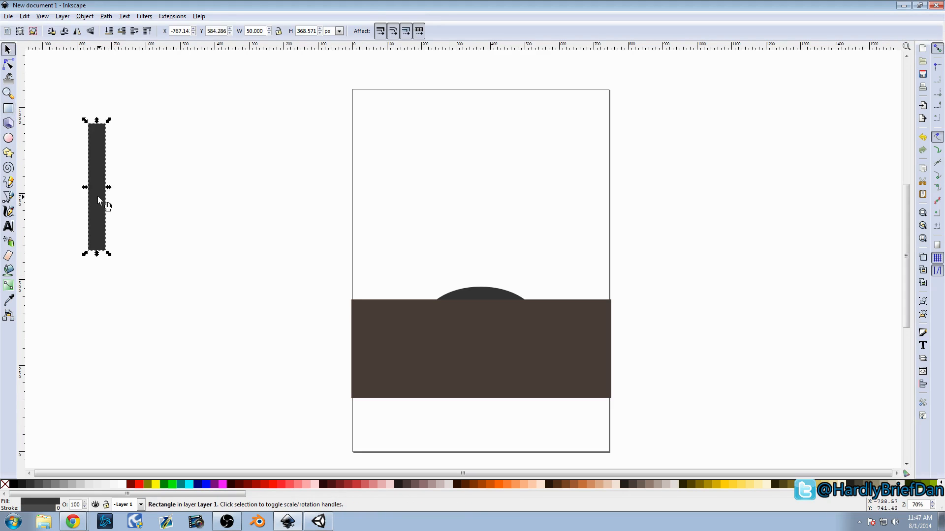
pyautogui.moveTo(96, 187); pyautogui.dragTo(482, 245)
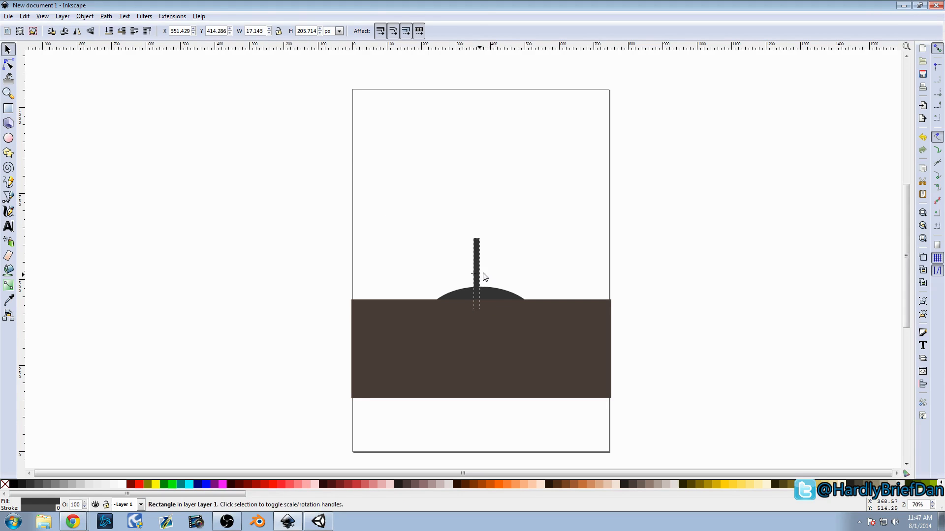
pyautogui.moveTo(475, 272); pyautogui.dragTo(482, 280)
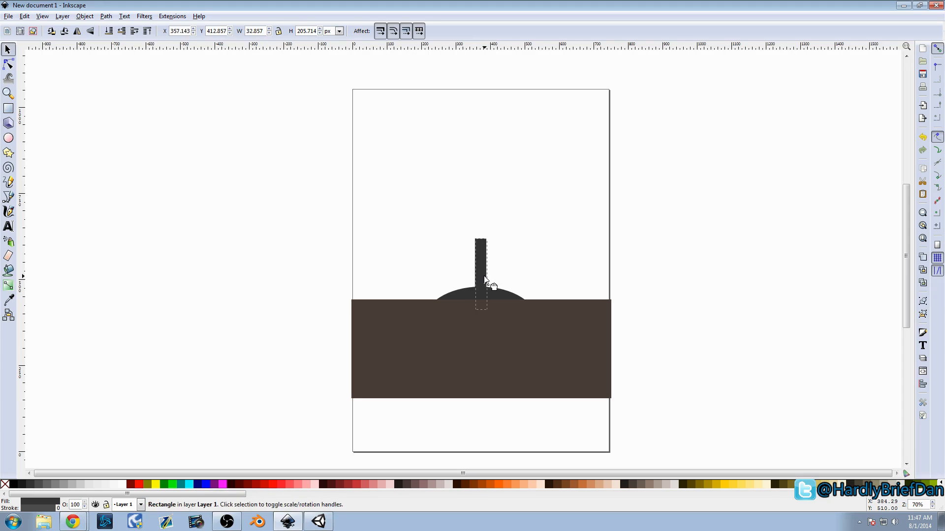
pyautogui.click(455, 295)
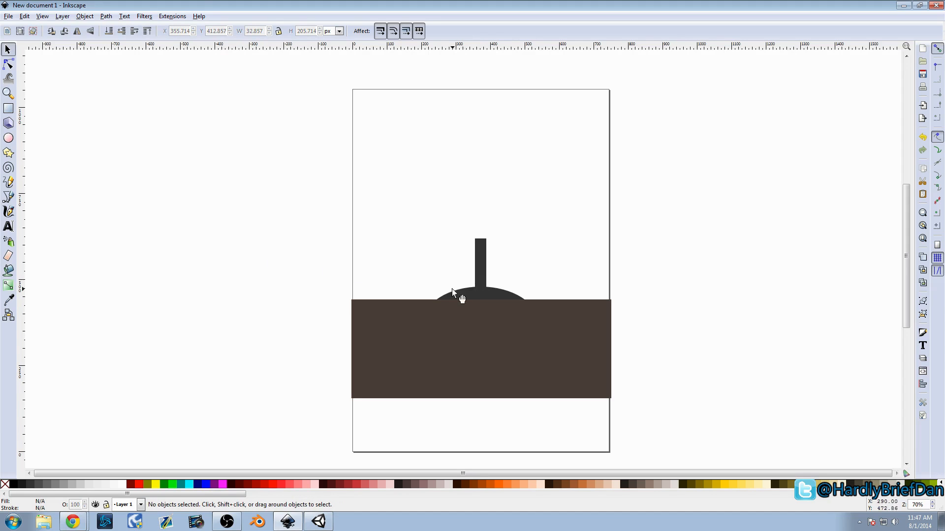
pyautogui.click(481, 277)
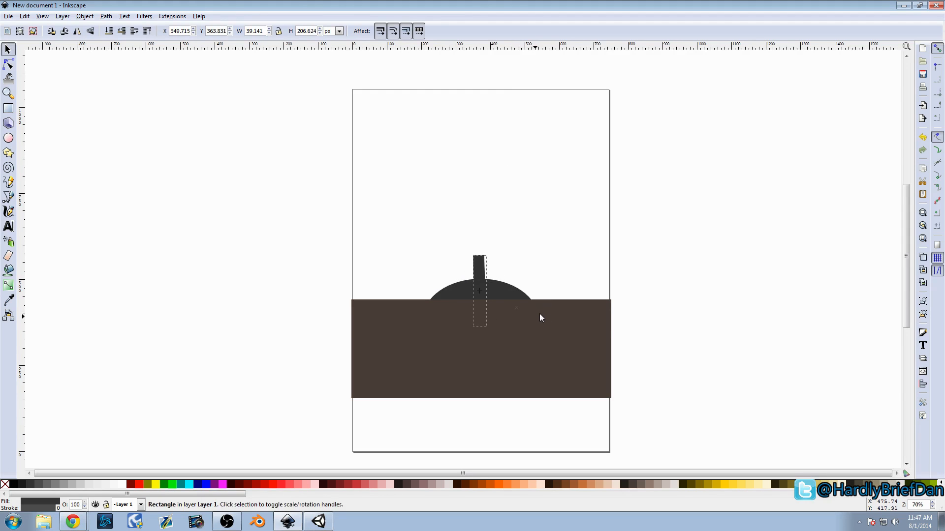
pyautogui.click(479, 291)
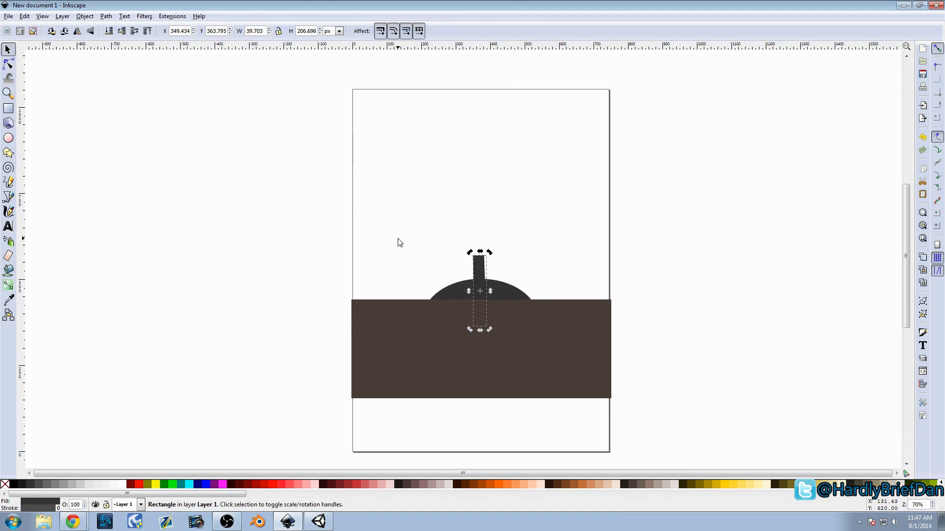
pyautogui.moveTo(498, 175)
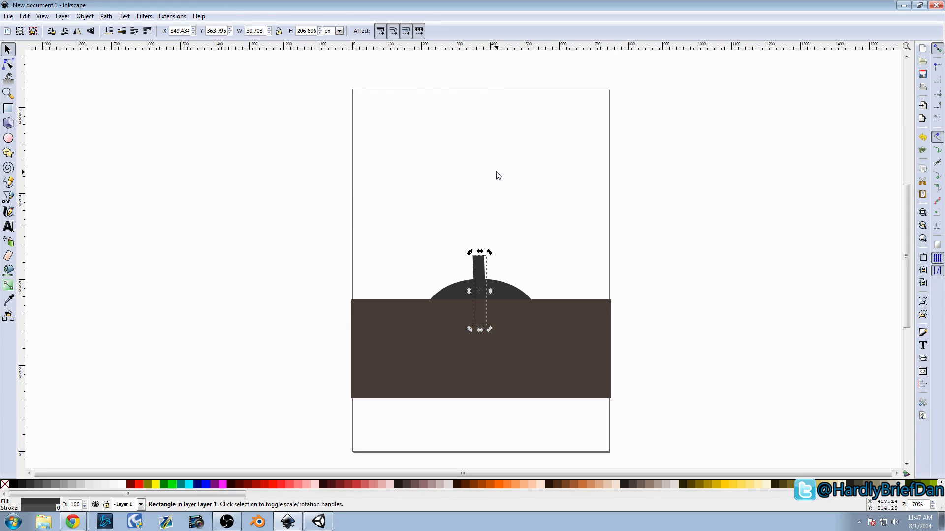
pyautogui.moveTo(358, 299)
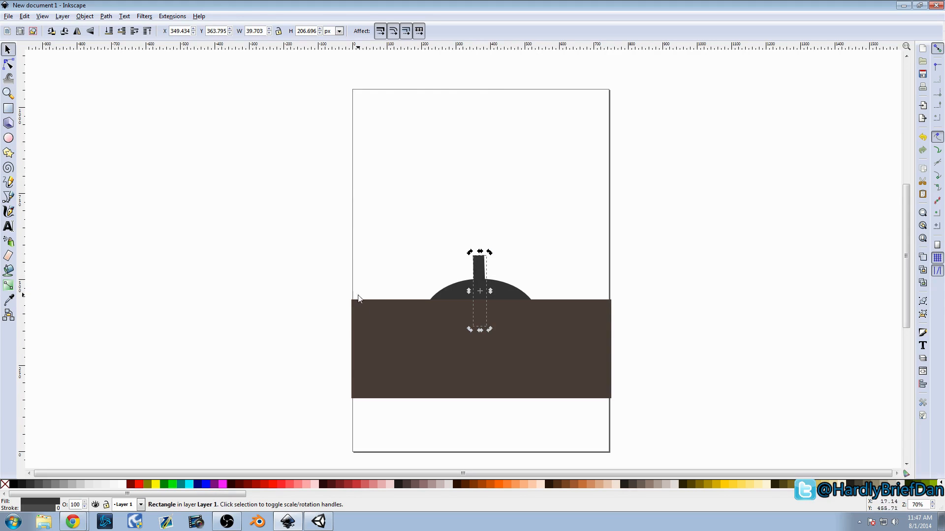
pyautogui.moveTo(330, 246)
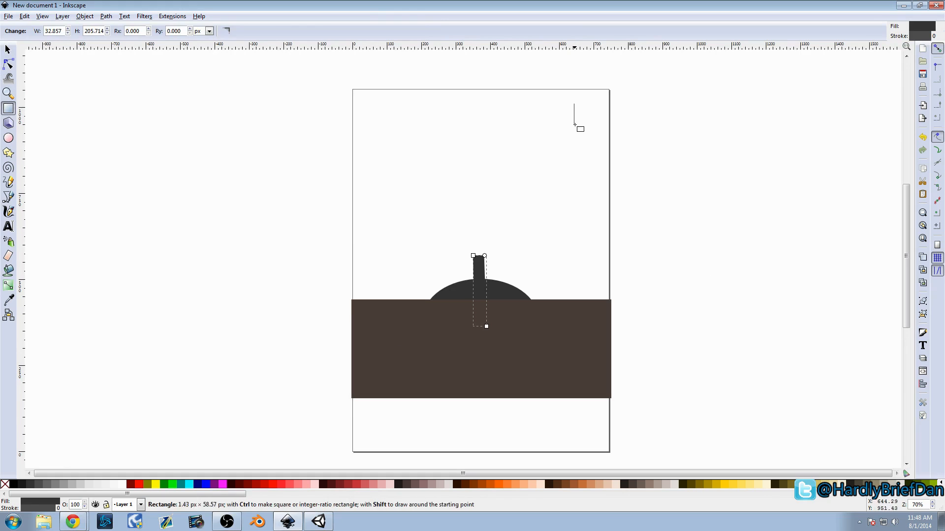
pyautogui.moveTo(574, 104); pyautogui.dragTo(629, 128)
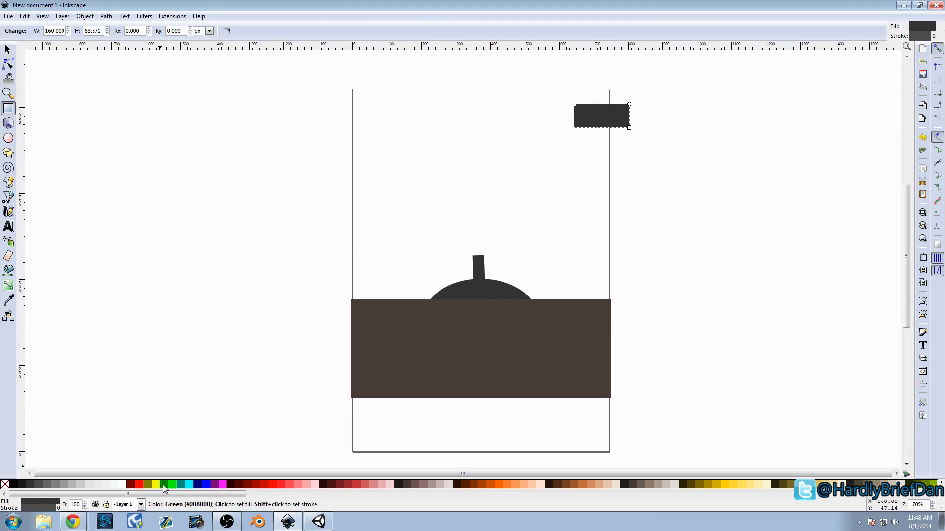
pyautogui.click(163, 490)
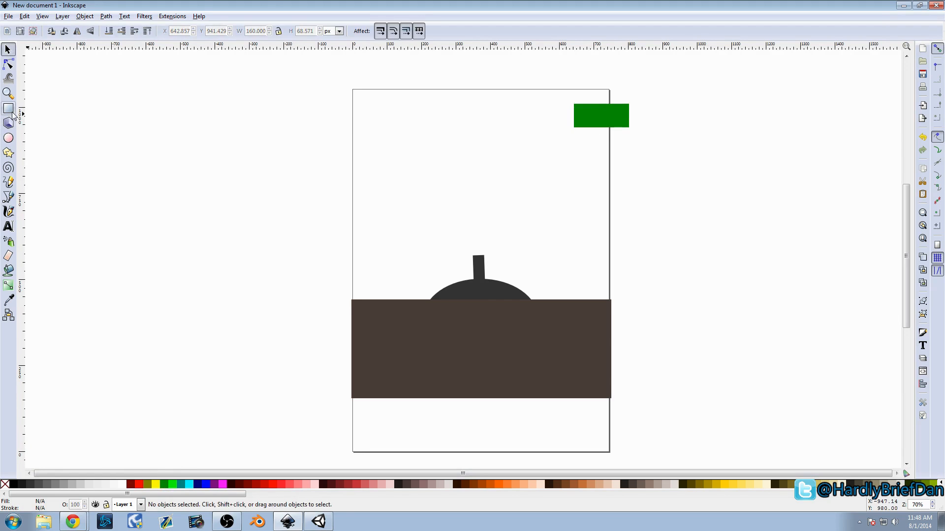
pyautogui.moveTo(172, 180); pyautogui.dragTo(201, 209)
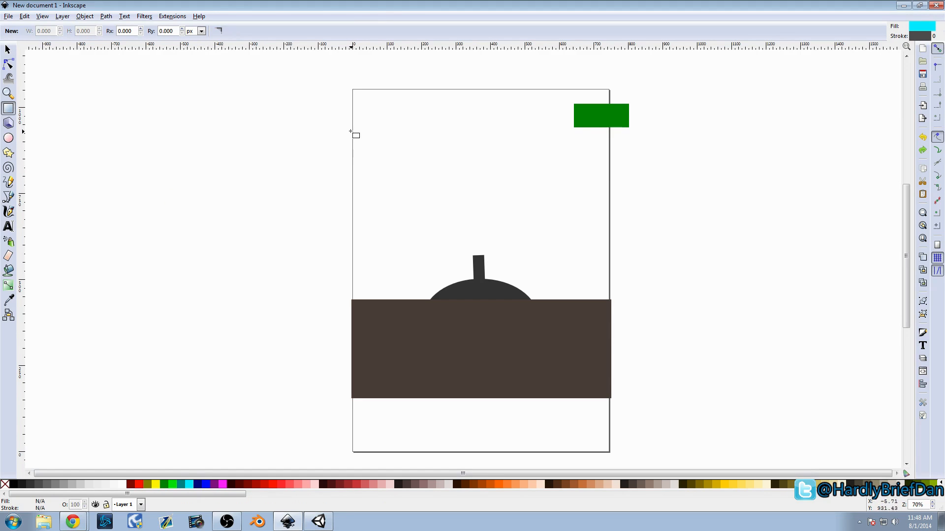
pyautogui.moveTo(356, 141); pyautogui.dragTo(403, 163)
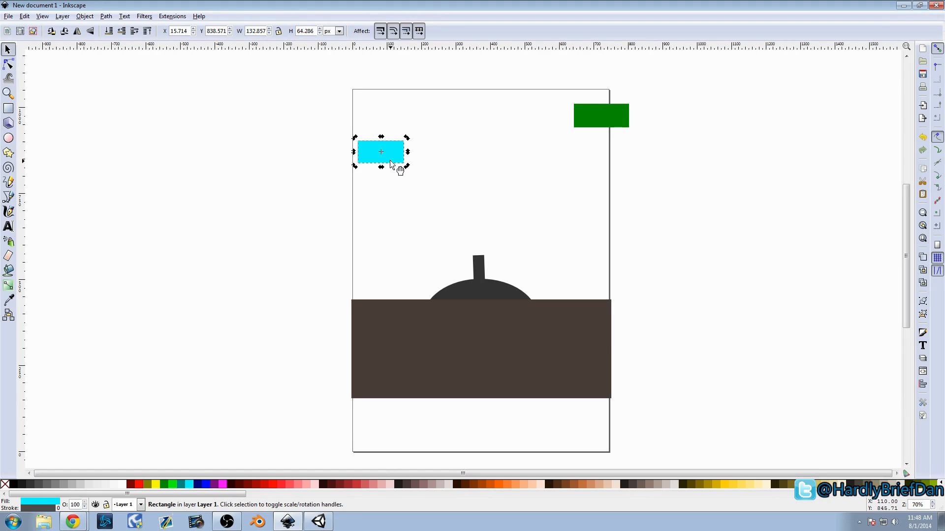
pyautogui.moveTo(420, 249)
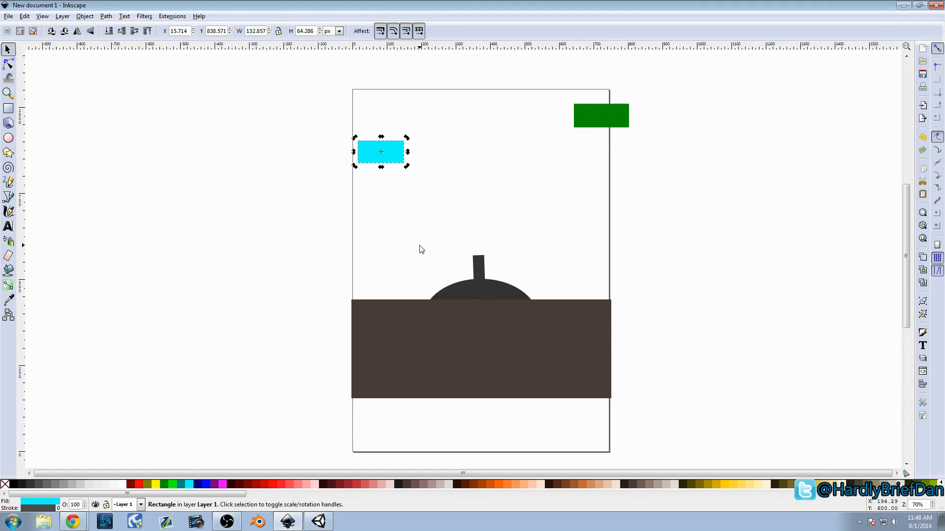
pyautogui.moveTo(440, 239)
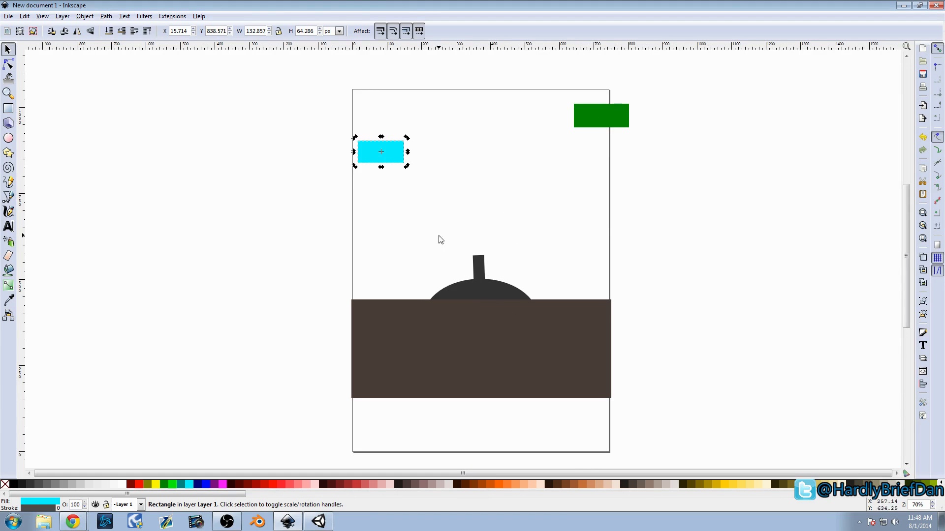
pyautogui.moveTo(600, 159)
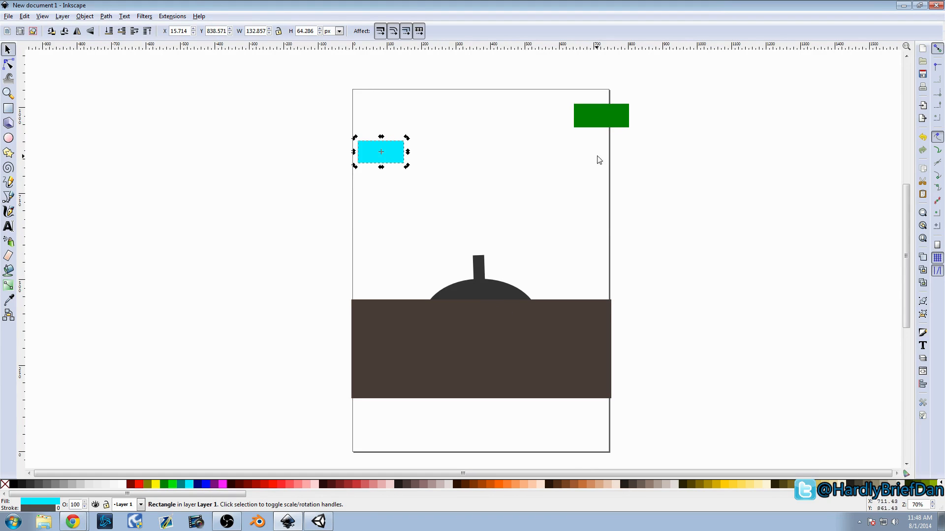
pyautogui.click(600, 115)
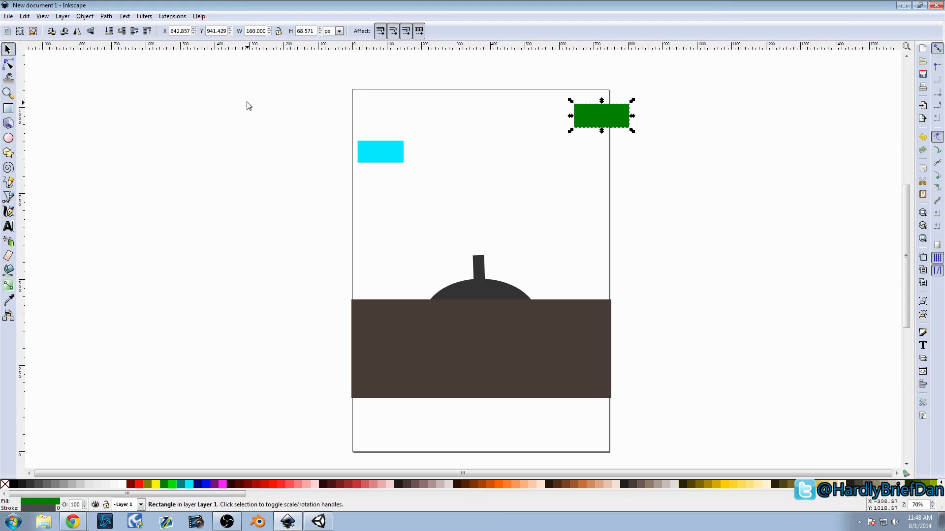
pyautogui.moveTo(454, 249)
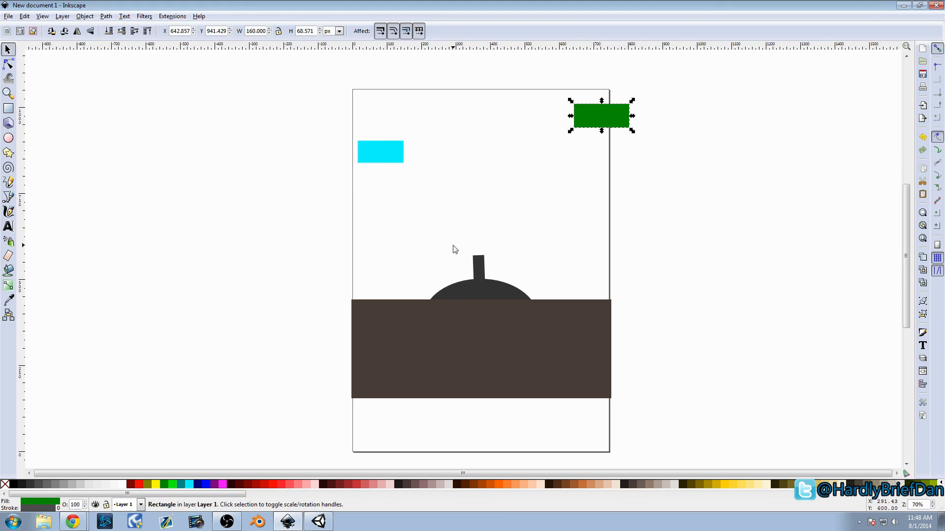
pyautogui.moveTo(374, 128)
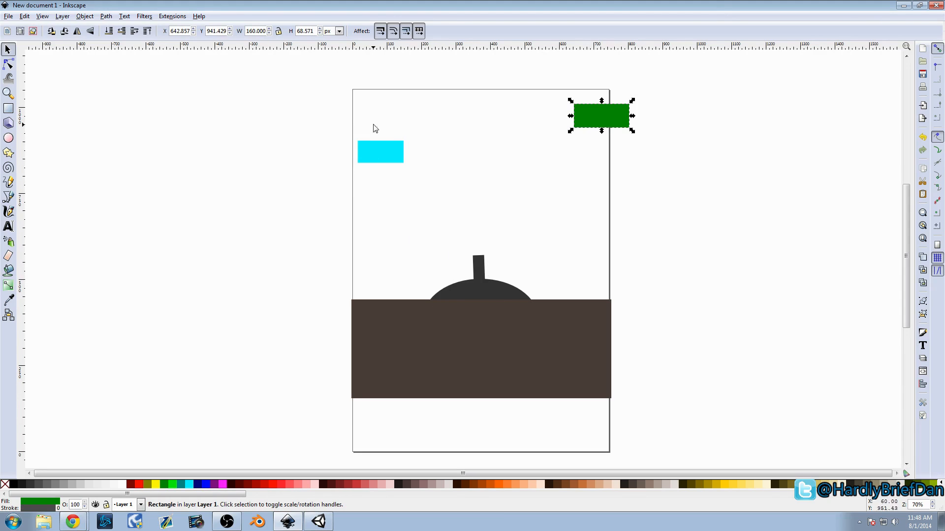
pyautogui.moveTo(219, 144)
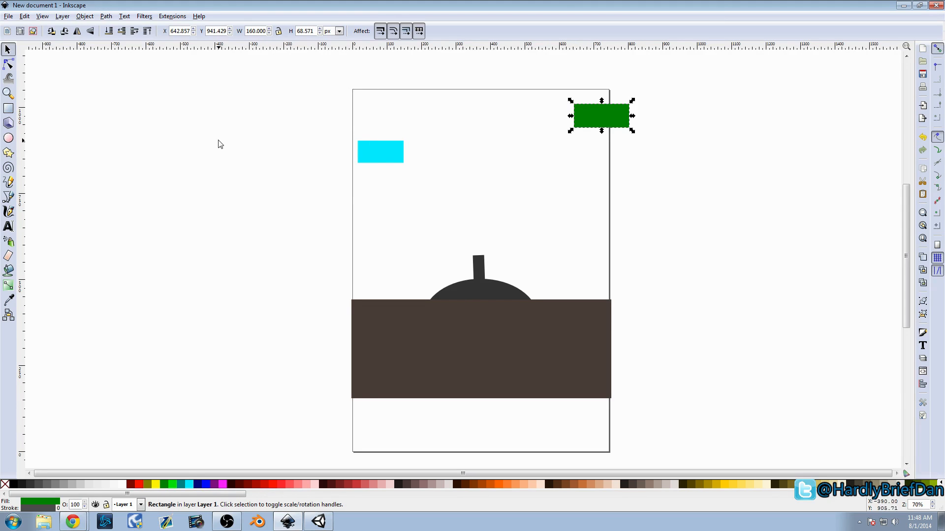
pyautogui.moveTo(372, 335)
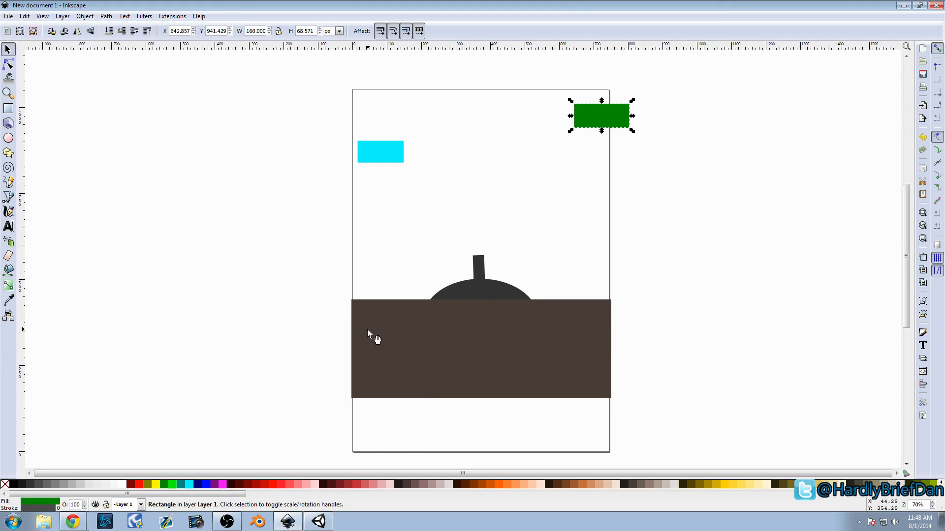
pyautogui.moveTo(582, 331)
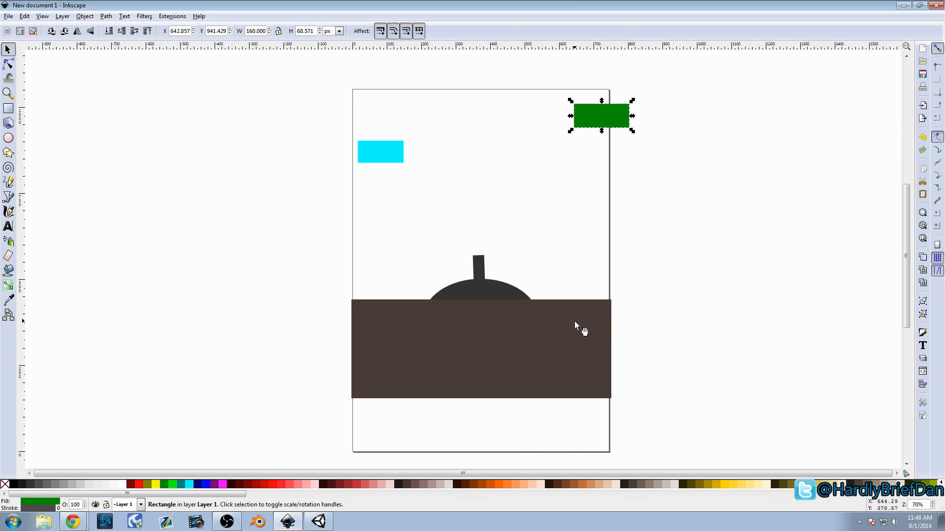
pyautogui.click(8, 109)
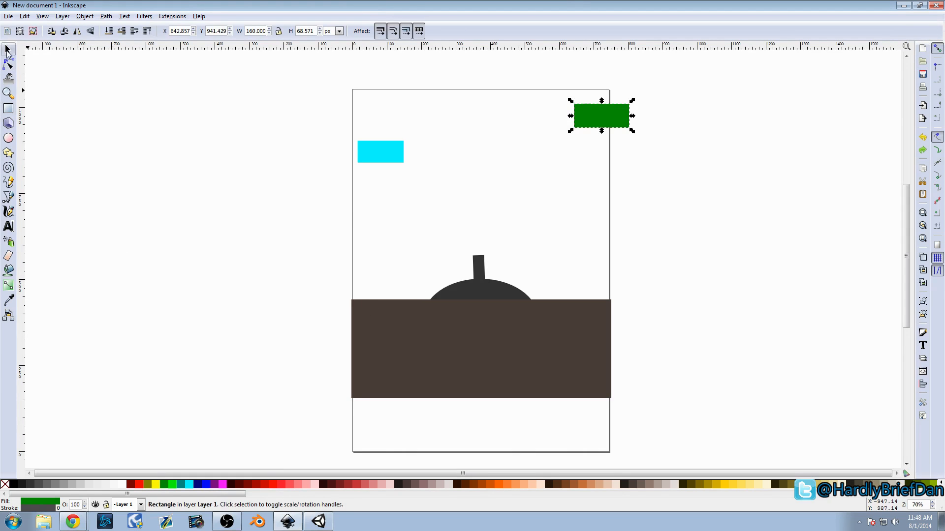
# - Draw a long red rectangle inside the brown band's upper left
pyautogui.click(9, 108)
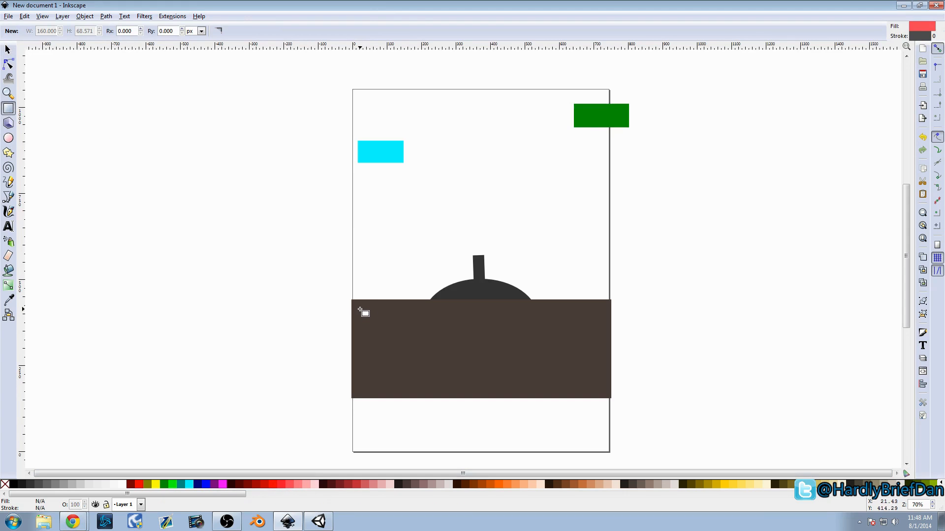
pyautogui.moveTo(360, 309); pyautogui.dragTo(453, 327)
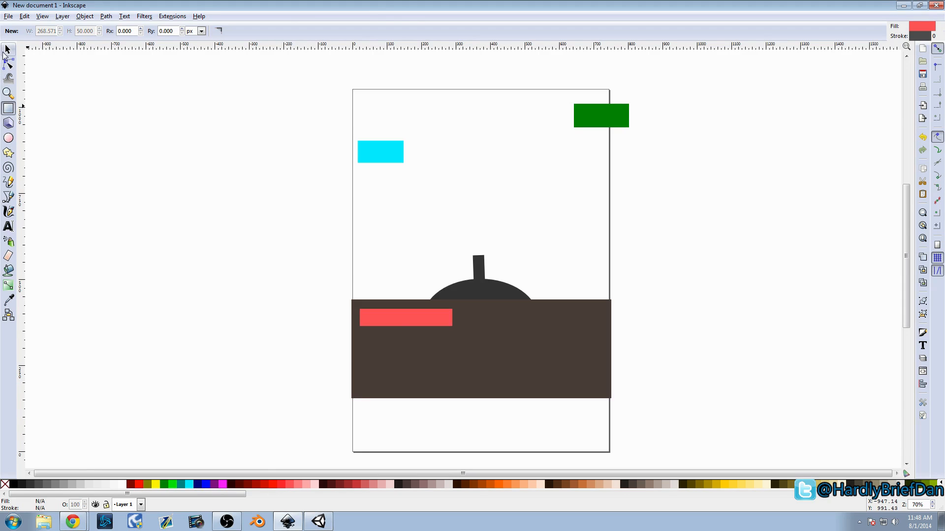
pyautogui.click(404, 318)
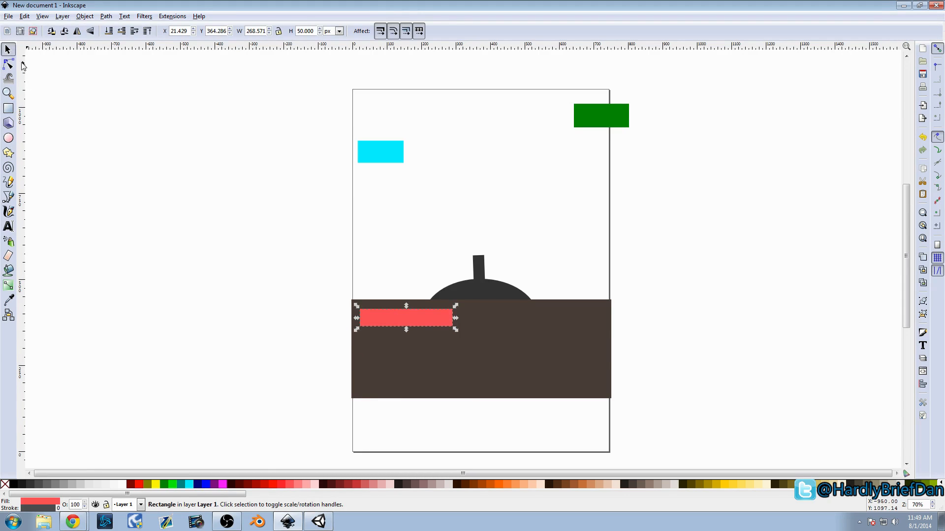
# - Add a black TIME: text label on the brown band's right side, correcting the TIMW typo
pyautogui.click(9, 228)
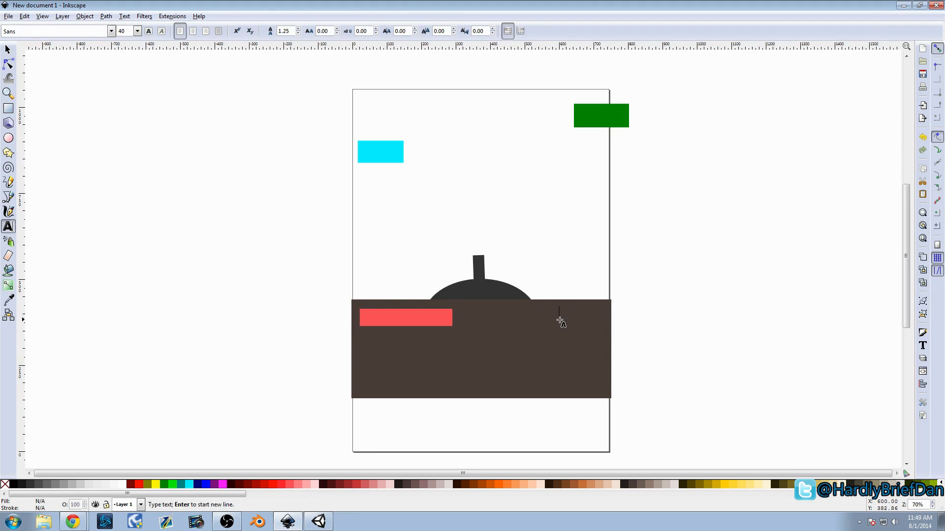
pyautogui.write('TIMW')
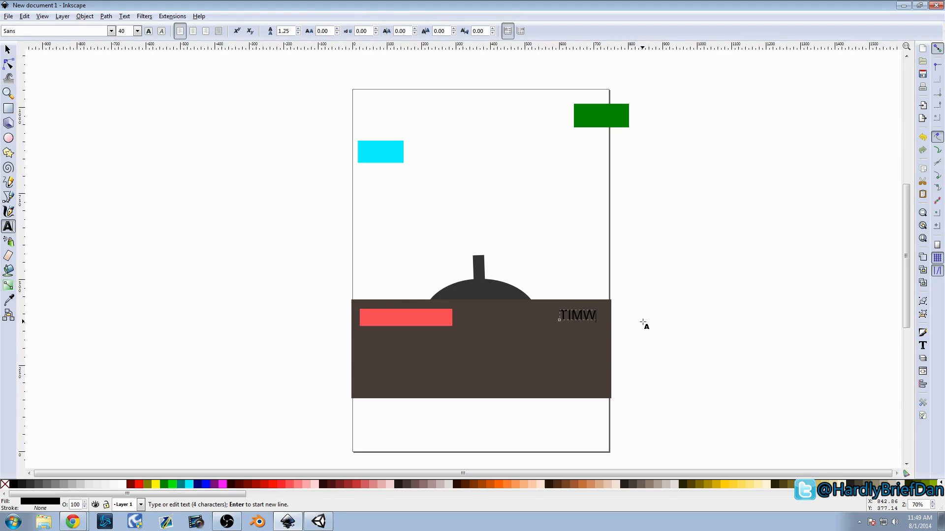
pyautogui.write('E:')
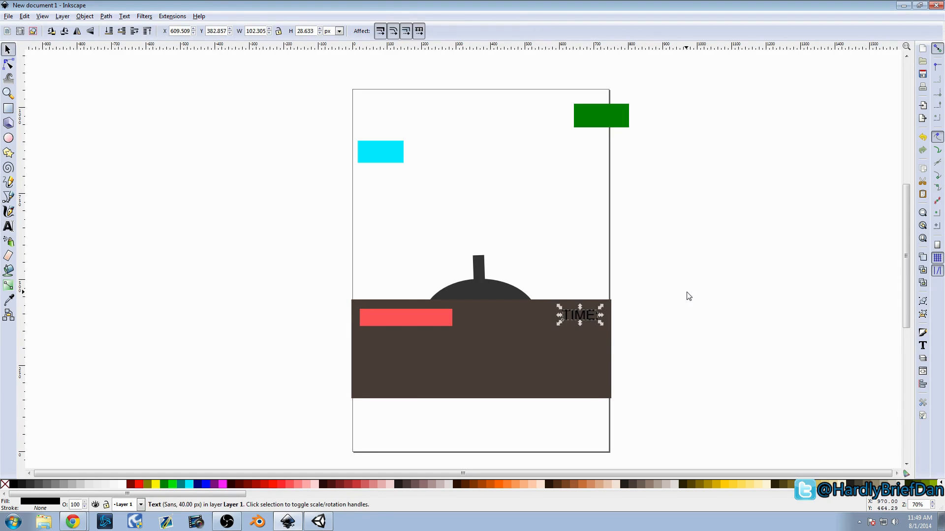
pyautogui.click(475, 292)
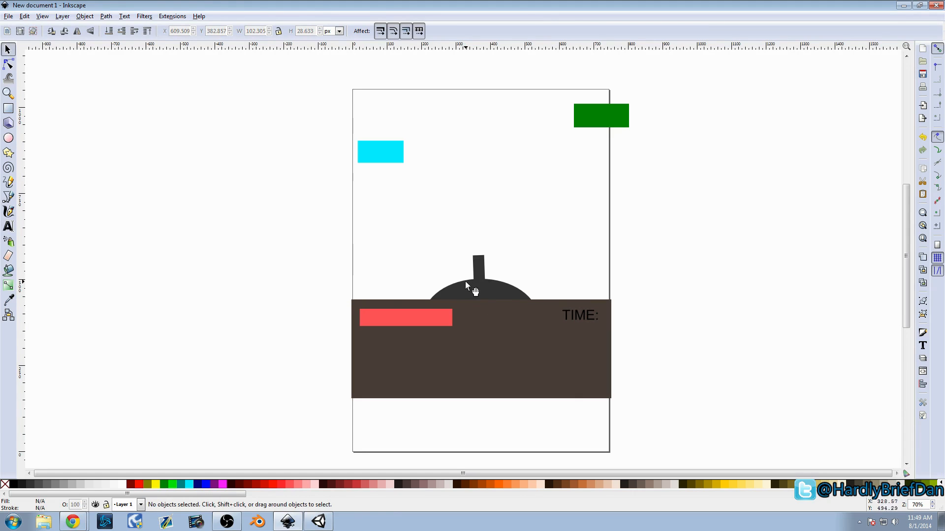
pyautogui.click(9, 227)
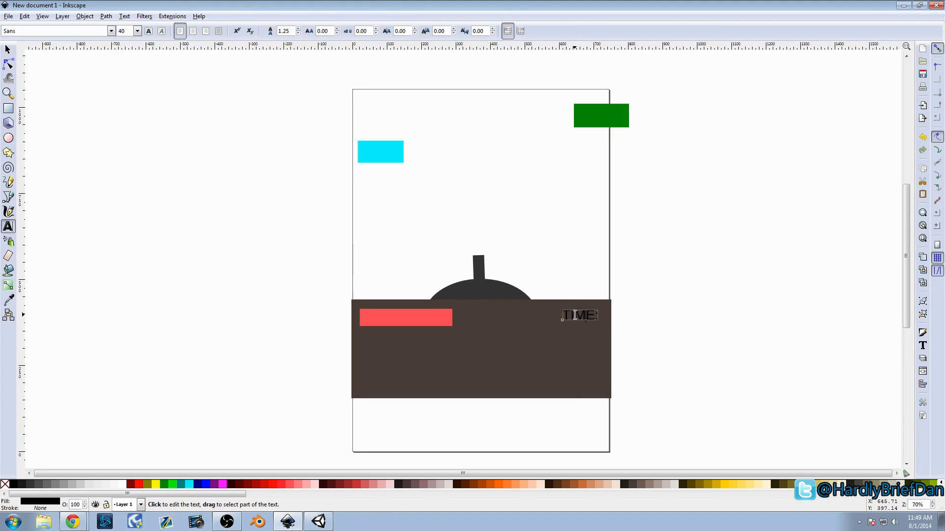
pyautogui.click(9, 49)
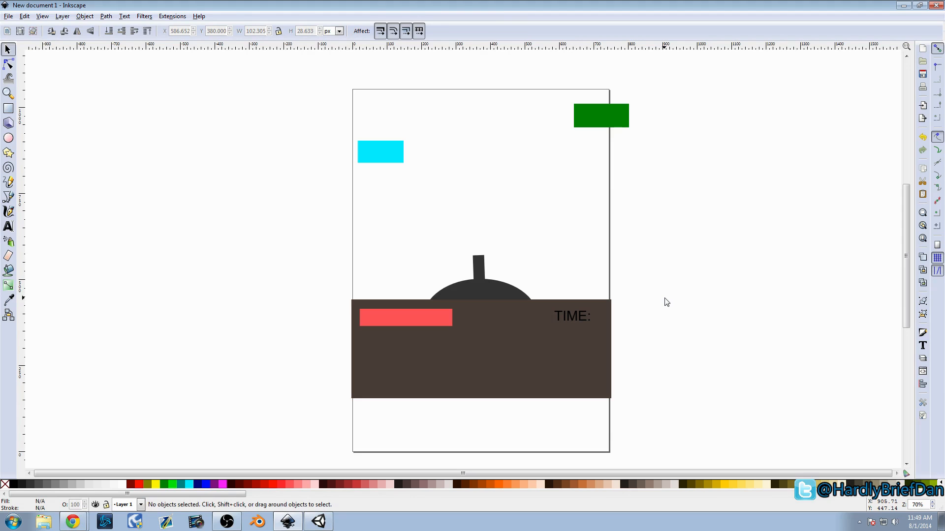
pyautogui.moveTo(429, 305)
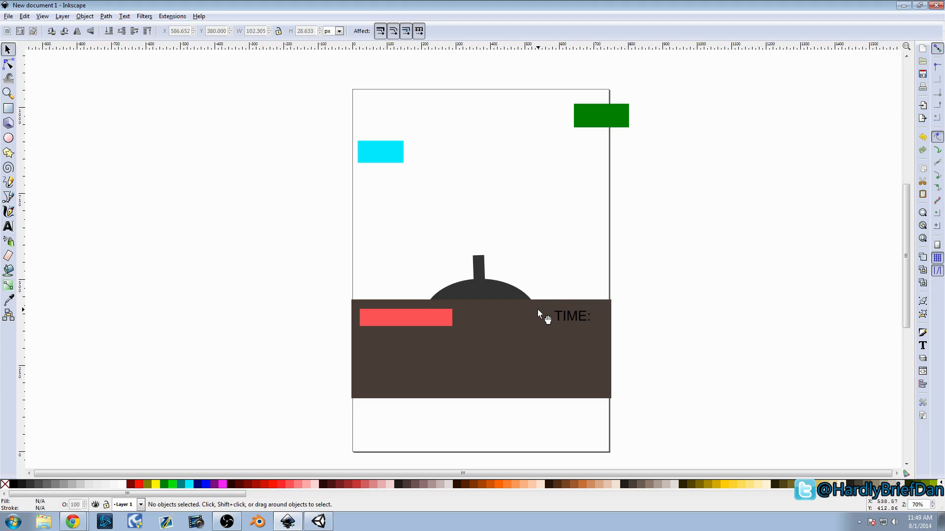
pyautogui.moveTo(474, 312)
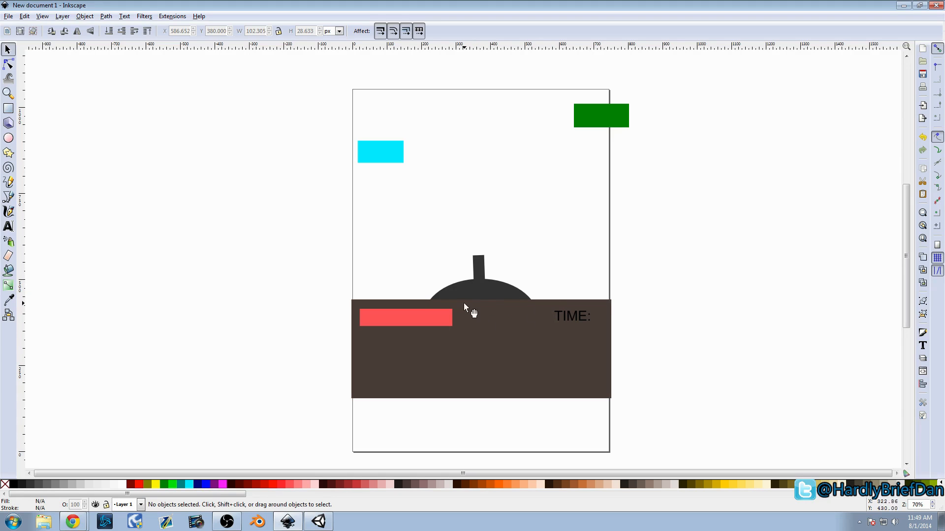
pyautogui.moveTo(512, 292)
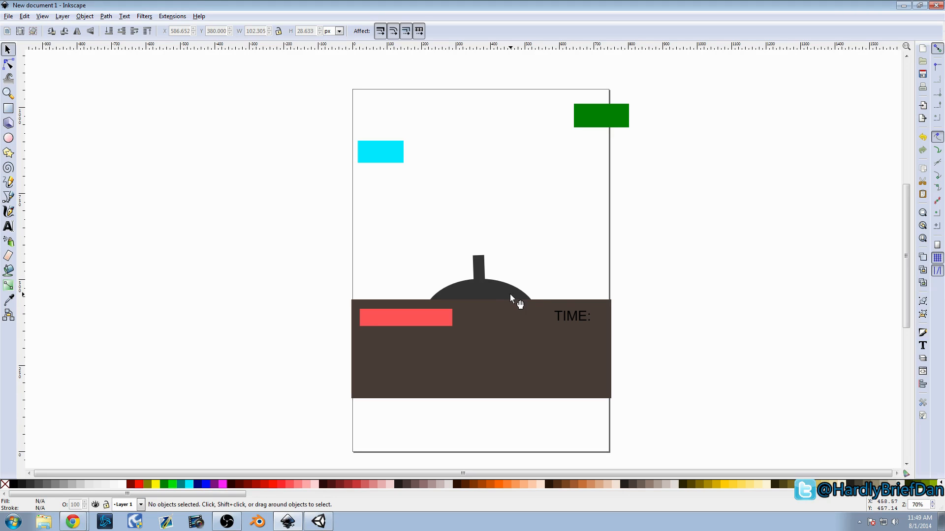
# - Duplicate the TIME: label to the page's top left and change it to SCORE
pyautogui.click(571, 316)
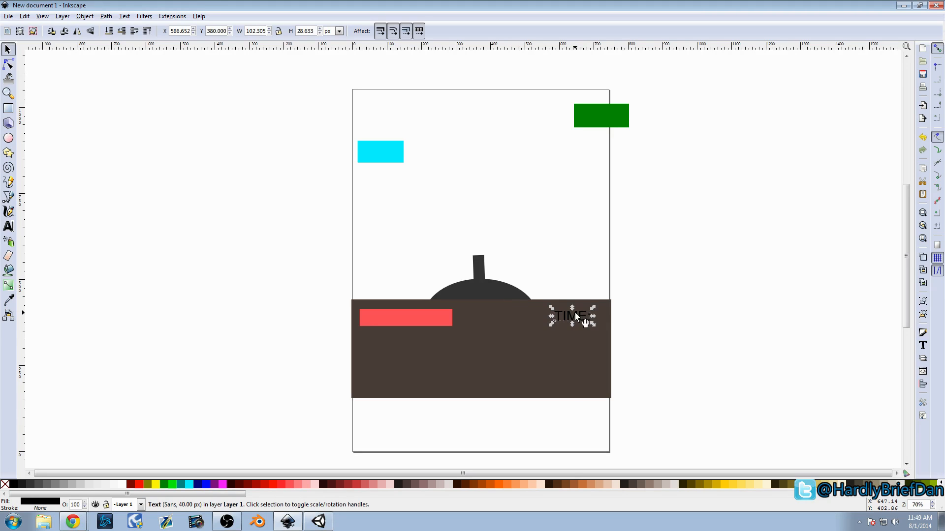
pyautogui.moveTo(573, 316); pyautogui.dragTo(386, 138)
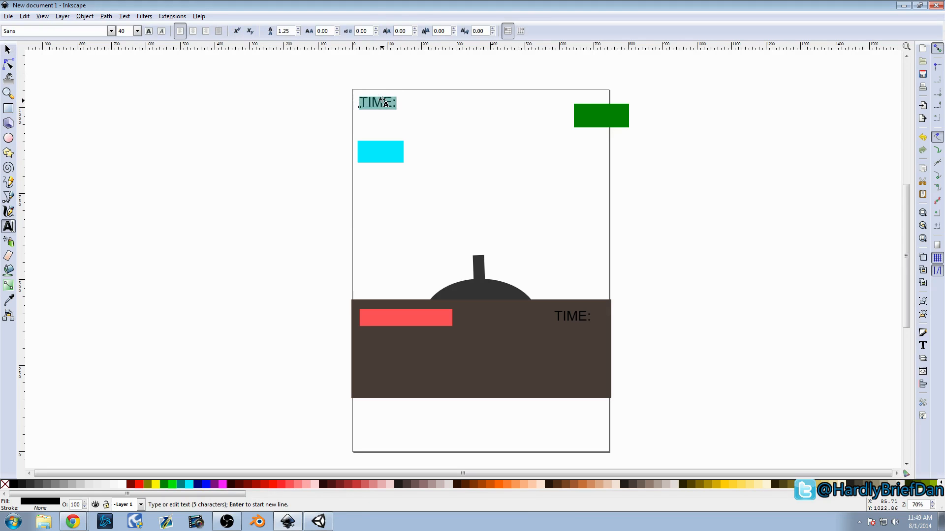
pyautogui.write('SCORE')
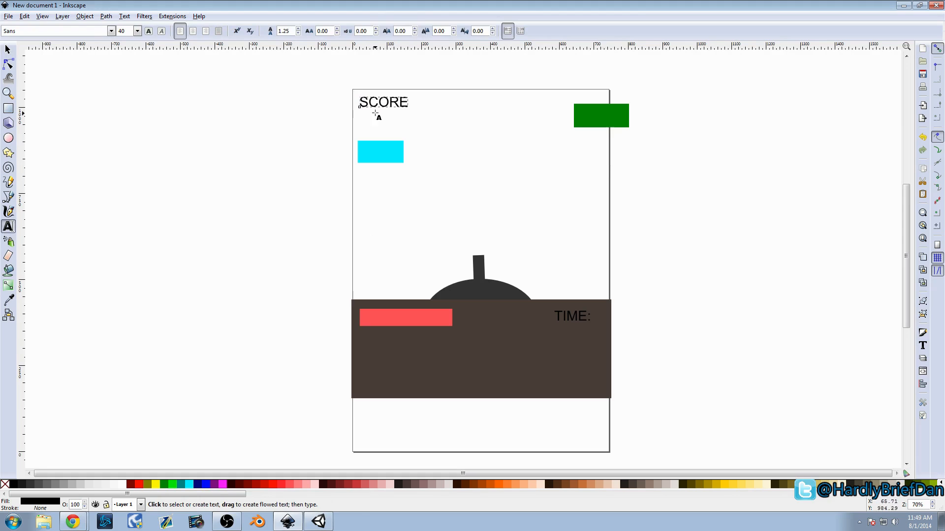
pyautogui.moveTo(560, 131)
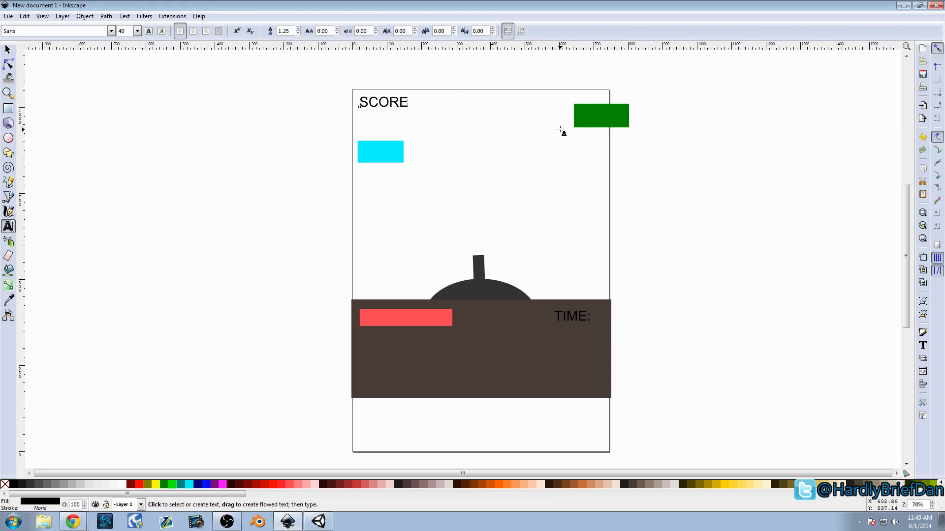
pyautogui.moveTo(439, 254)
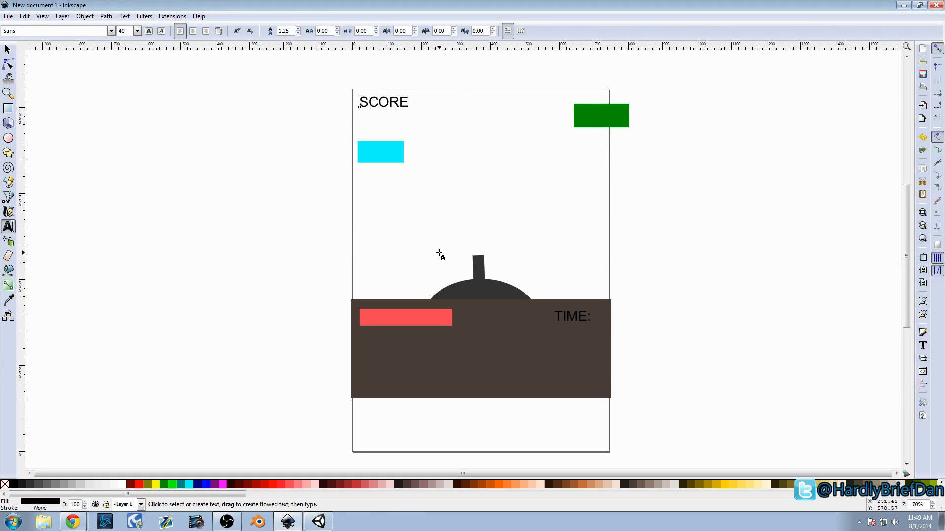
pyautogui.moveTo(464, 219)
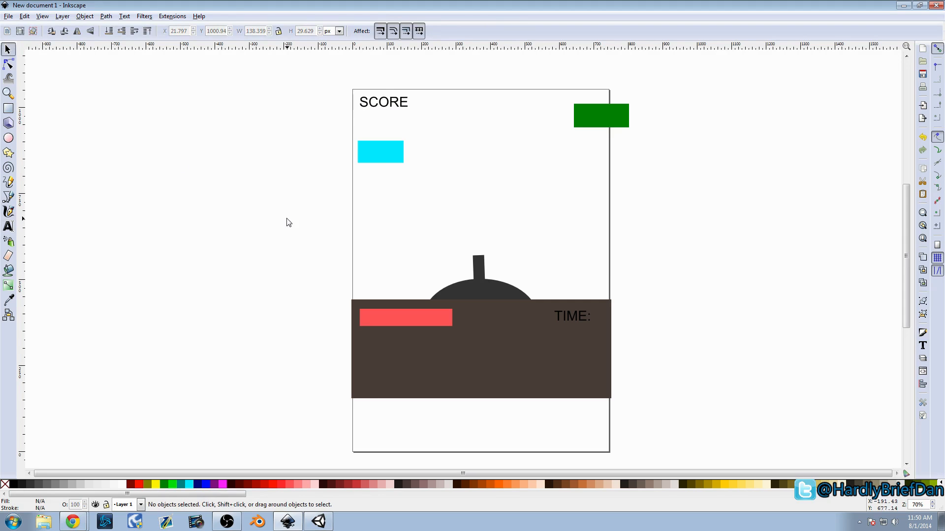
pyautogui.moveTo(288, 218)
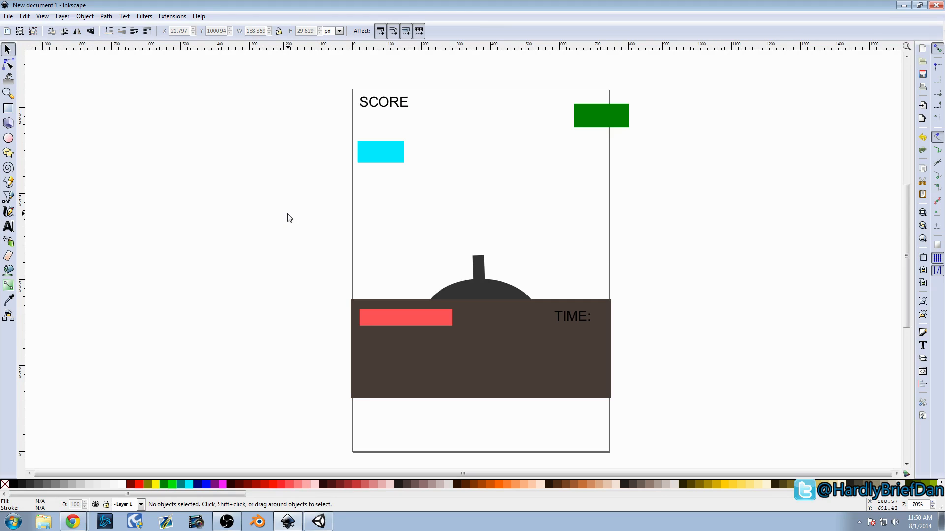
pyautogui.moveTo(275, 213)
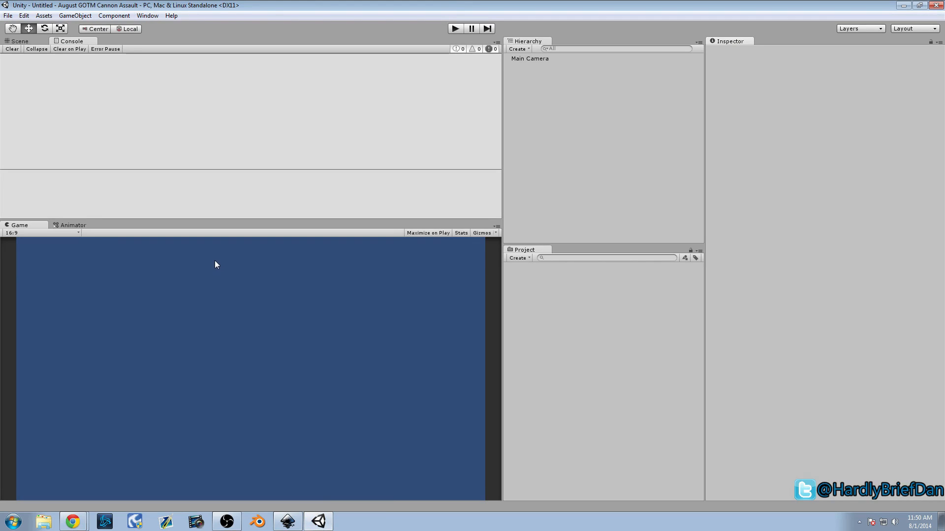
pyautogui.moveTo(344, 131)
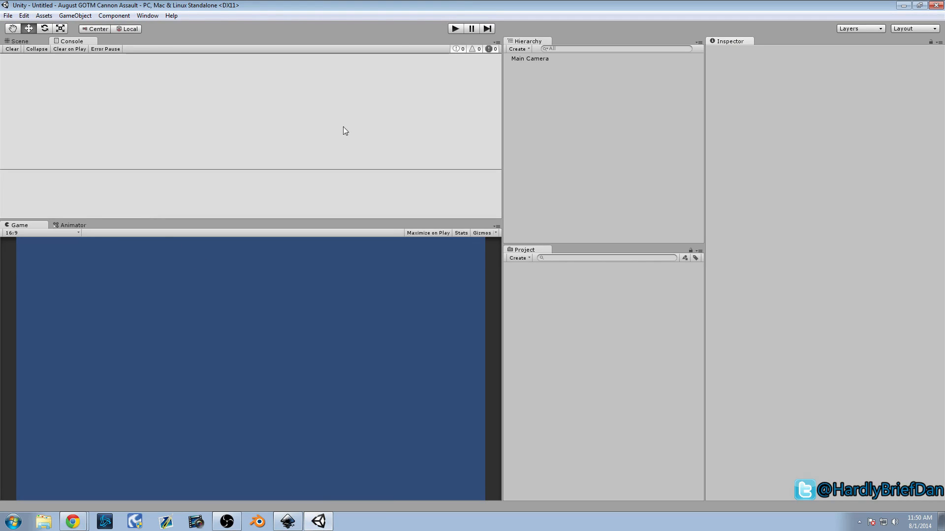
pyautogui.moveTo(420, 142)
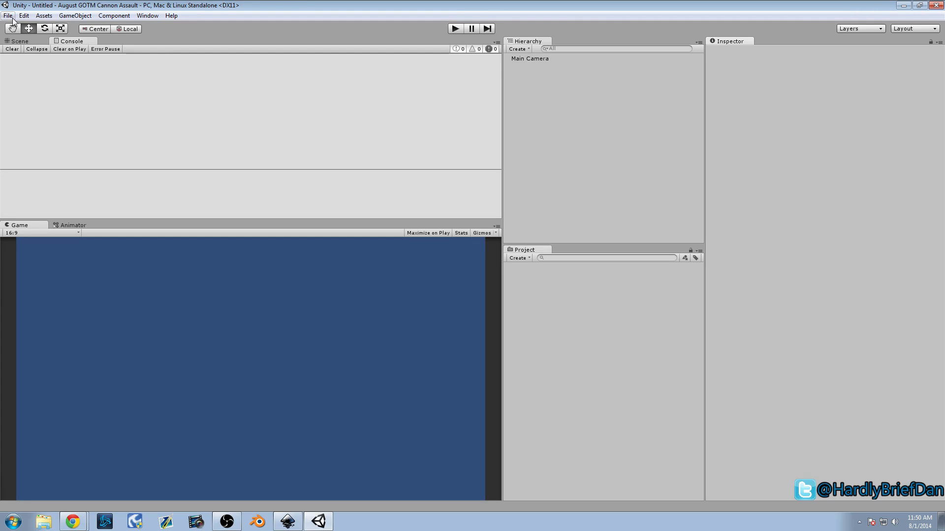
pyautogui.click(8, 14)
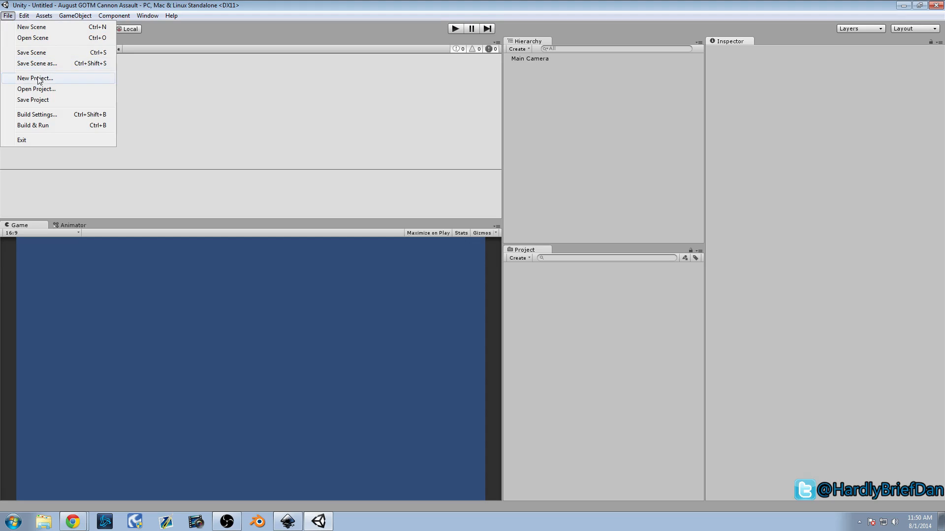
pyautogui.click(34, 78)
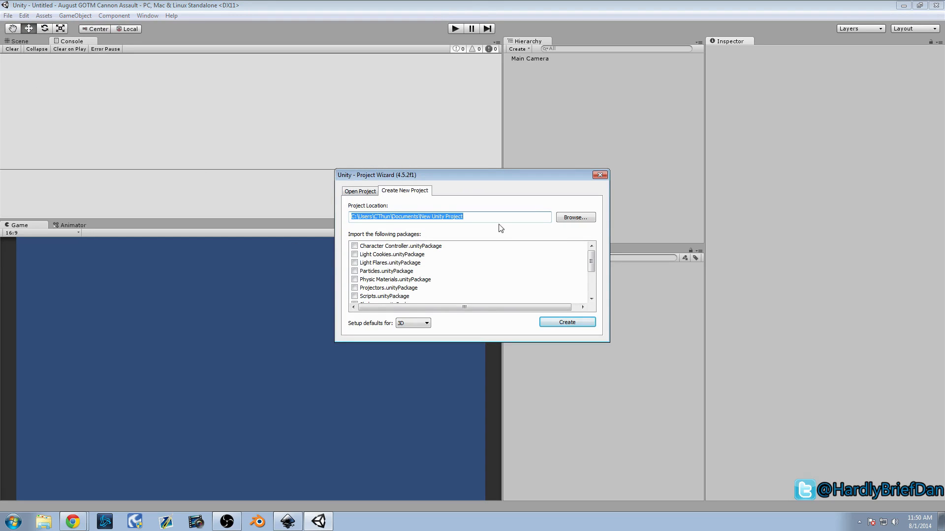
pyautogui.moveTo(356, 330)
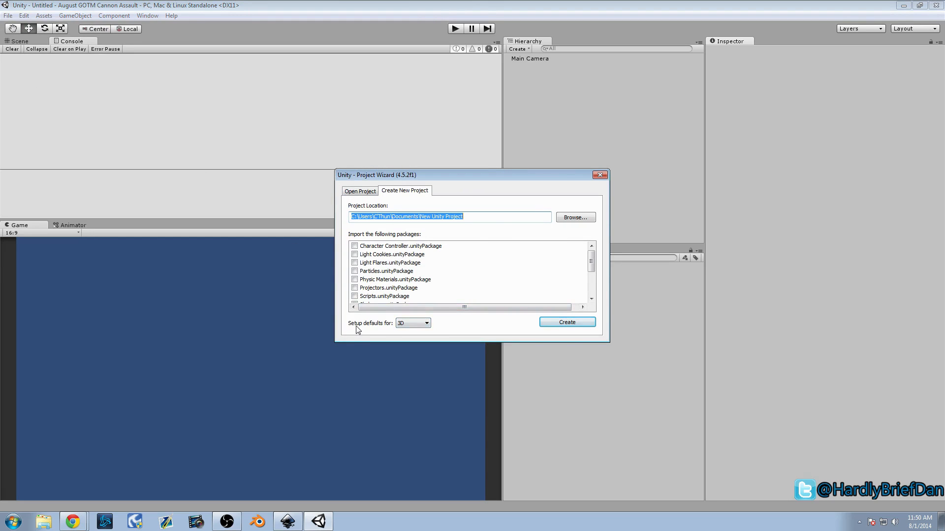
pyautogui.click(426, 323)
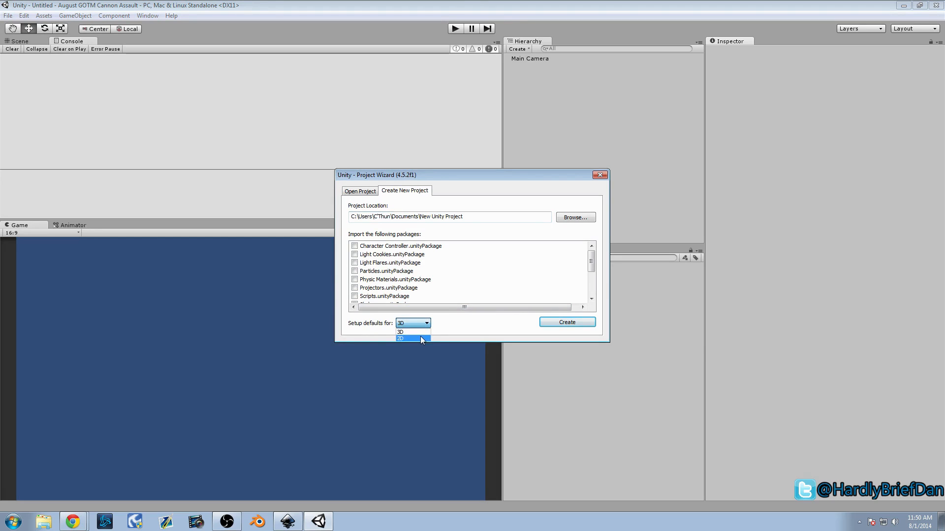
pyautogui.click(401, 339)
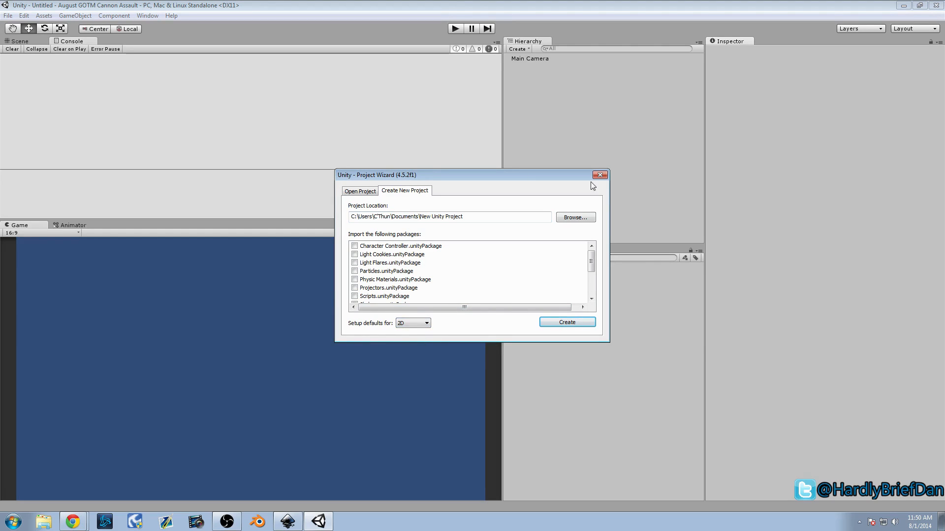
pyautogui.click(599, 175)
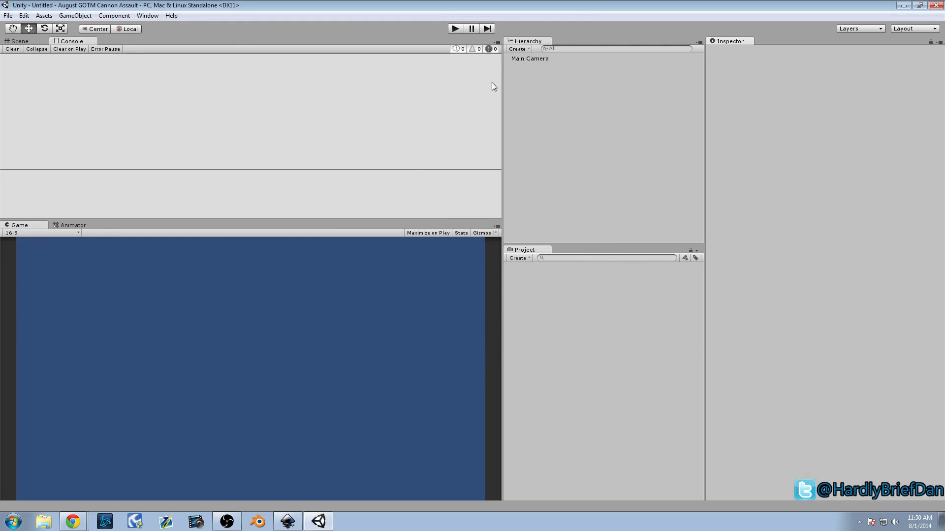
# - Show the 2D Scene view above the Game view and resize the divider between them
pyautogui.click(529, 58)
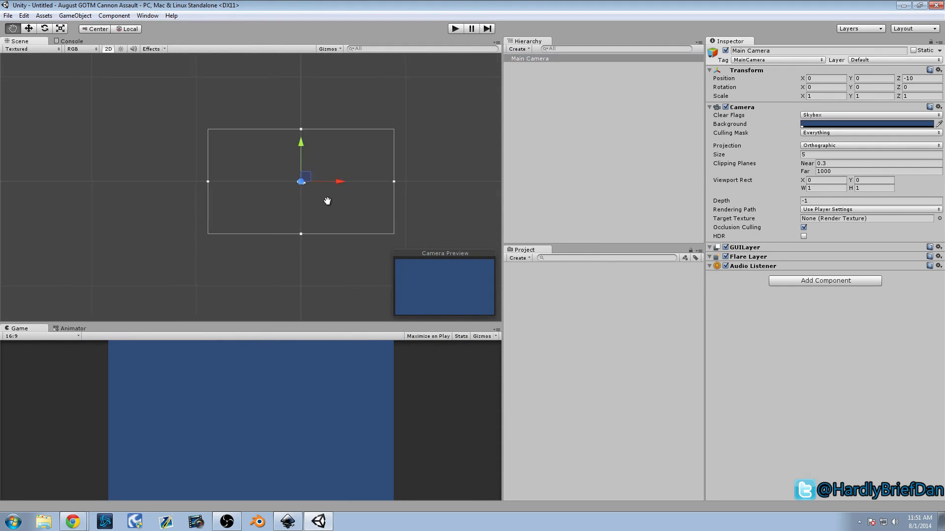
pyautogui.moveTo(326, 201); pyautogui.dragTo(253, 321)
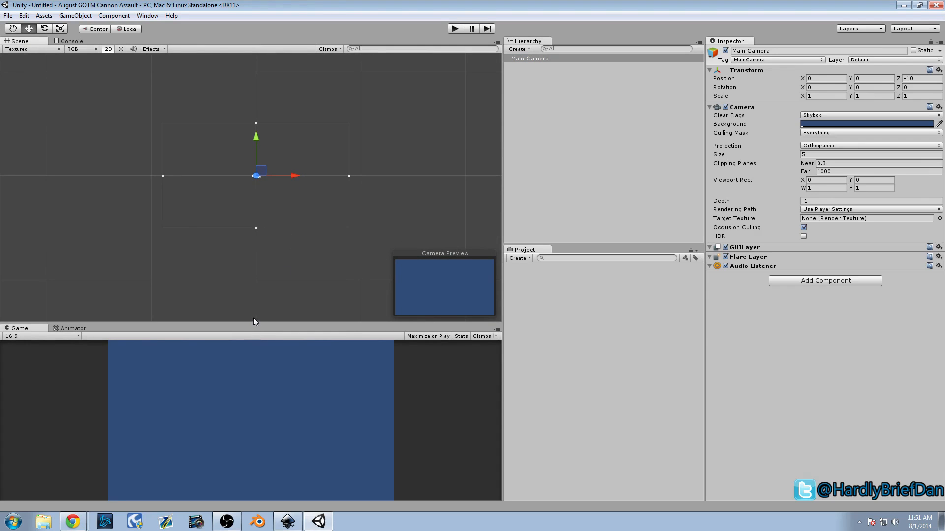
pyautogui.moveTo(254, 321); pyautogui.dragTo(254, 217)
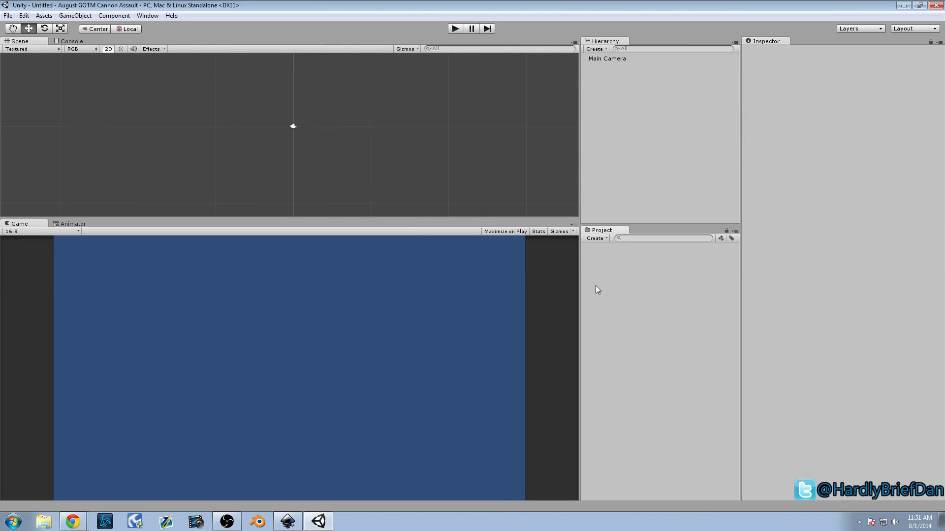
# - Create Scenes, Scripts and further asset folders in the Project panel
pyautogui.click(595, 239)
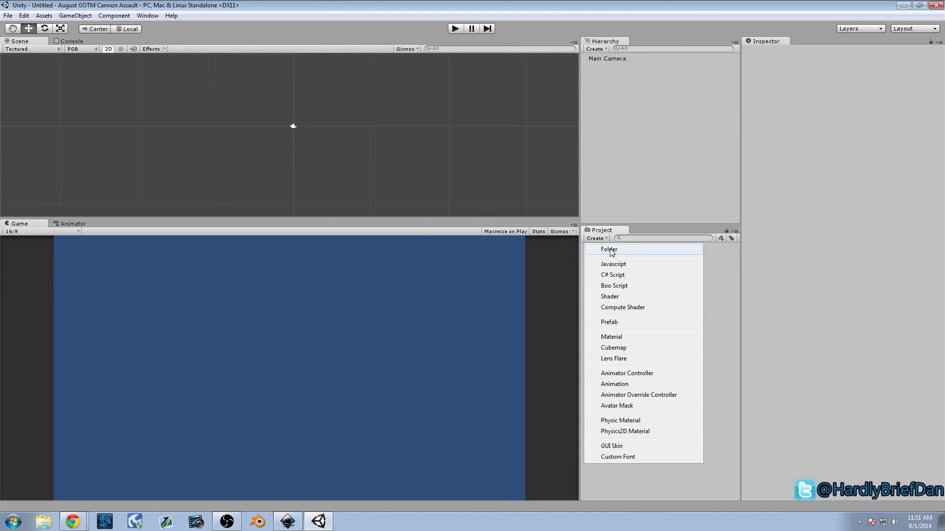
pyautogui.click(609, 249)
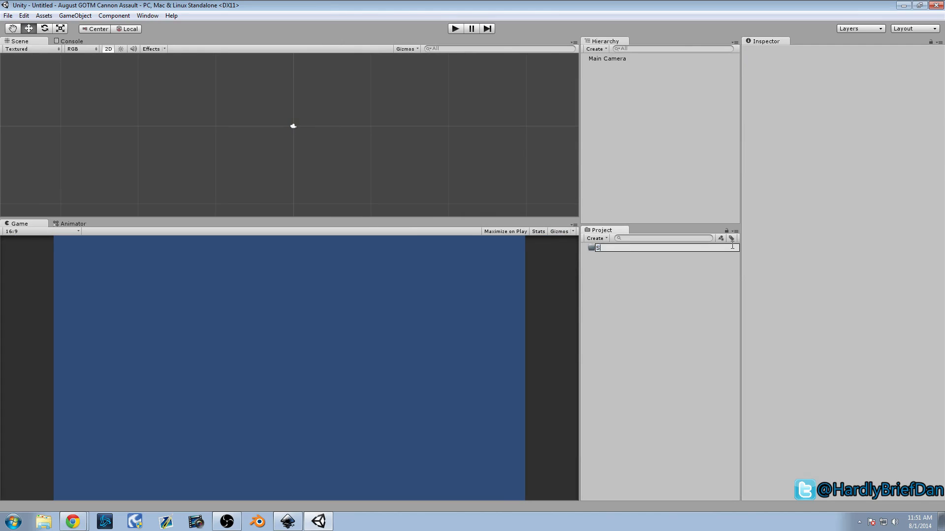
pyautogui.write('cen')
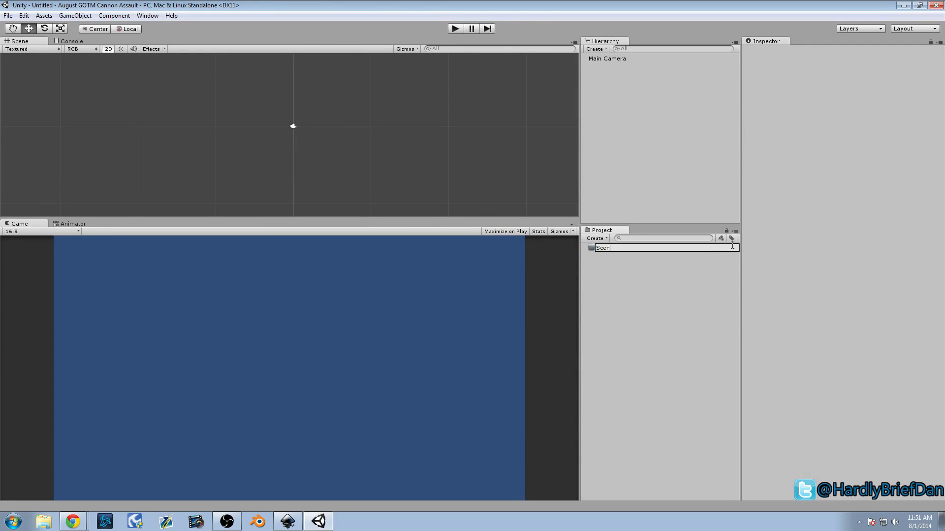
pyautogui.write('es')
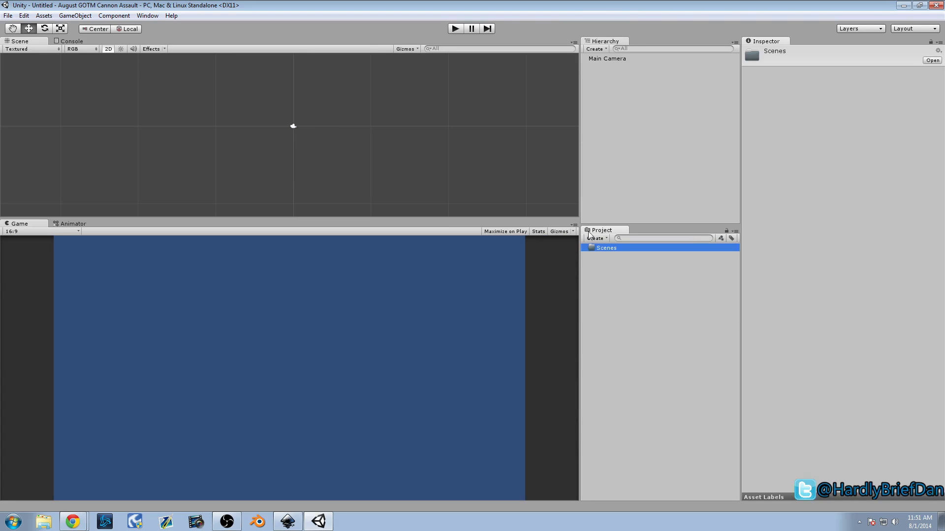
pyautogui.click(595, 239)
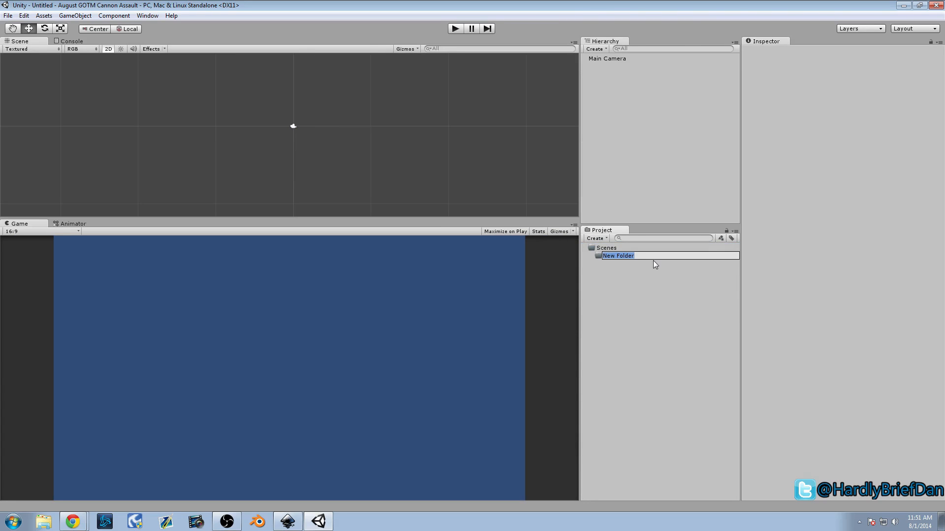
pyautogui.write('Scripts')
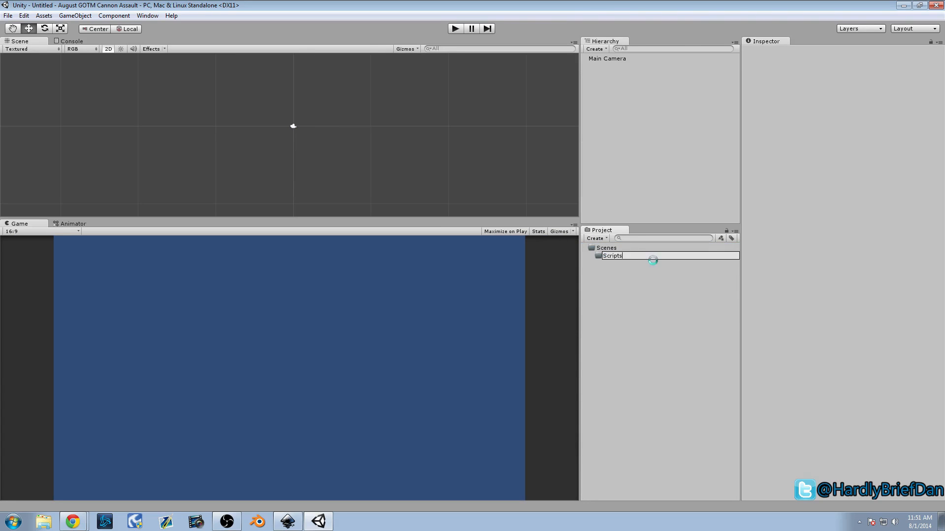
pyautogui.click(612, 256)
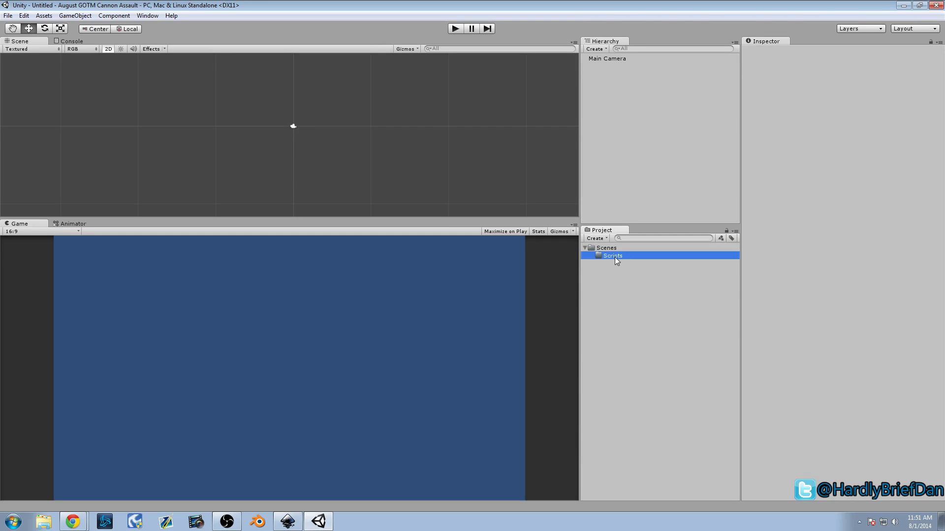
pyautogui.click(594, 238)
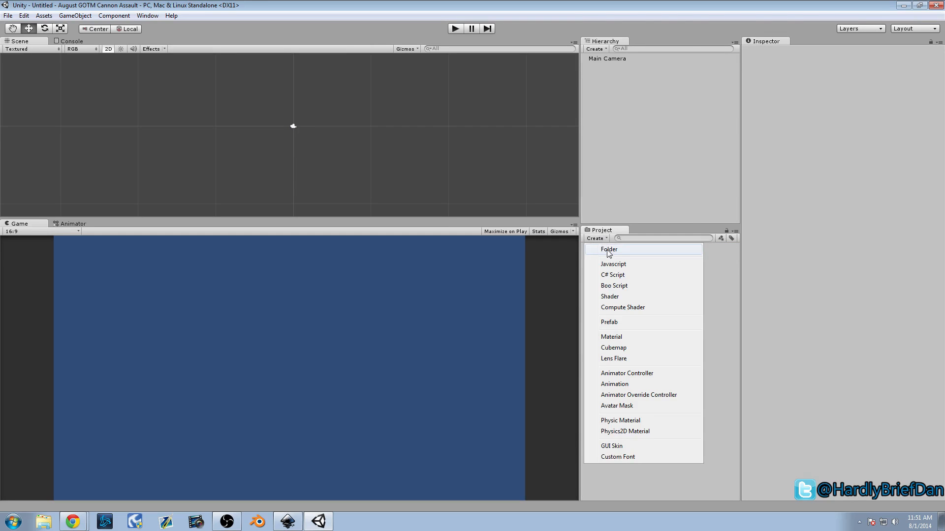
pyautogui.click(609, 249)
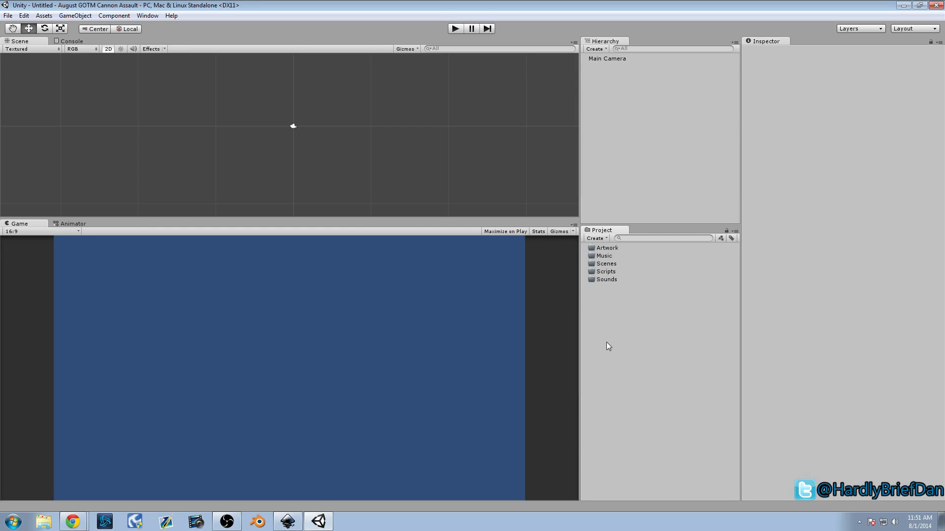
# - Save the untitled scene as MainMenu inside the Scenes folder
pyautogui.click(8, 14)
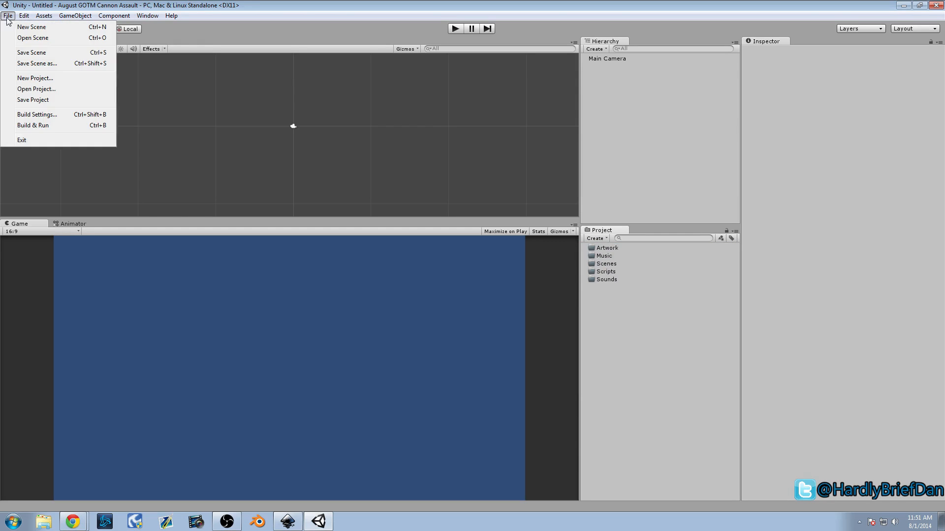
pyautogui.click(30, 52)
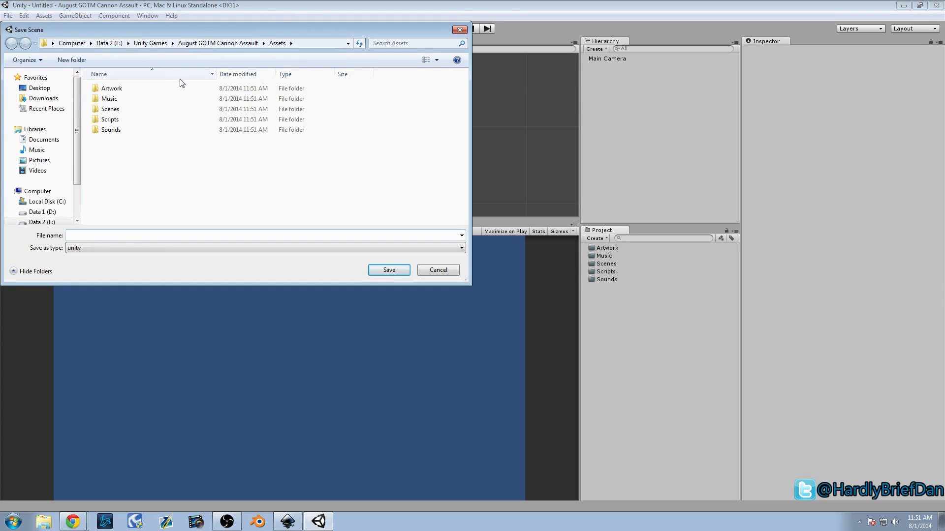
pyautogui.click(111, 87)
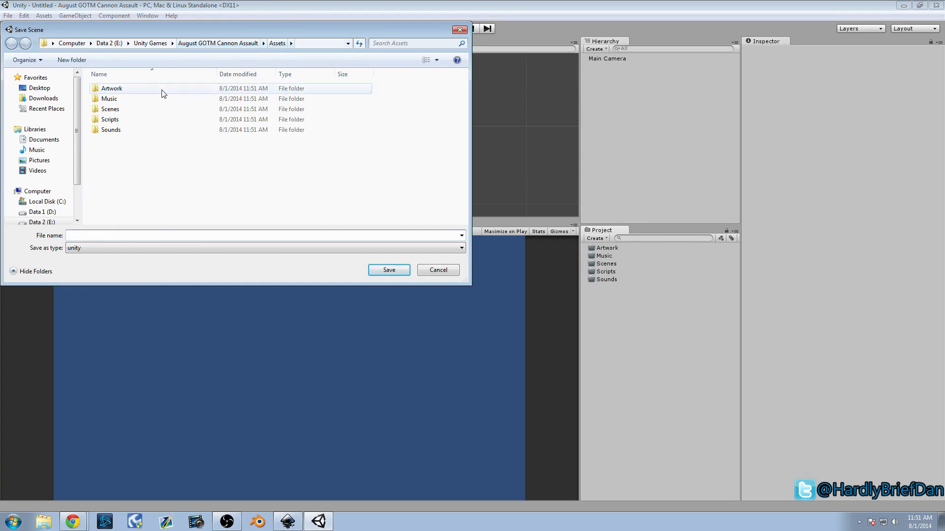
pyautogui.doubleClick(111, 109)
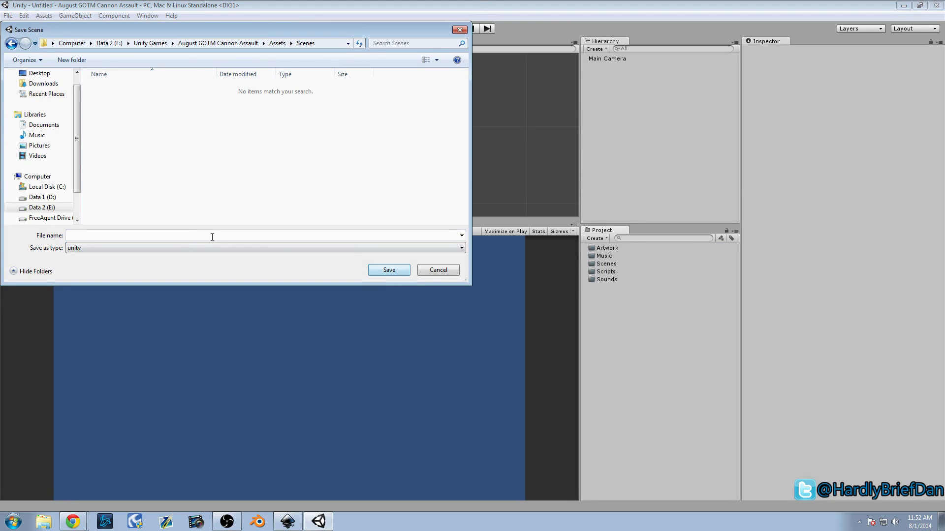
pyautogui.write('MainMe')
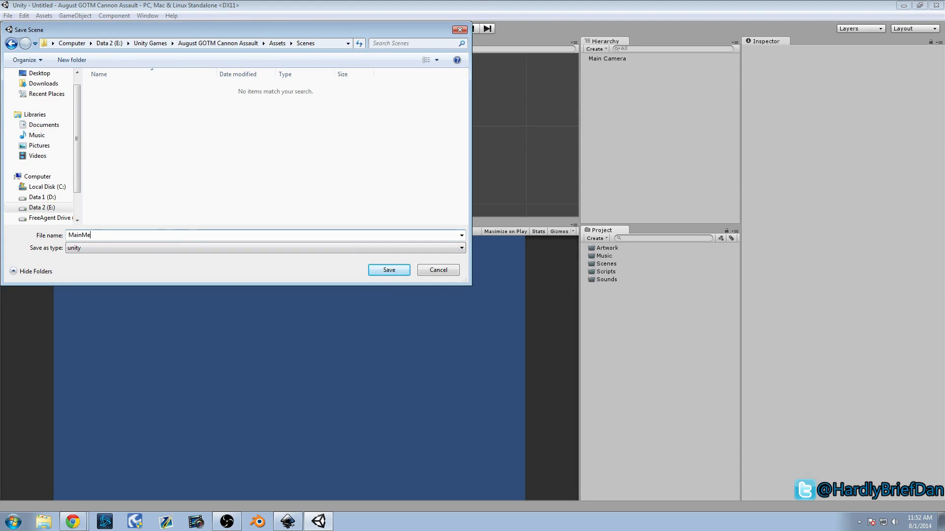
pyautogui.click(388, 270)
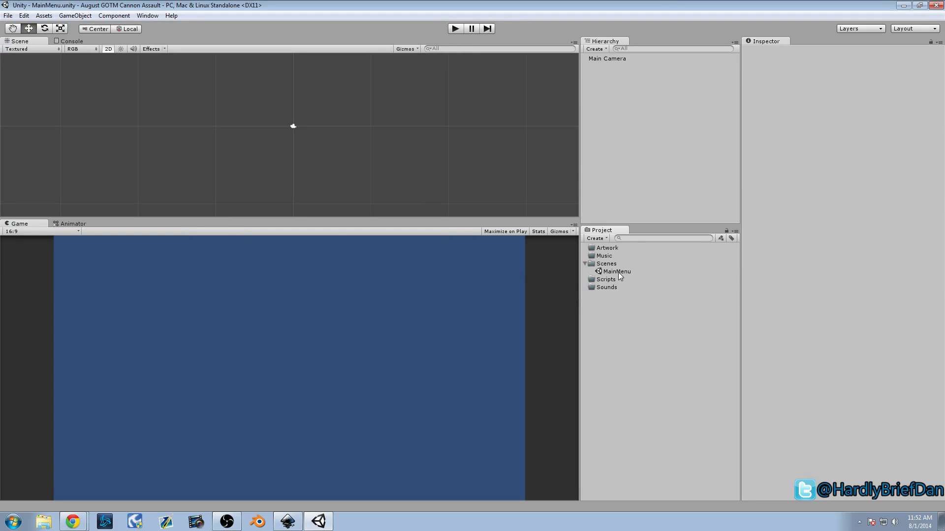
# - Create a new scene, save it as PlayScene and move it into the Scenes folder
pyautogui.click(8, 15)
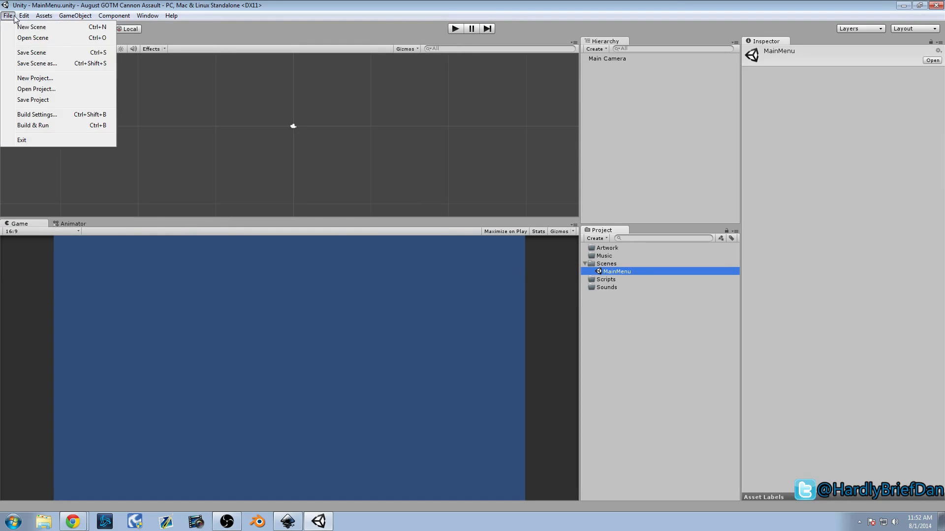
pyautogui.click(30, 27)
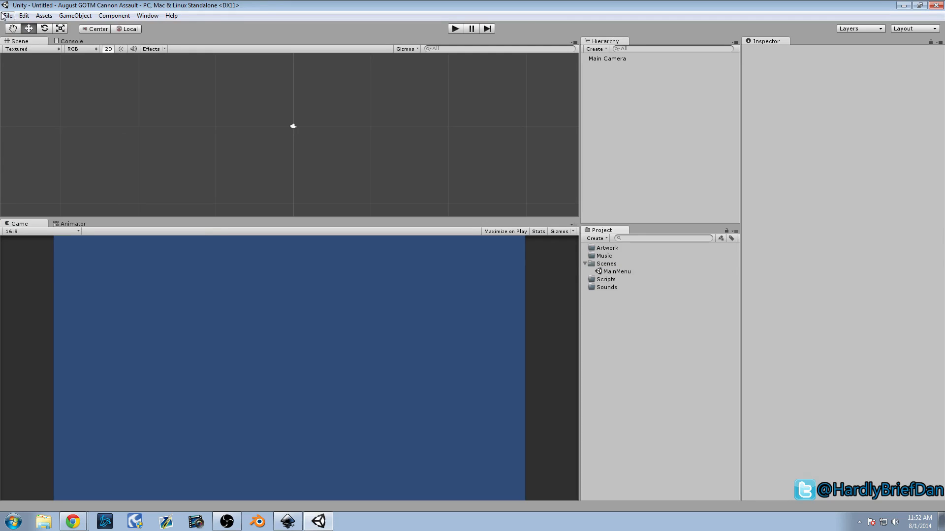
pyautogui.click(8, 15)
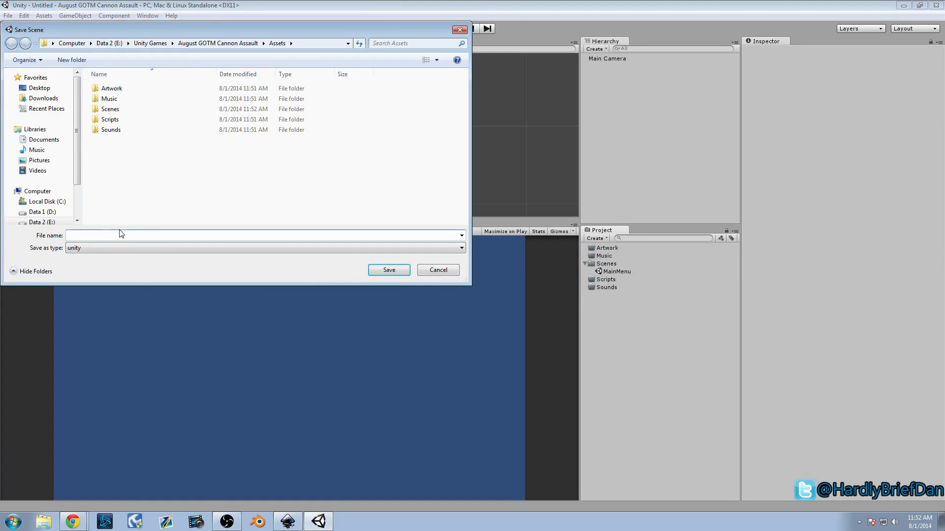
pyautogui.write('PlayS')
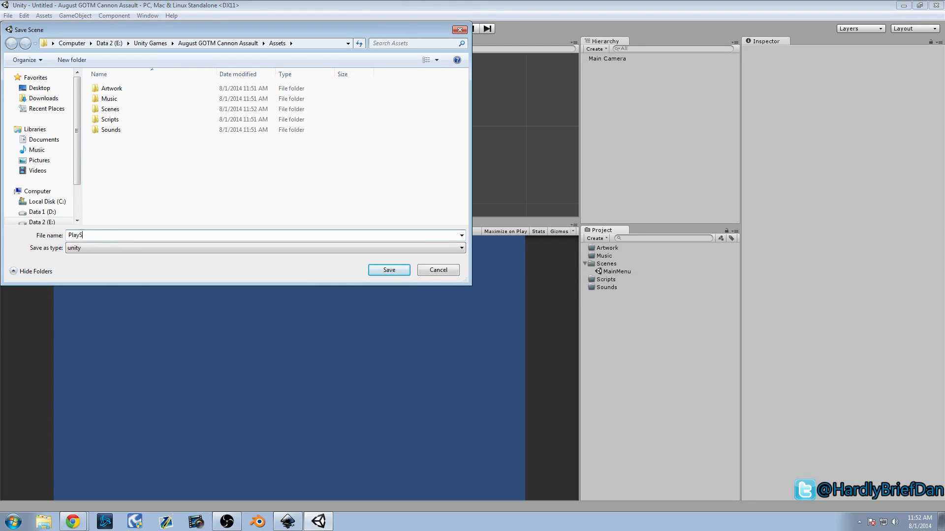
pyautogui.click(387, 270)
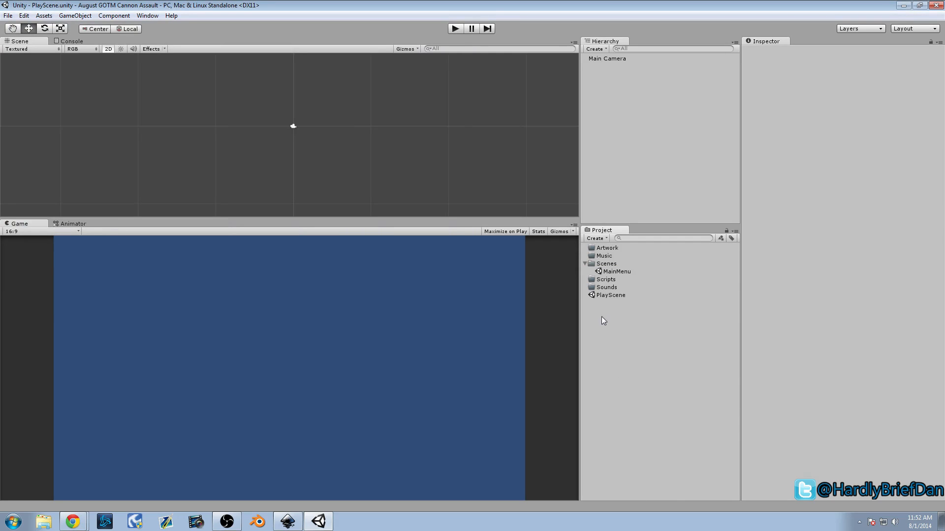
pyautogui.click(611, 295)
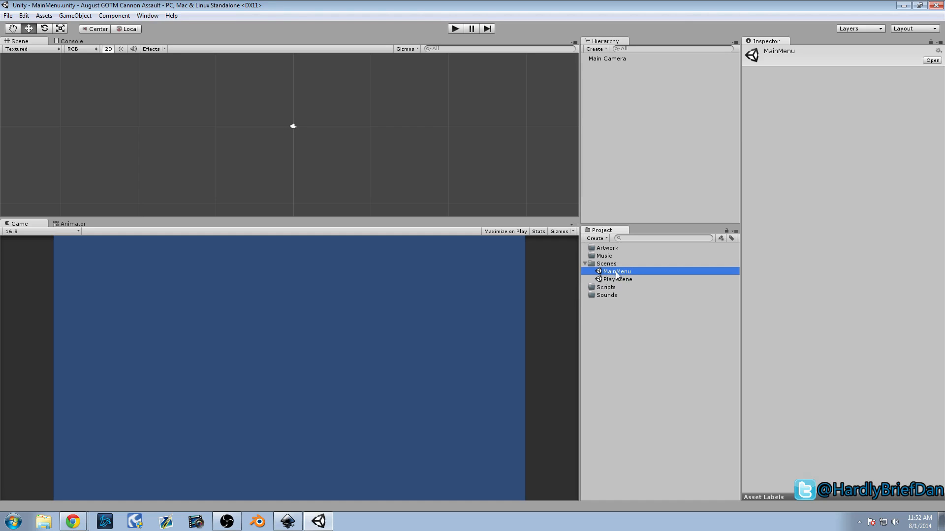
# - Create a Main Menu subfolder inside the Scripts folder
pyautogui.click(606, 287)
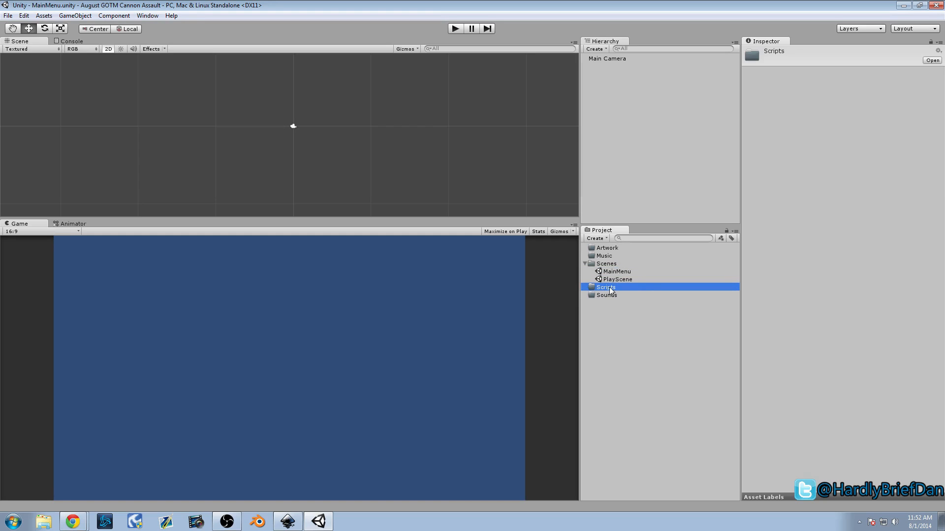
pyautogui.click(596, 238)
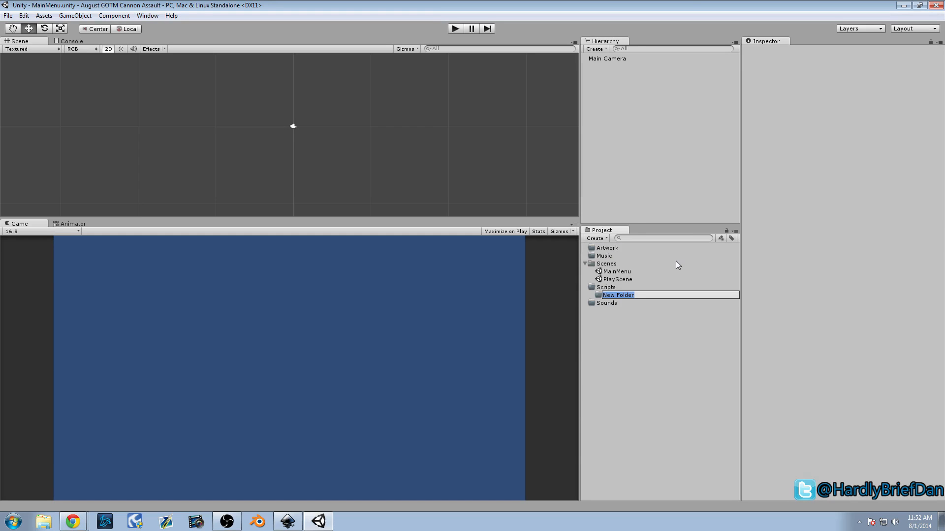
pyautogui.write('Main Menu')
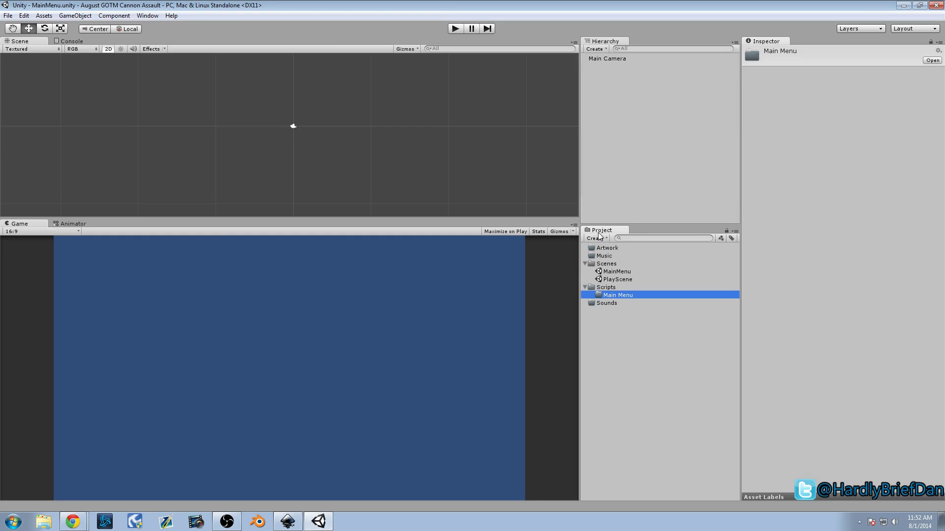
# - Create a Play Scene folder, move it into Scripts, and reselect the MainMenu scene
pyautogui.click(595, 238)
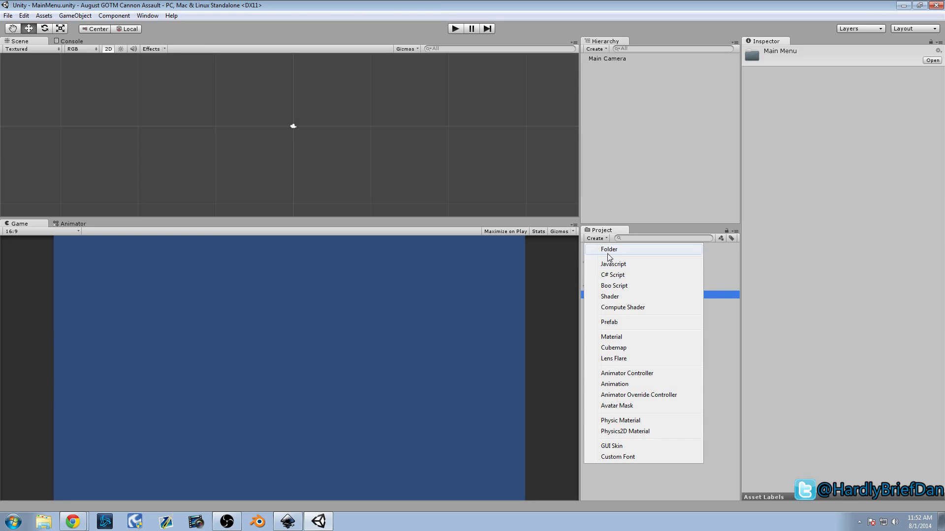
pyautogui.click(612, 274)
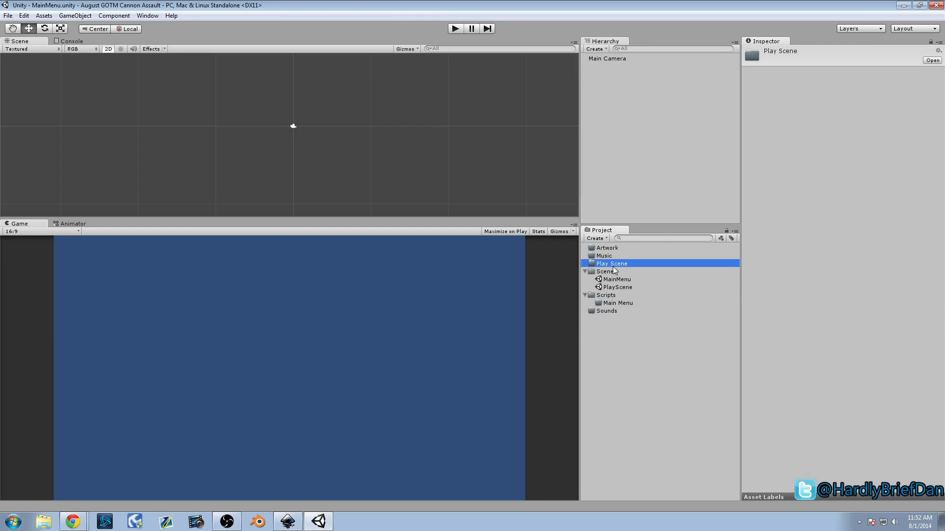
pyautogui.click(618, 295)
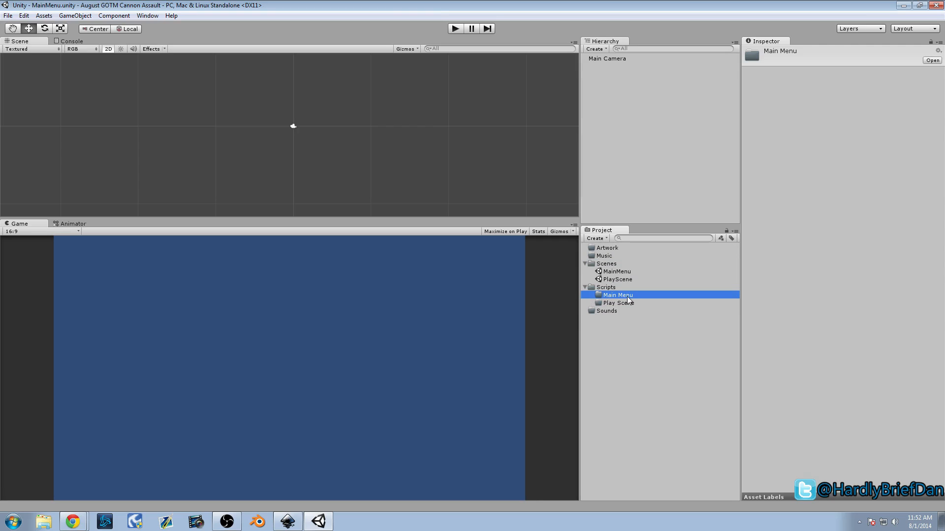
pyautogui.moveTo(616, 252)
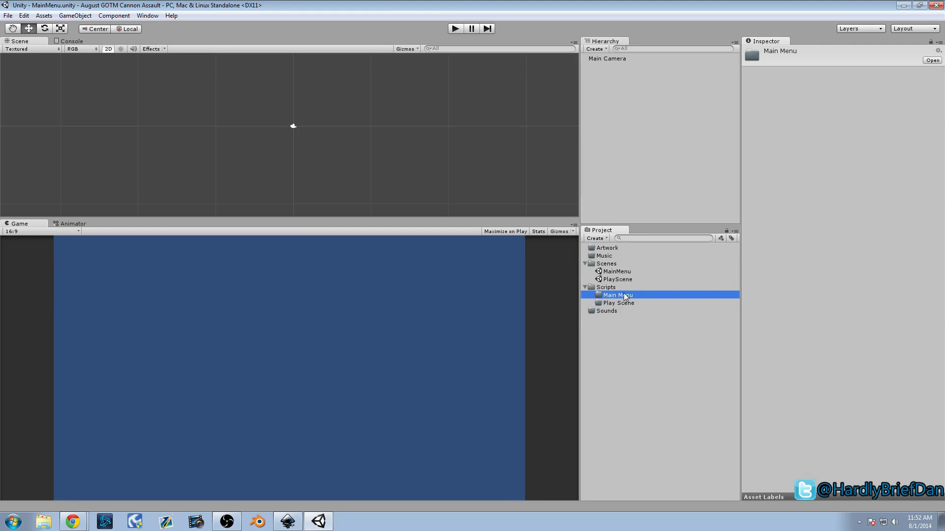
pyautogui.click(616, 272)
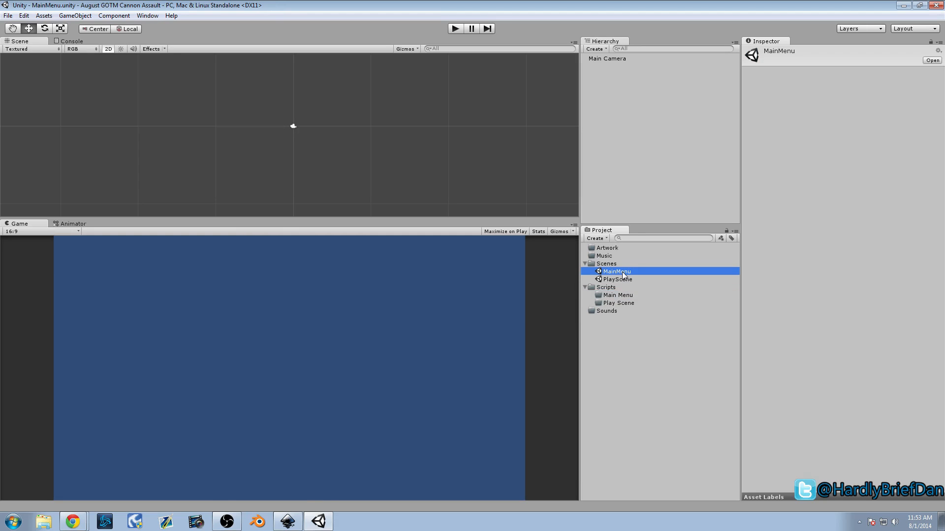
pyautogui.moveTo(617, 272)
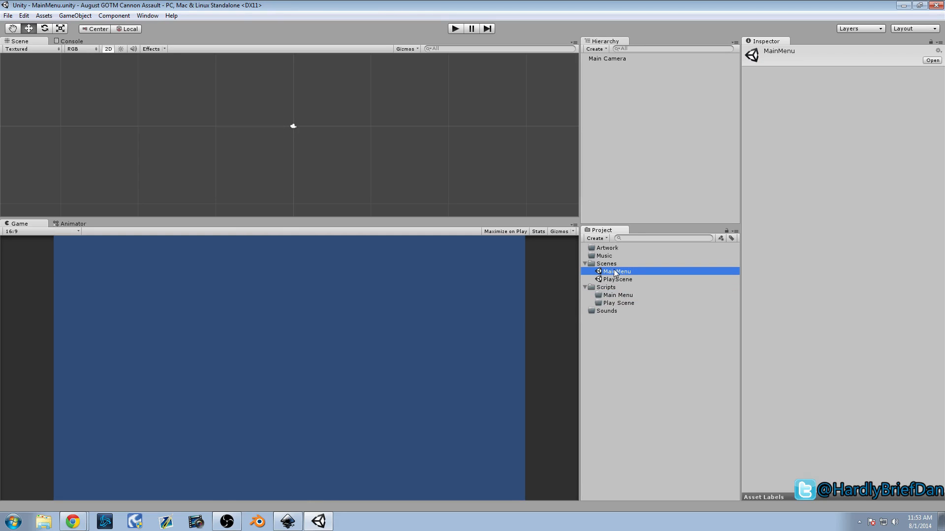
# - Create a new C# script named MainMenuGUI in the Main Menu folder
pyautogui.click(594, 238)
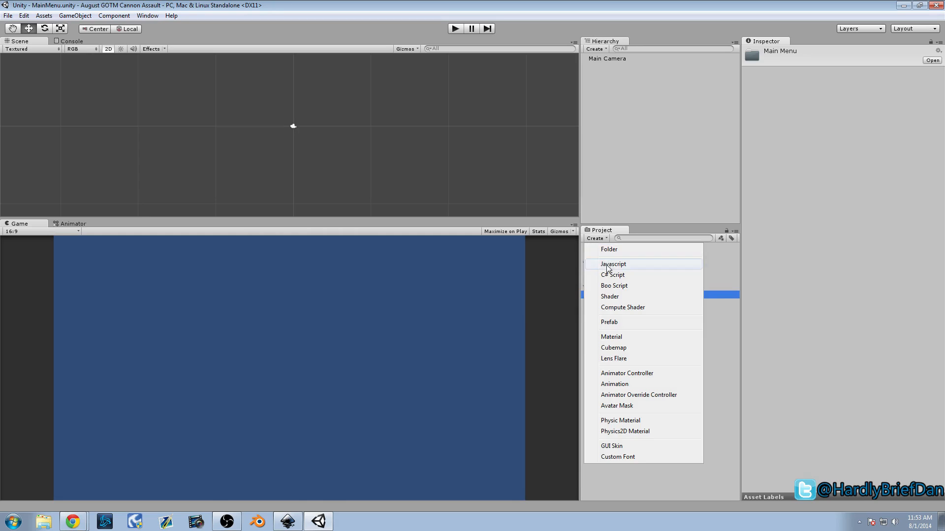
pyautogui.click(612, 274)
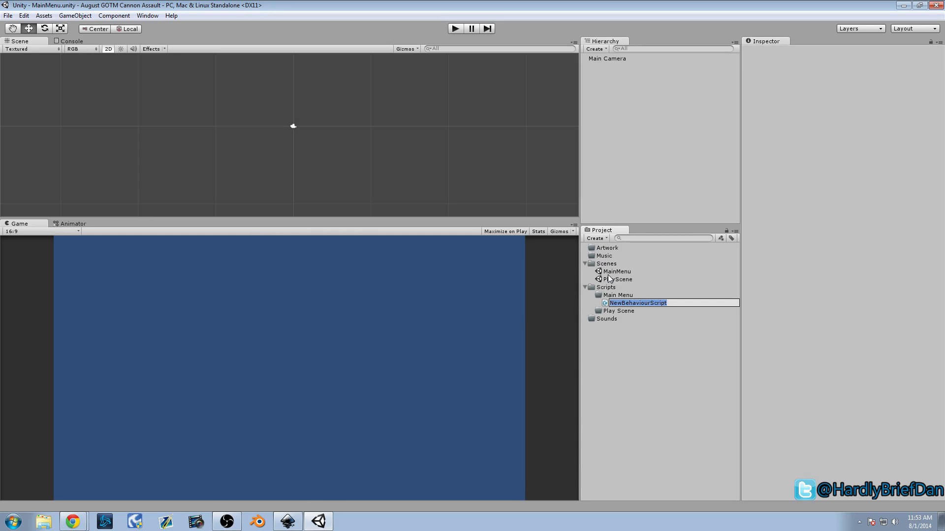
pyautogui.write('MainMenuGUI')
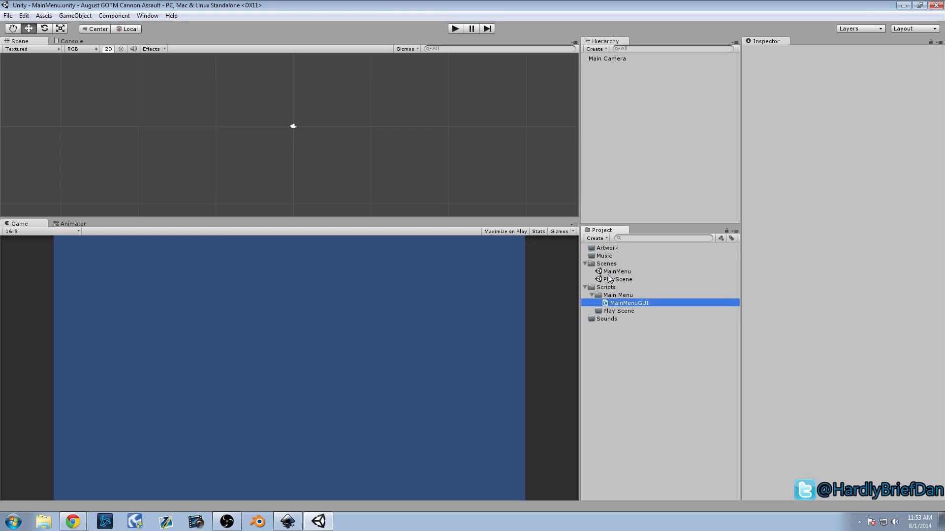
# - Open the MainMenuGUI script in MonoDevelop for editing
pyautogui.click(629, 302)
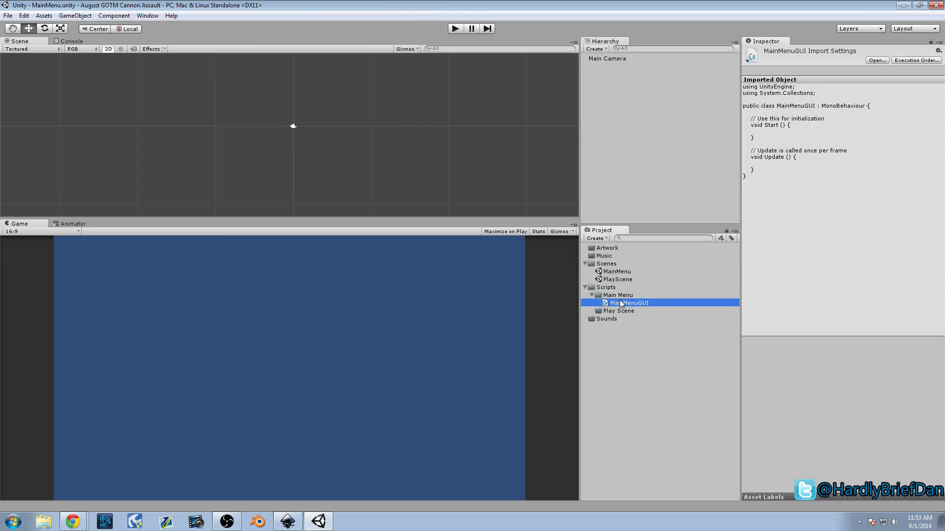
pyautogui.doubleClick(629, 302)
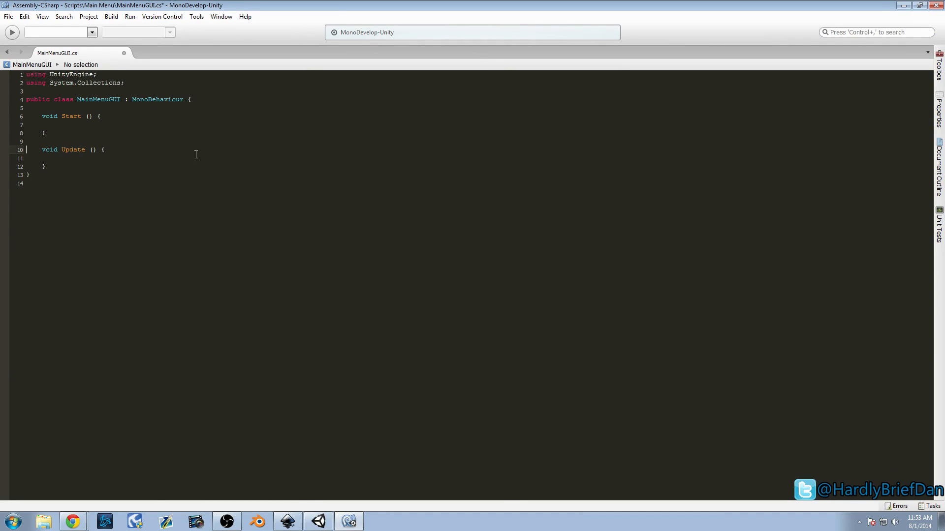
# - Add an empty void OnGUI method below Update, then switch to the design document
pyautogui.press('enter')
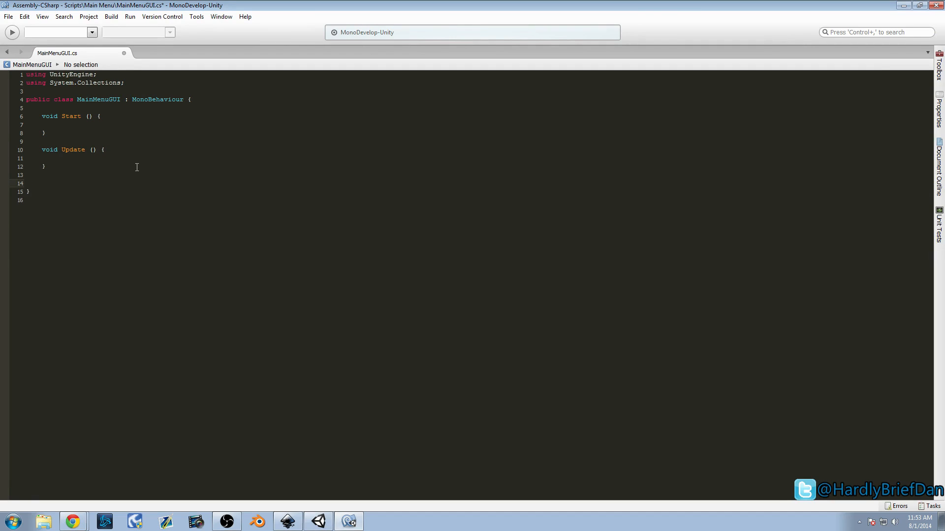
pyautogui.write('void')
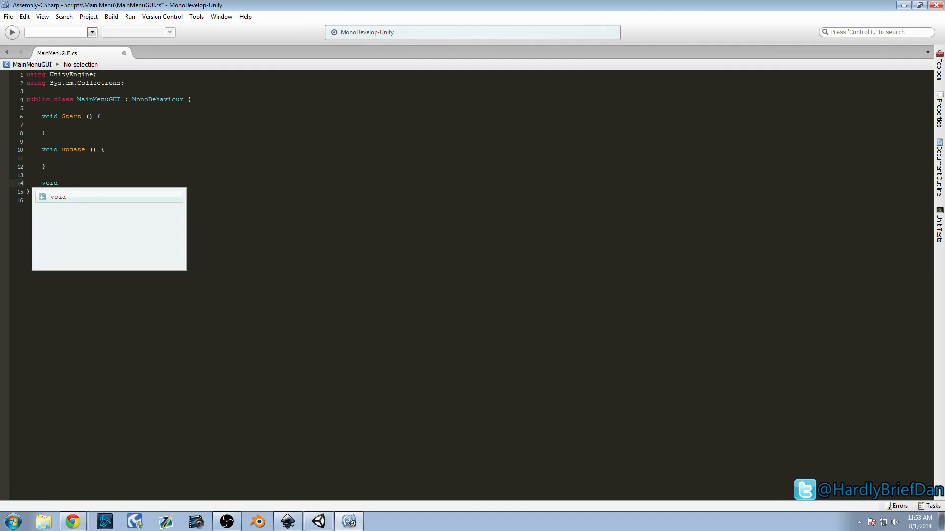
pyautogui.write('Be')
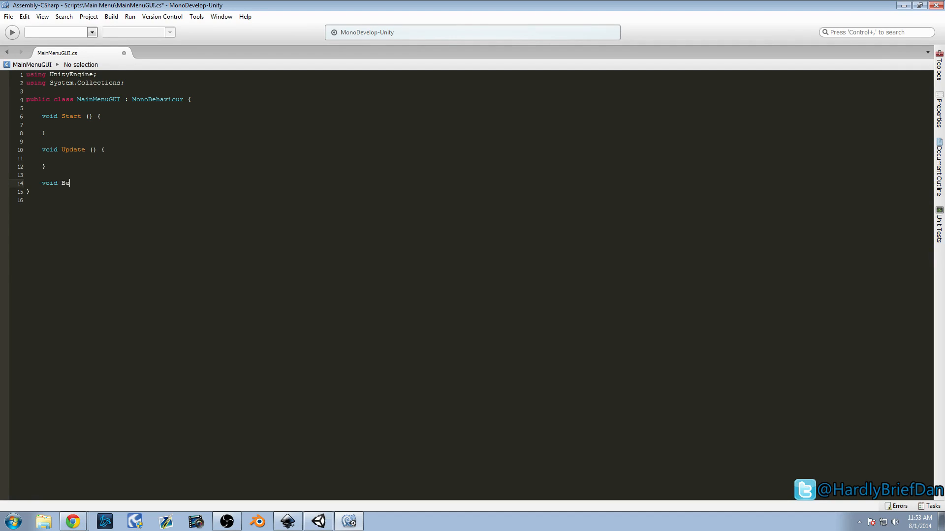
pyautogui.press('Backspace')
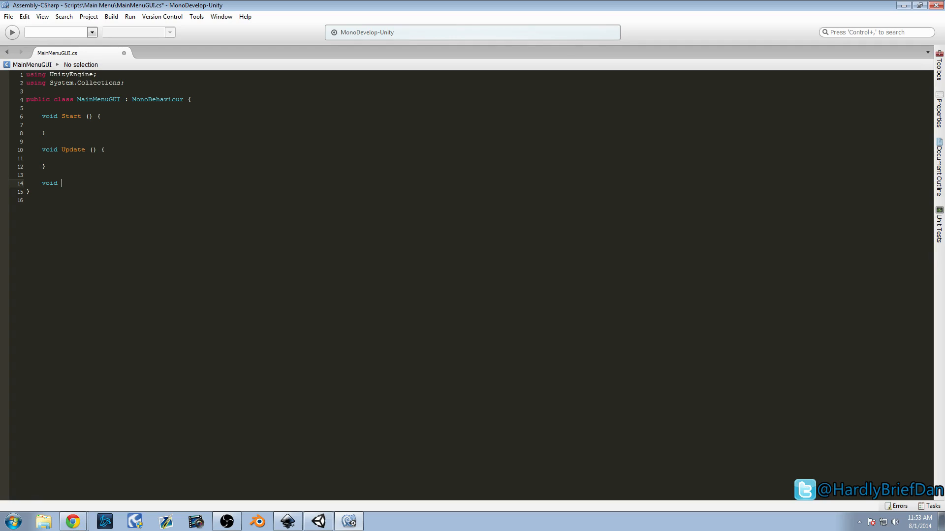
pyautogui.write('OnGUI(){')
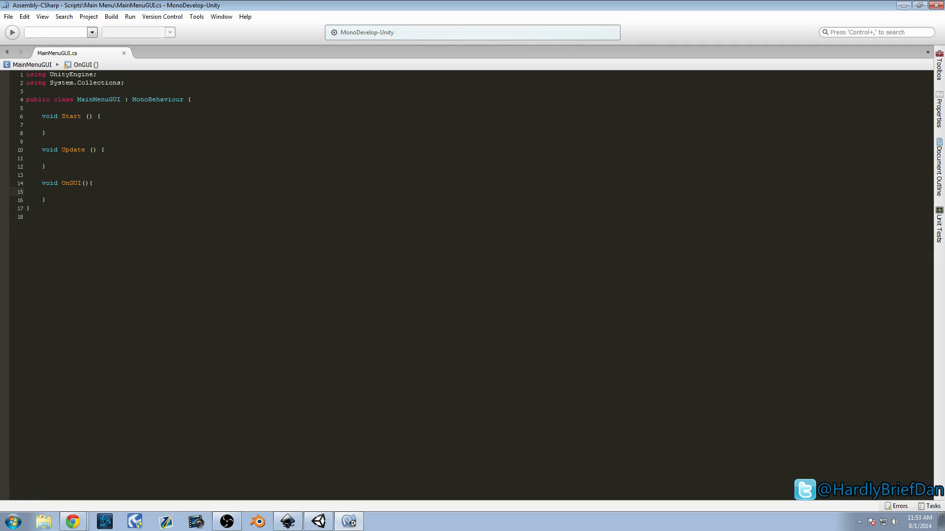
pyautogui.click(44, 192)
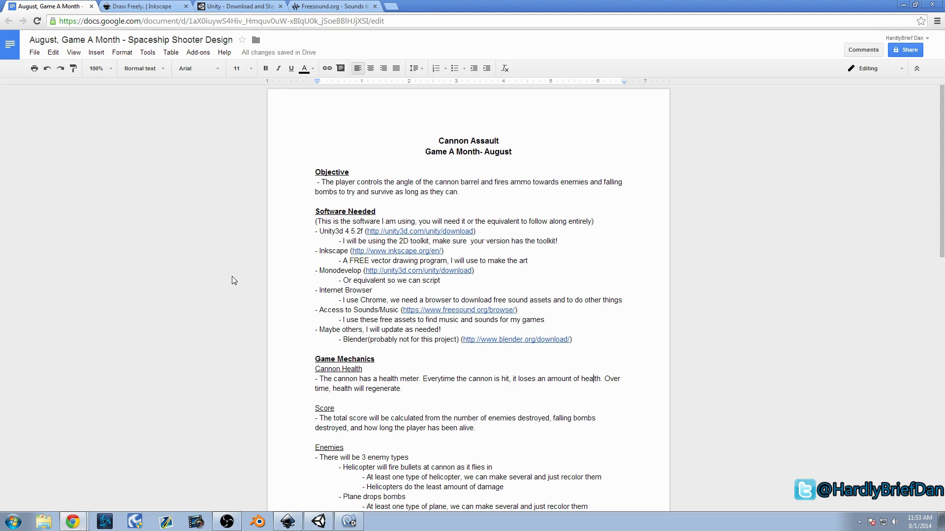
# - Scroll to the Main Menu scene details, then return to the script above Start
pyautogui.scroll(-3)
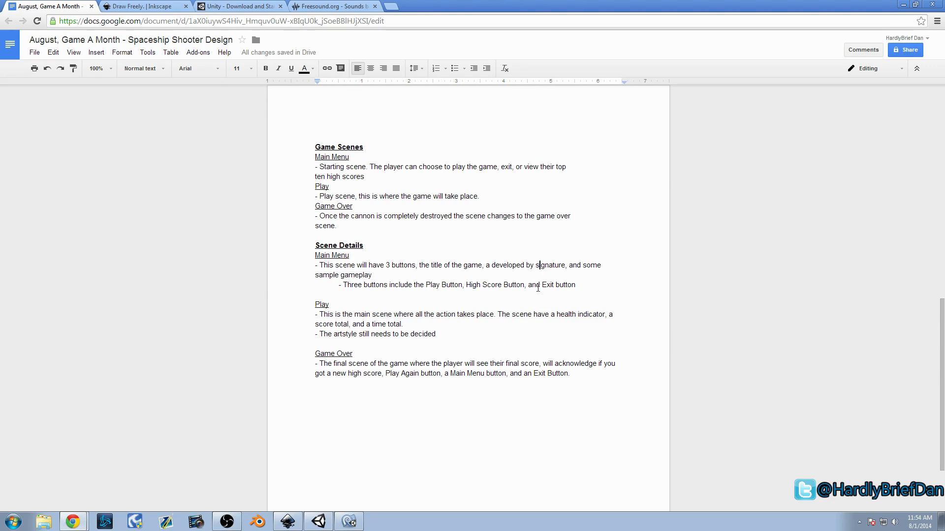
pyautogui.doubleClick(451, 285)
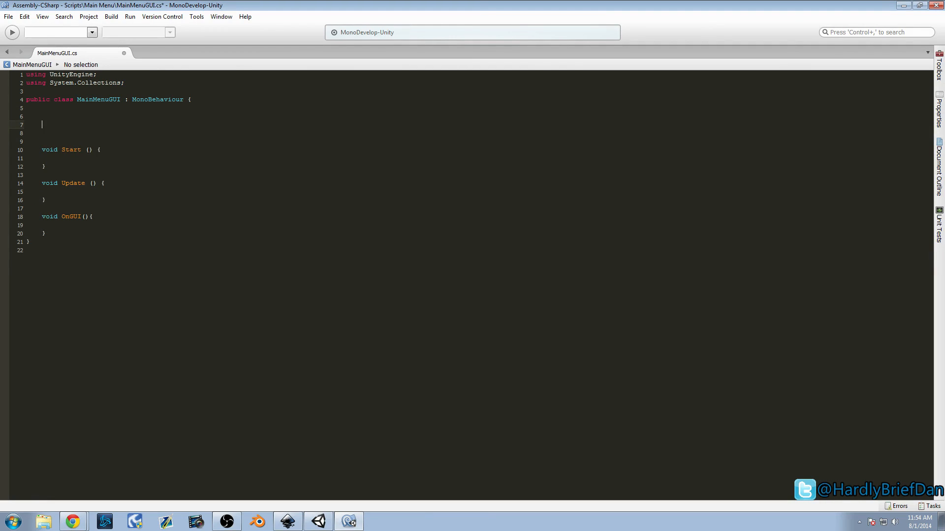
# - Declare private string gameTitle = "Cannon Assault"
pyautogui.write('private strin')
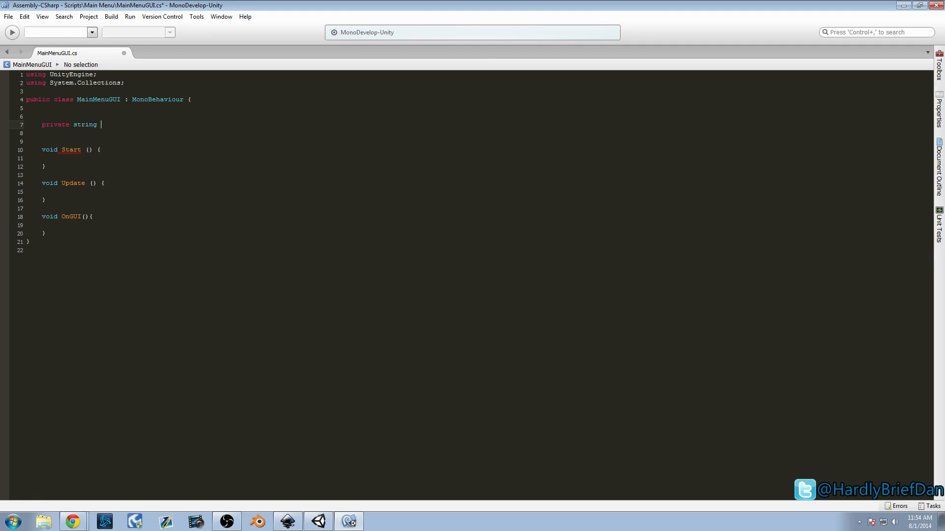
pyautogui.write('gameTitle')
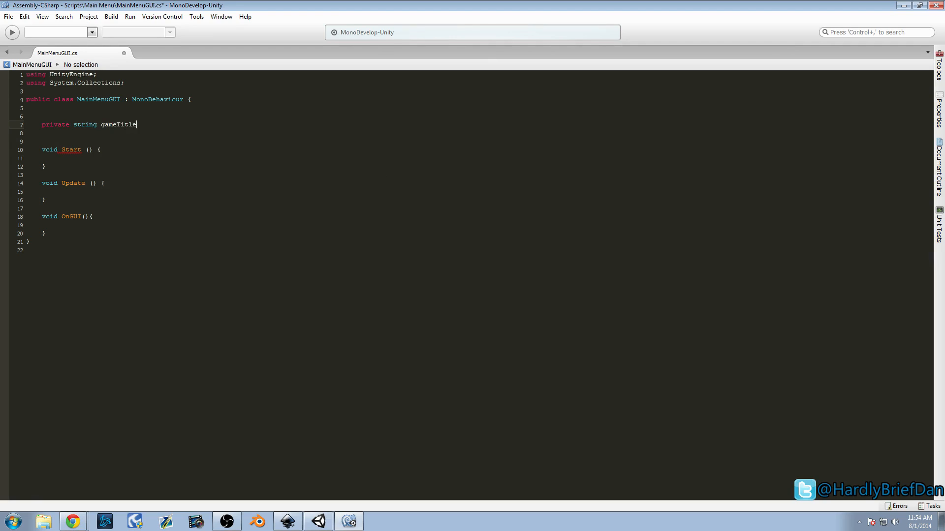
pyautogui.write('=')
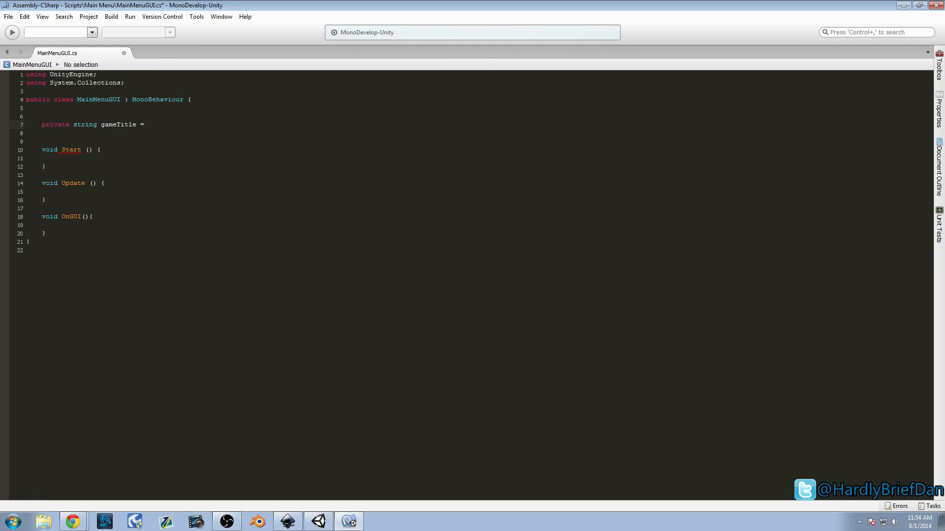
pyautogui.write('"')
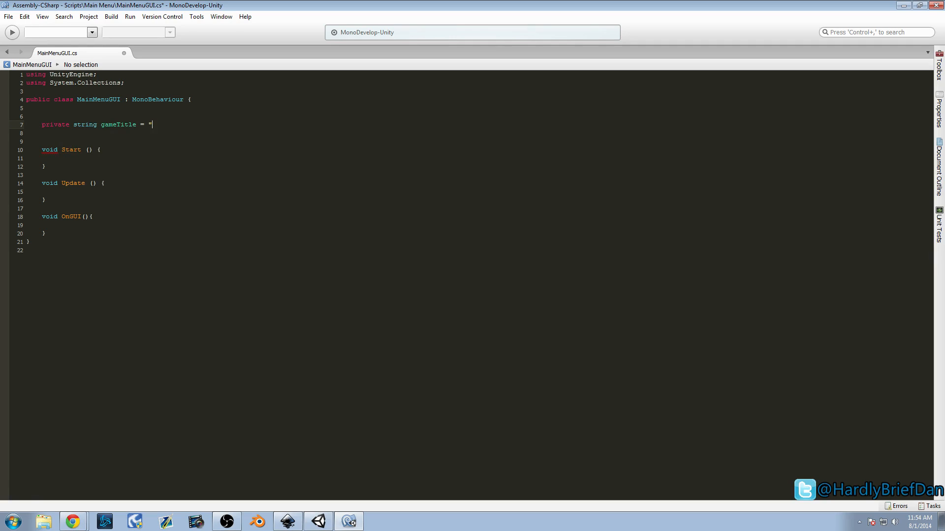
pyautogui.write('cC')
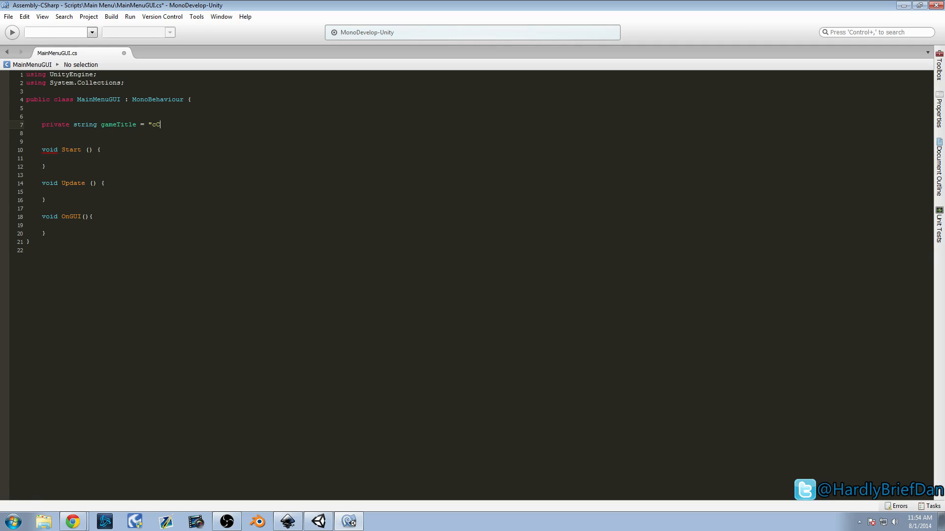
pyautogui.write('annon Assua')
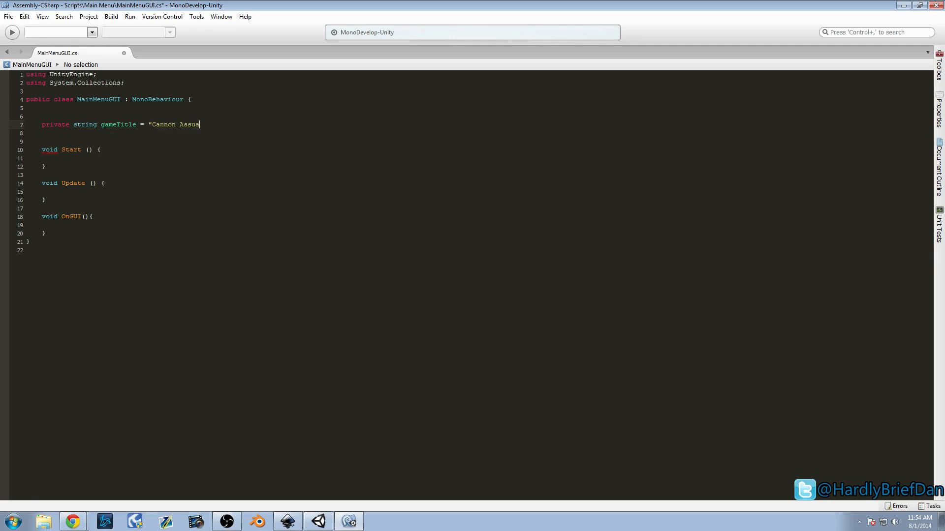
pyautogui.write('lt";')
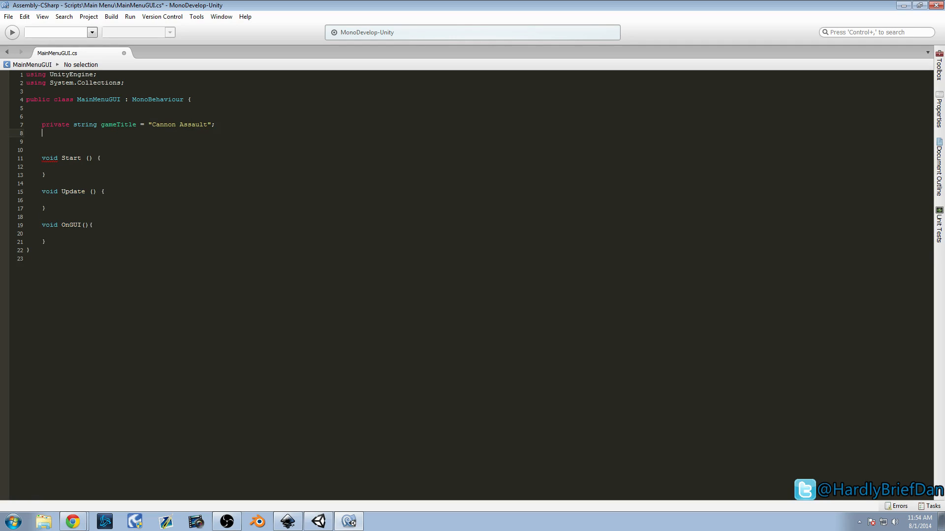
# - Declare private string gameDeveloper = "HardlyBriefDan"
pyautogui.write('private string')
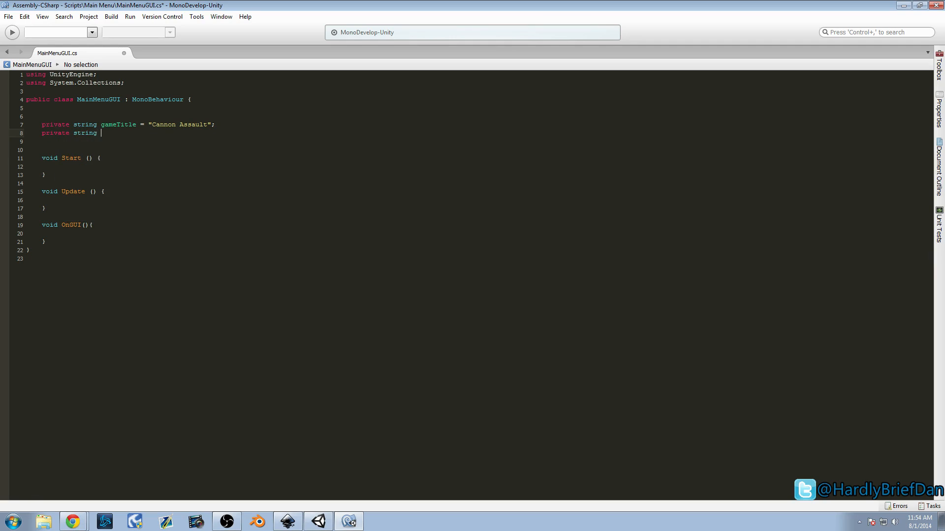
pyautogui.write('game')
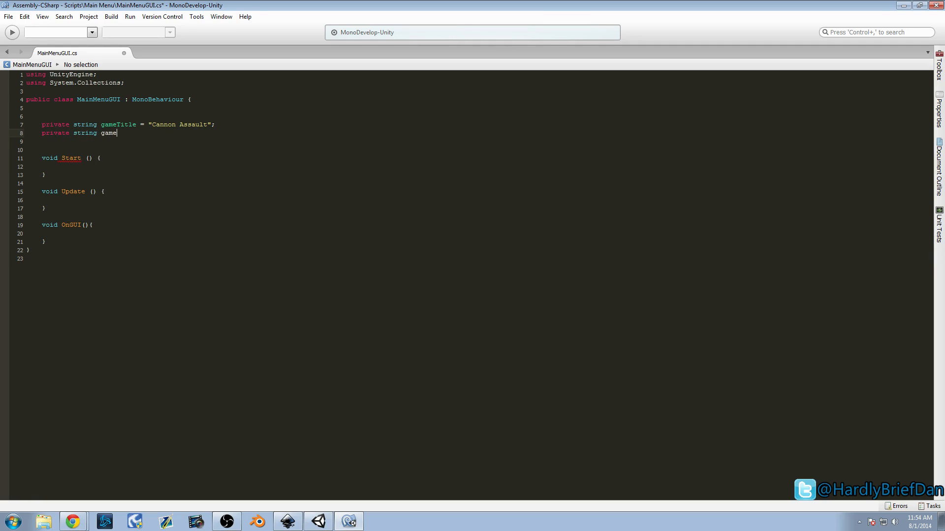
pyautogui.write('Developer')
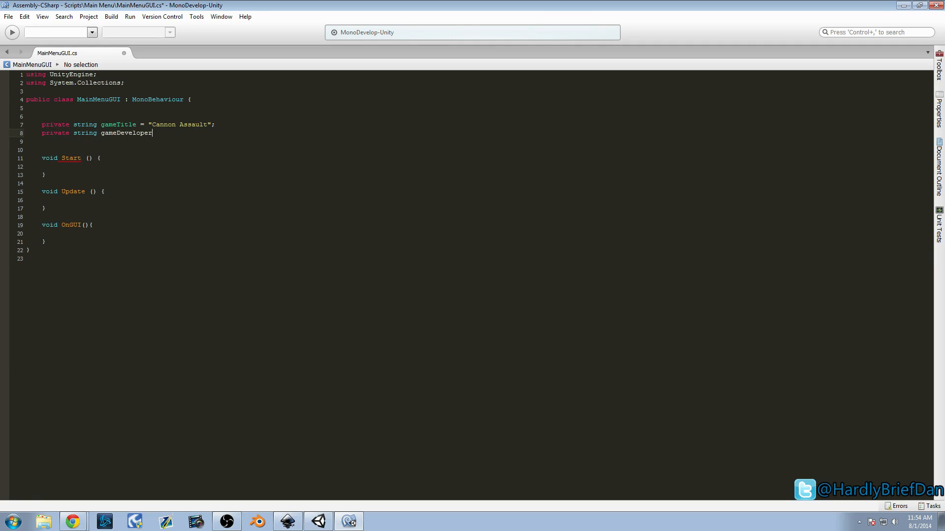
pyautogui.write('= "')
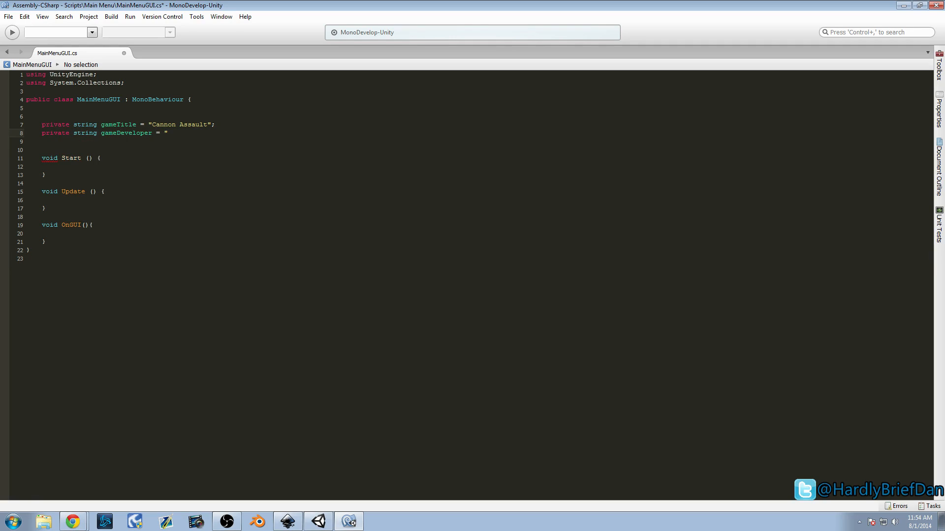
pyautogui.write('HardlyBriefDan";')
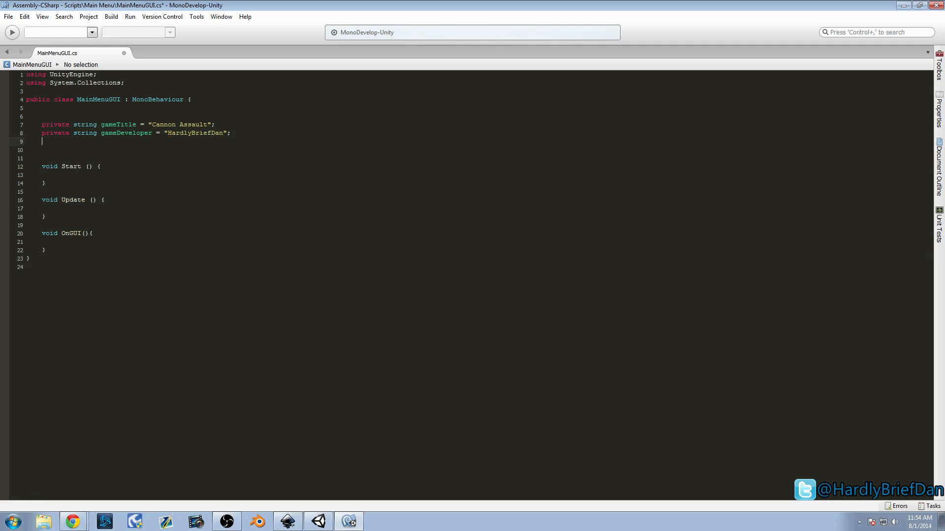
# - Declare private string playButtonTitle = "Play Game"
pyautogui.write('private string')
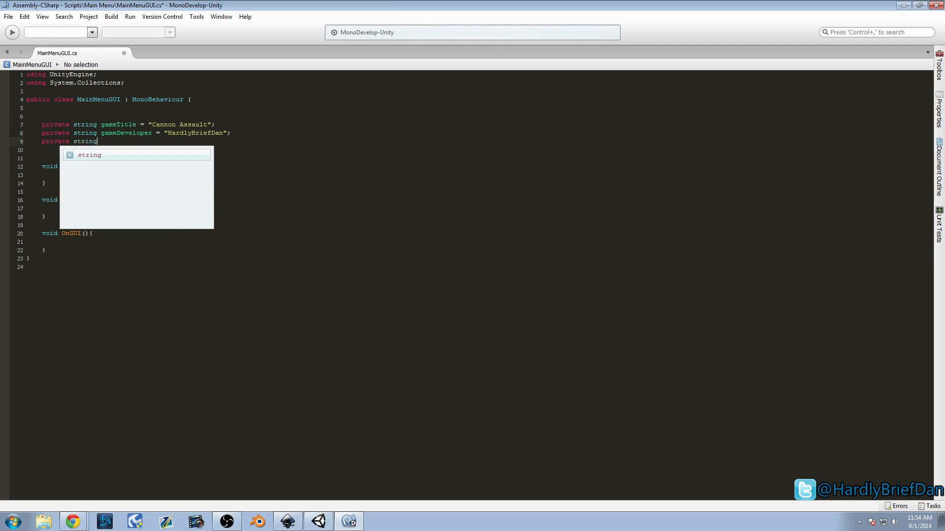
pyautogui.write('play')
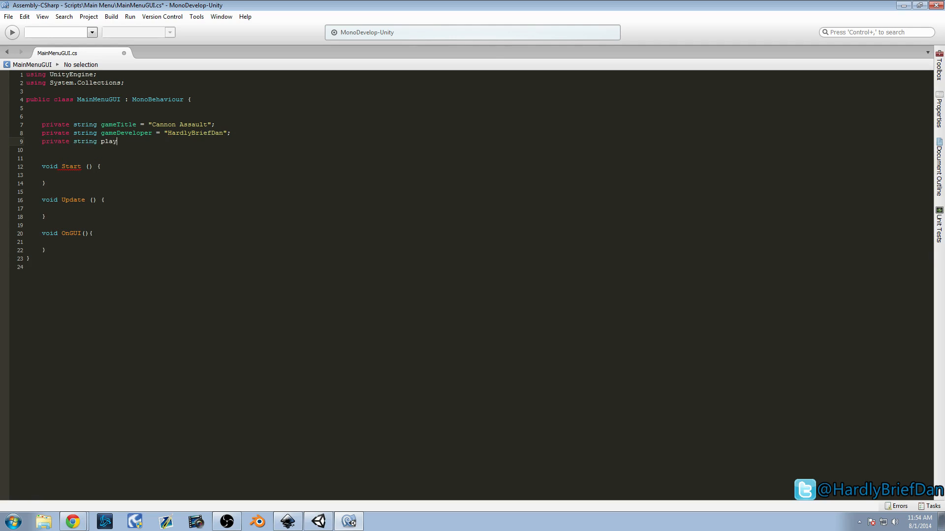
pyautogui.write('Button')
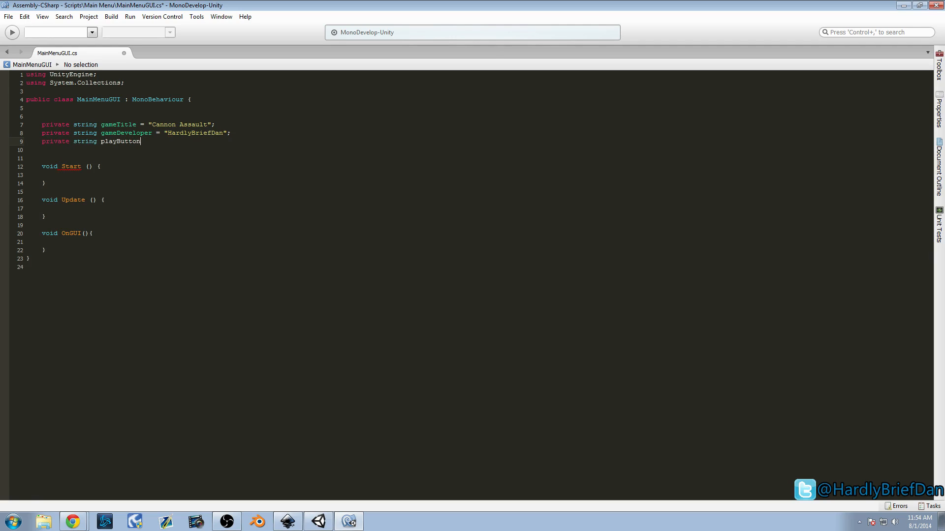
pyautogui.write('Title =')
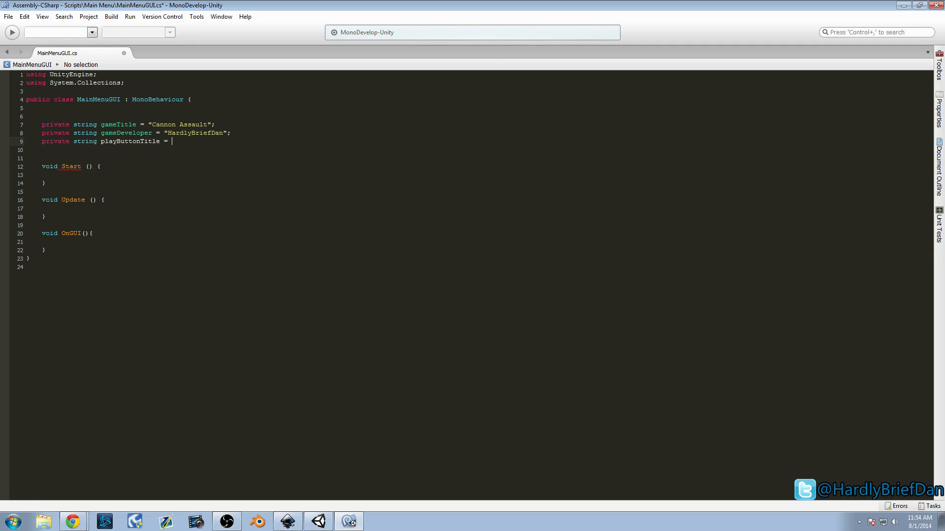
pyautogui.write('"Pla')
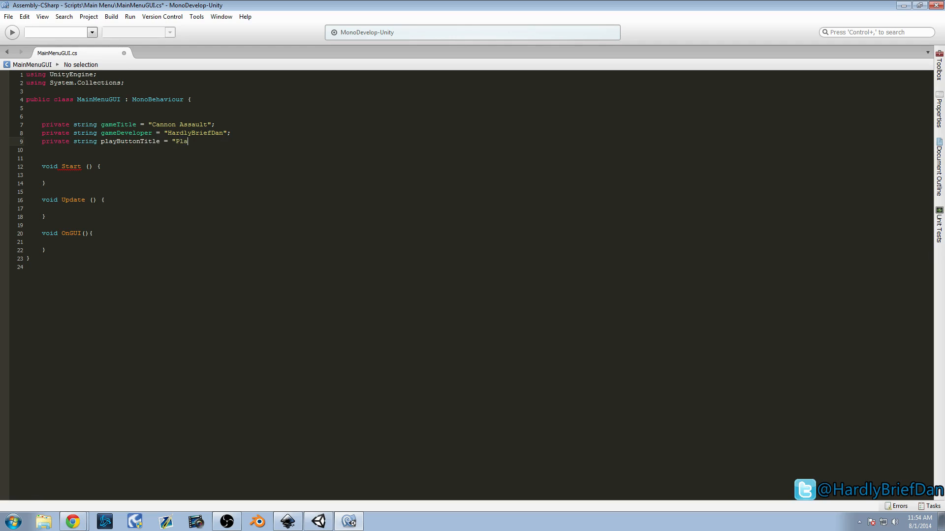
pyautogui.write('y Game"')
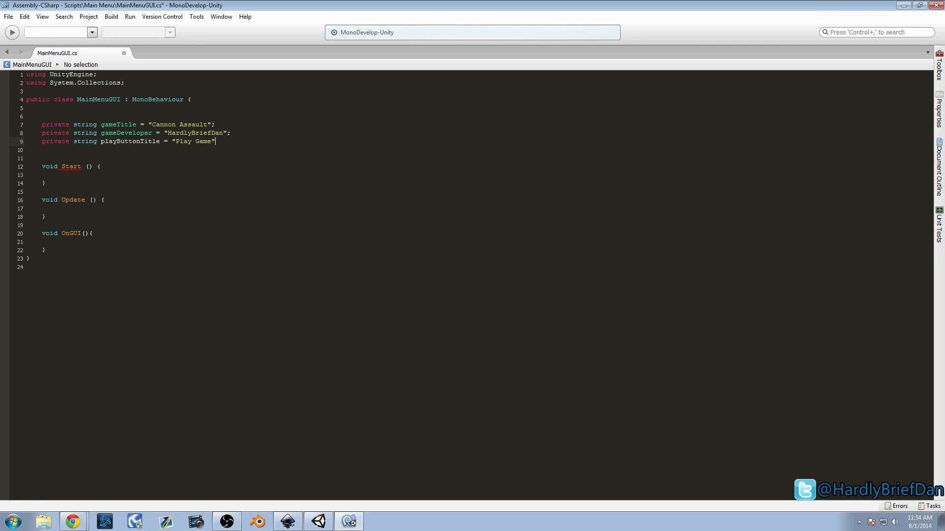
# - Declare private string highScoreButtonTitle = "High Scores", dismissing the autocomplete suggestion
pyautogui.write('privateVariables str')
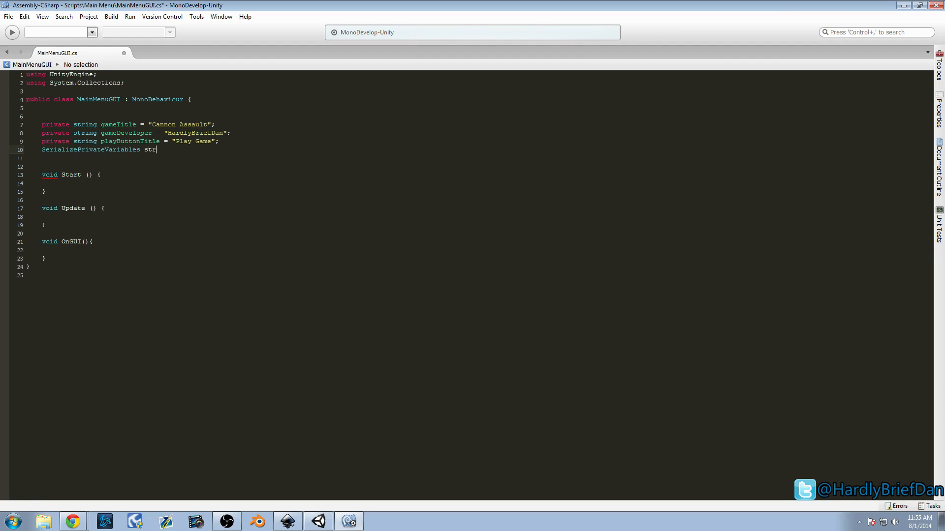
pyautogui.press('BackSpace')
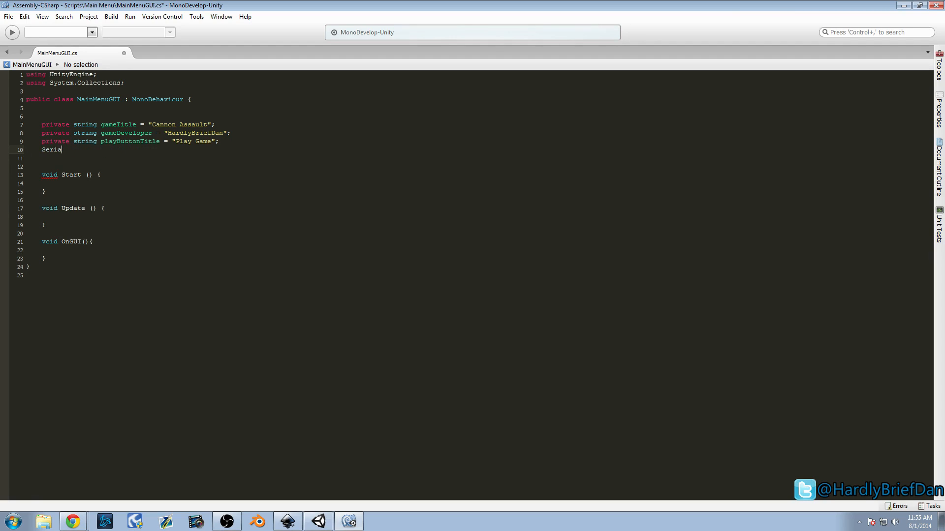
pyautogui.write('private')
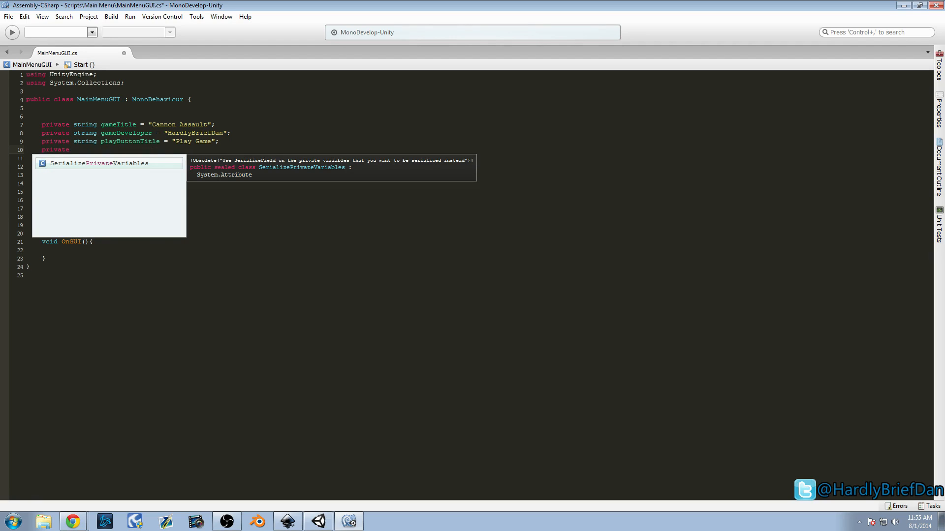
pyautogui.press('Escape')
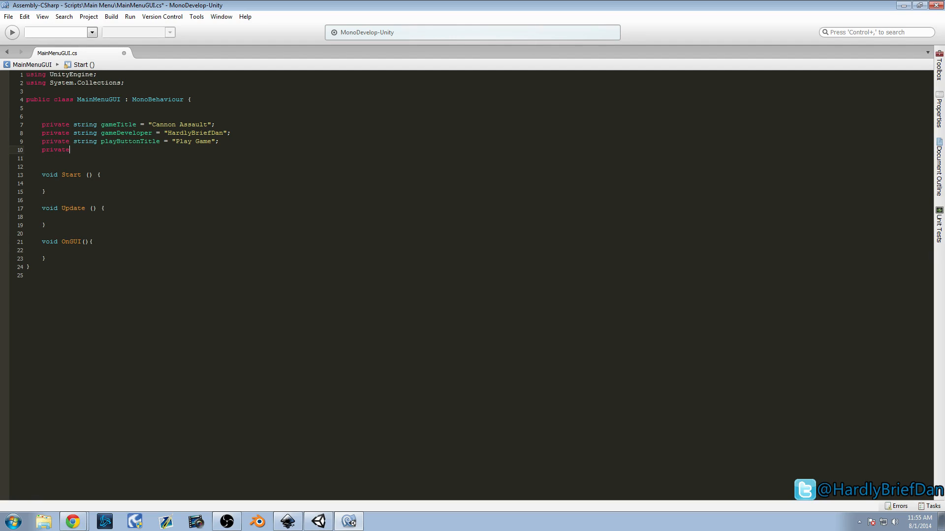
pyautogui.write('string play')
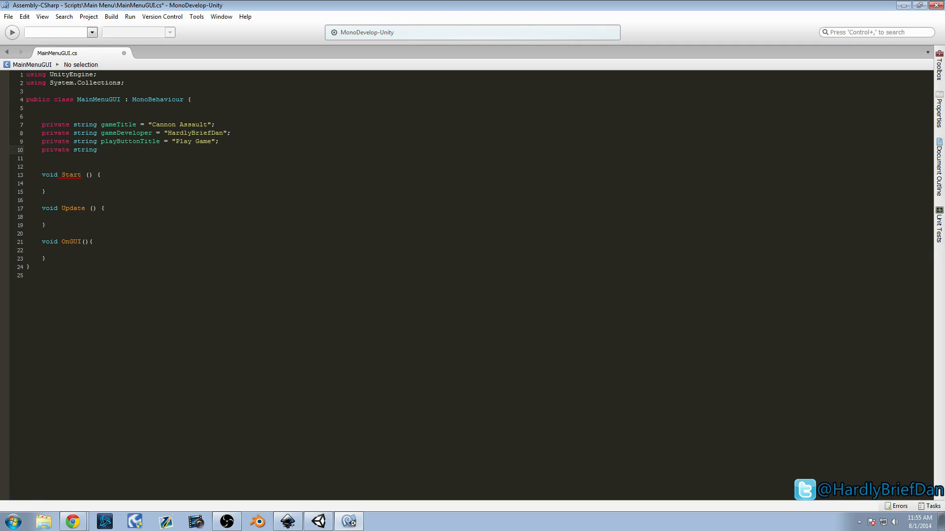
pyautogui.write('highScore')
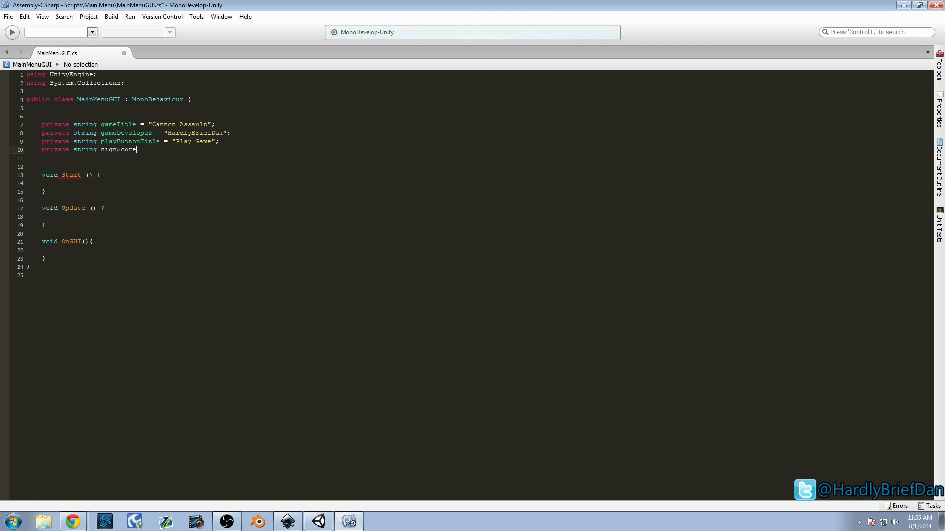
pyautogui.write('ButtonT')
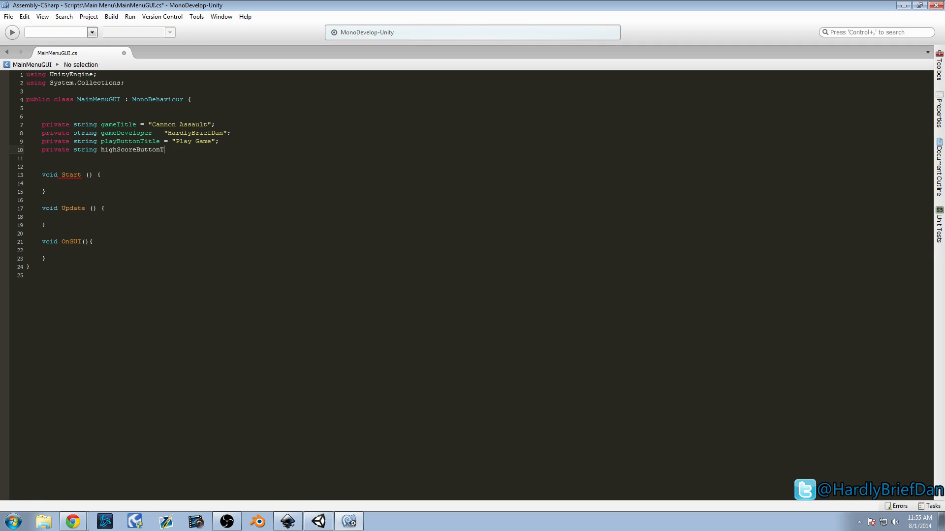
pyautogui.write('itle')
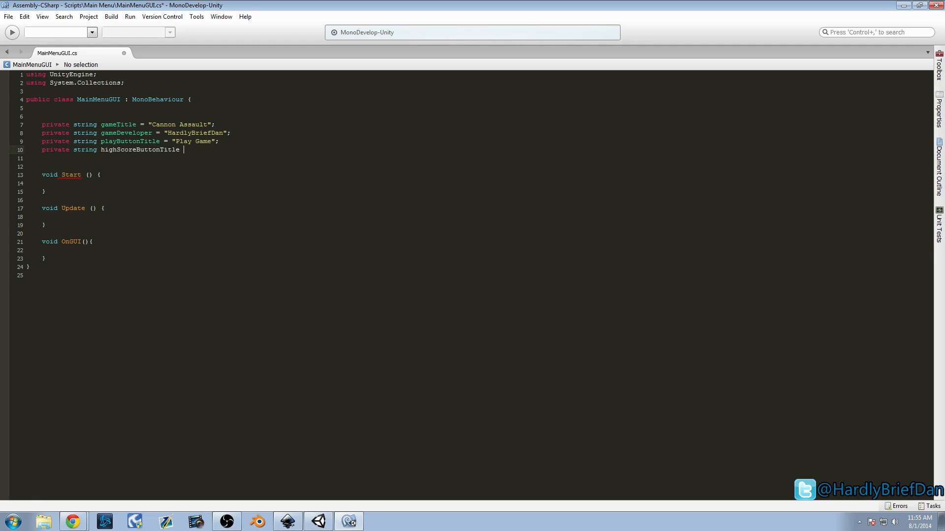
pyautogui.write('= "')
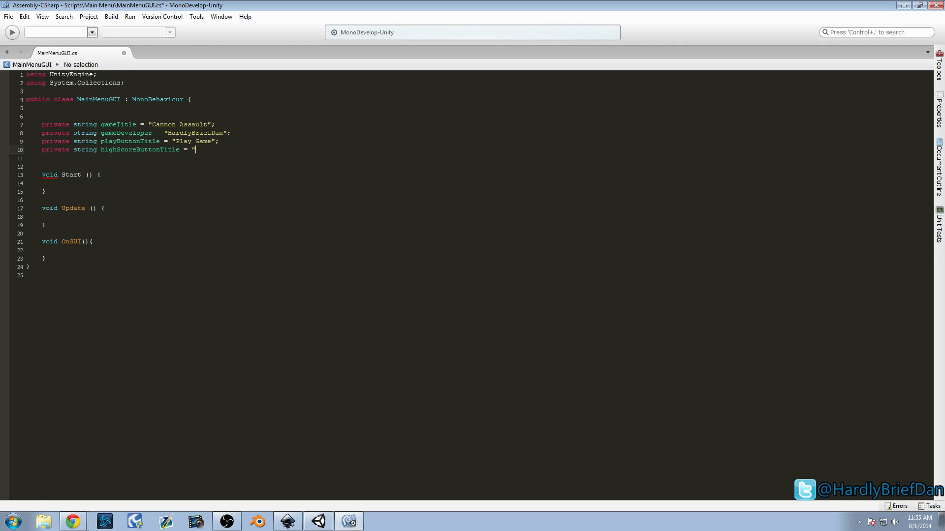
pyautogui.write('High Scores";')
pyautogui.click(479, 159)
pyautogui.write('private string')
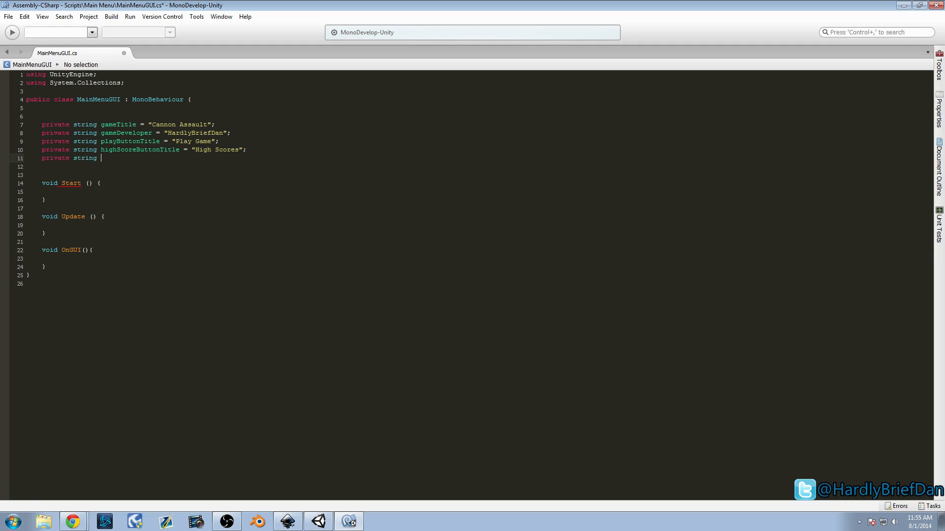
# - Declare private string exitGameButtonTitle = "Exit Game" and add a blank line after the fields
pyautogui.write('ex')
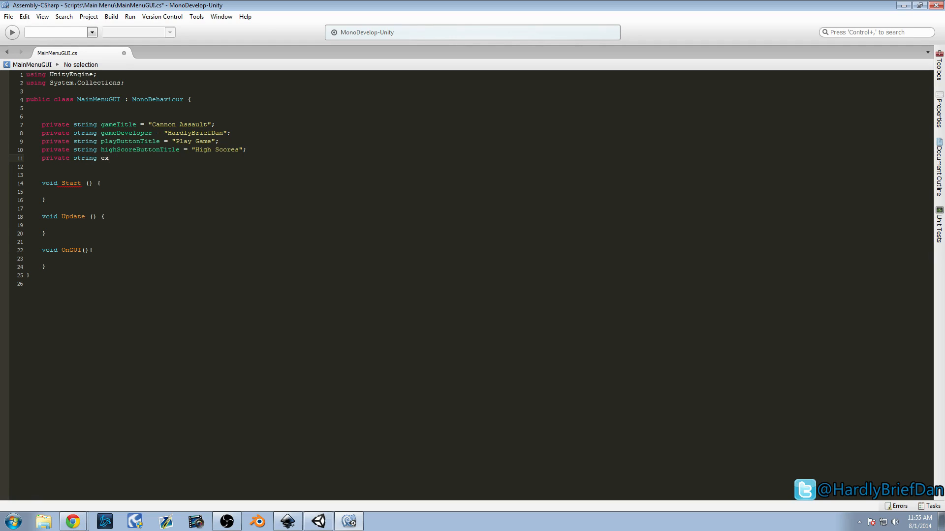
pyautogui.write('itGameT')
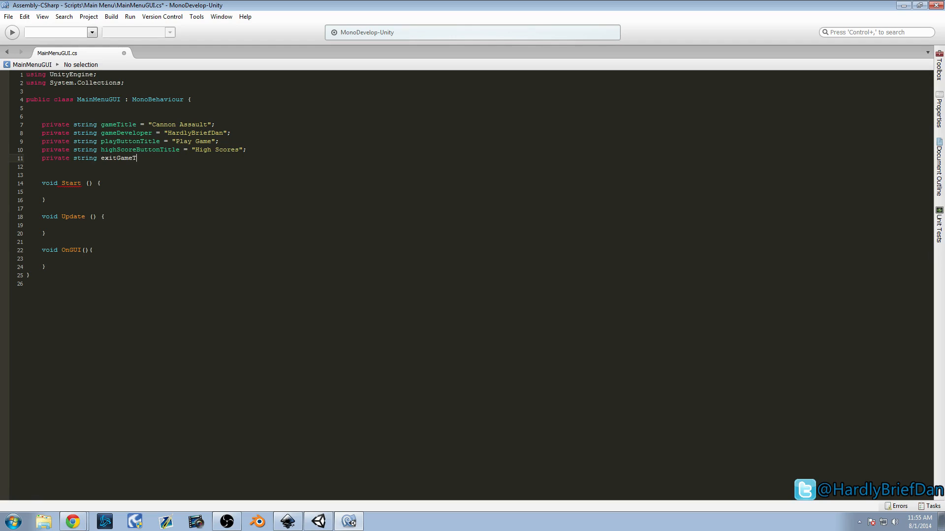
pyautogui.press('Backspace')
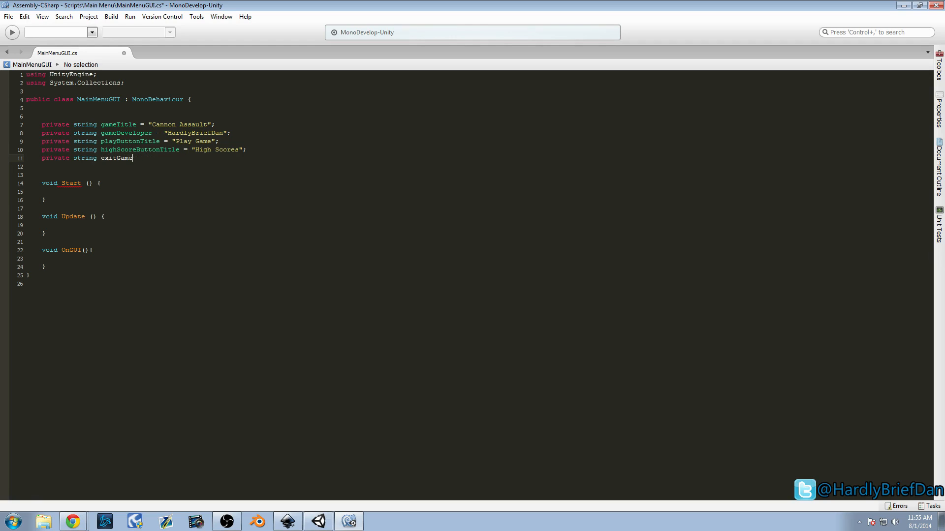
pyautogui.write('ButtonTitle')
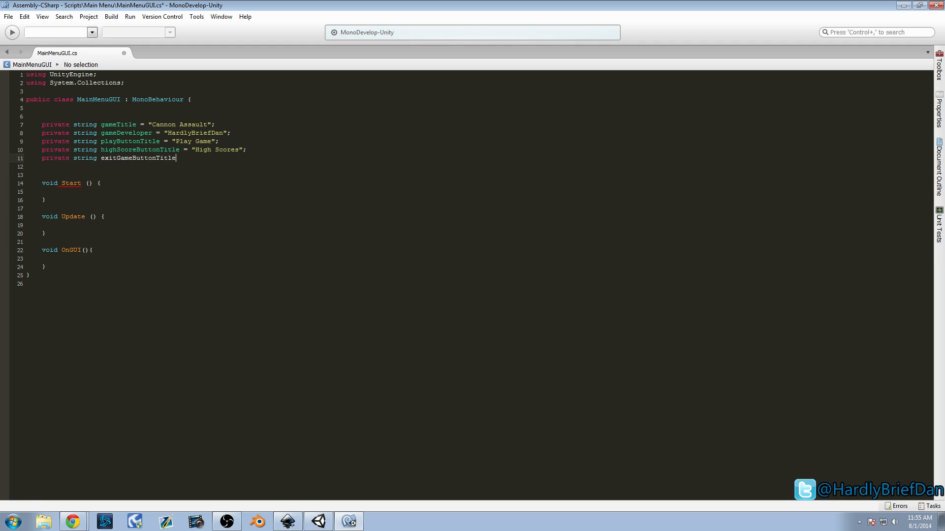
pyautogui.write('=')
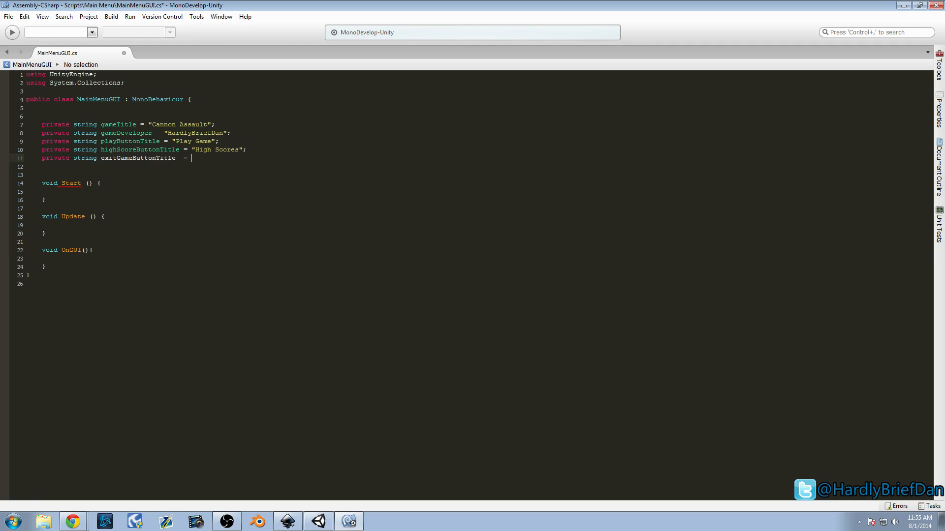
pyautogui.write('"')
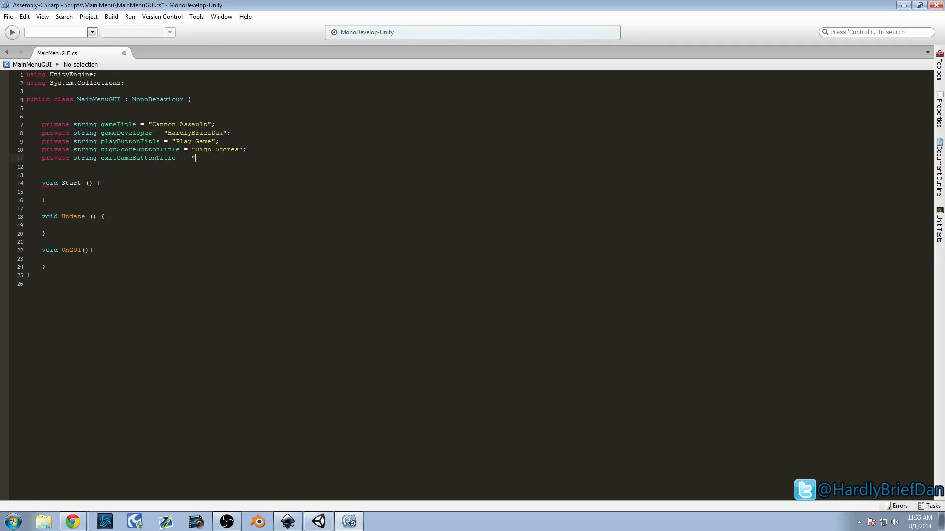
pyautogui.write('Exit Game;')
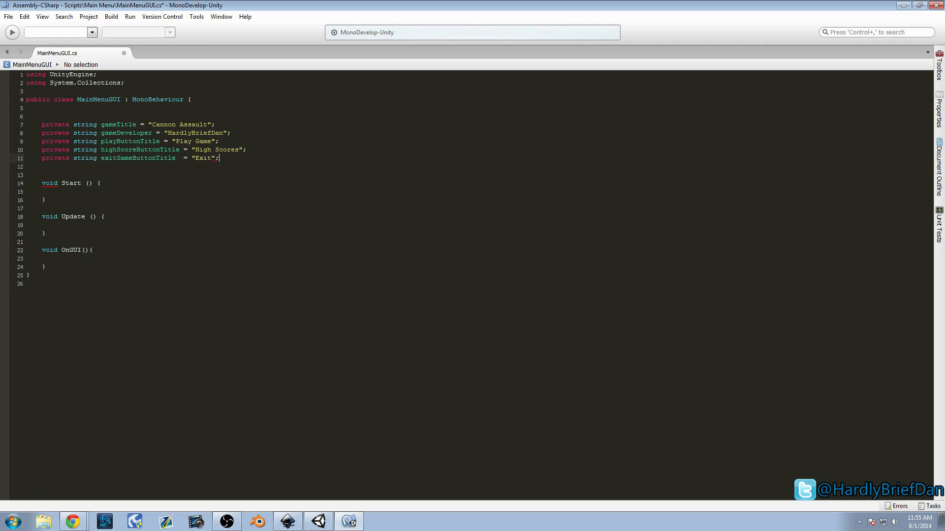
pyautogui.press('enter')
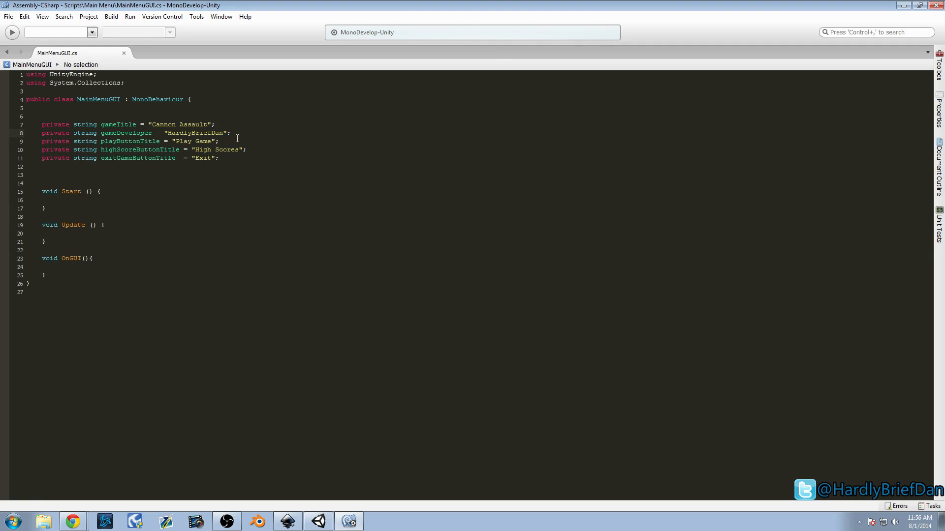
pyautogui.click(231, 132)
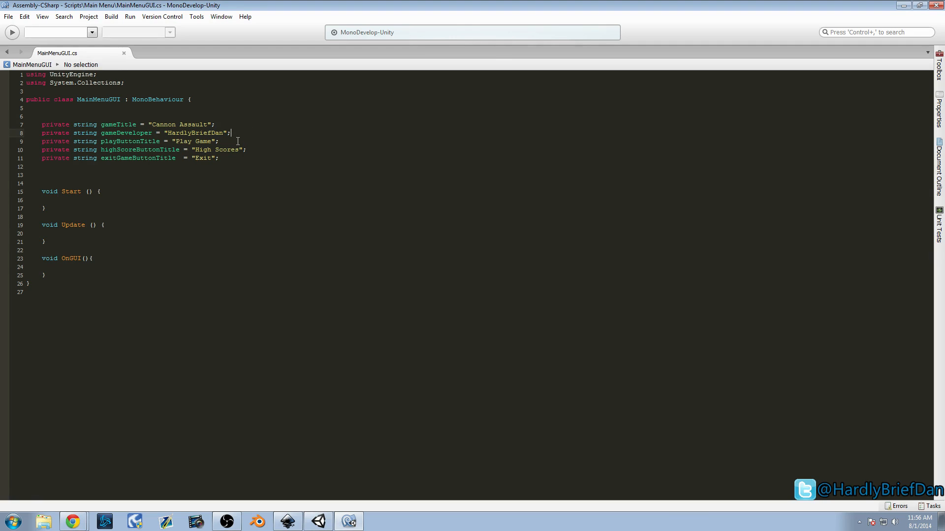